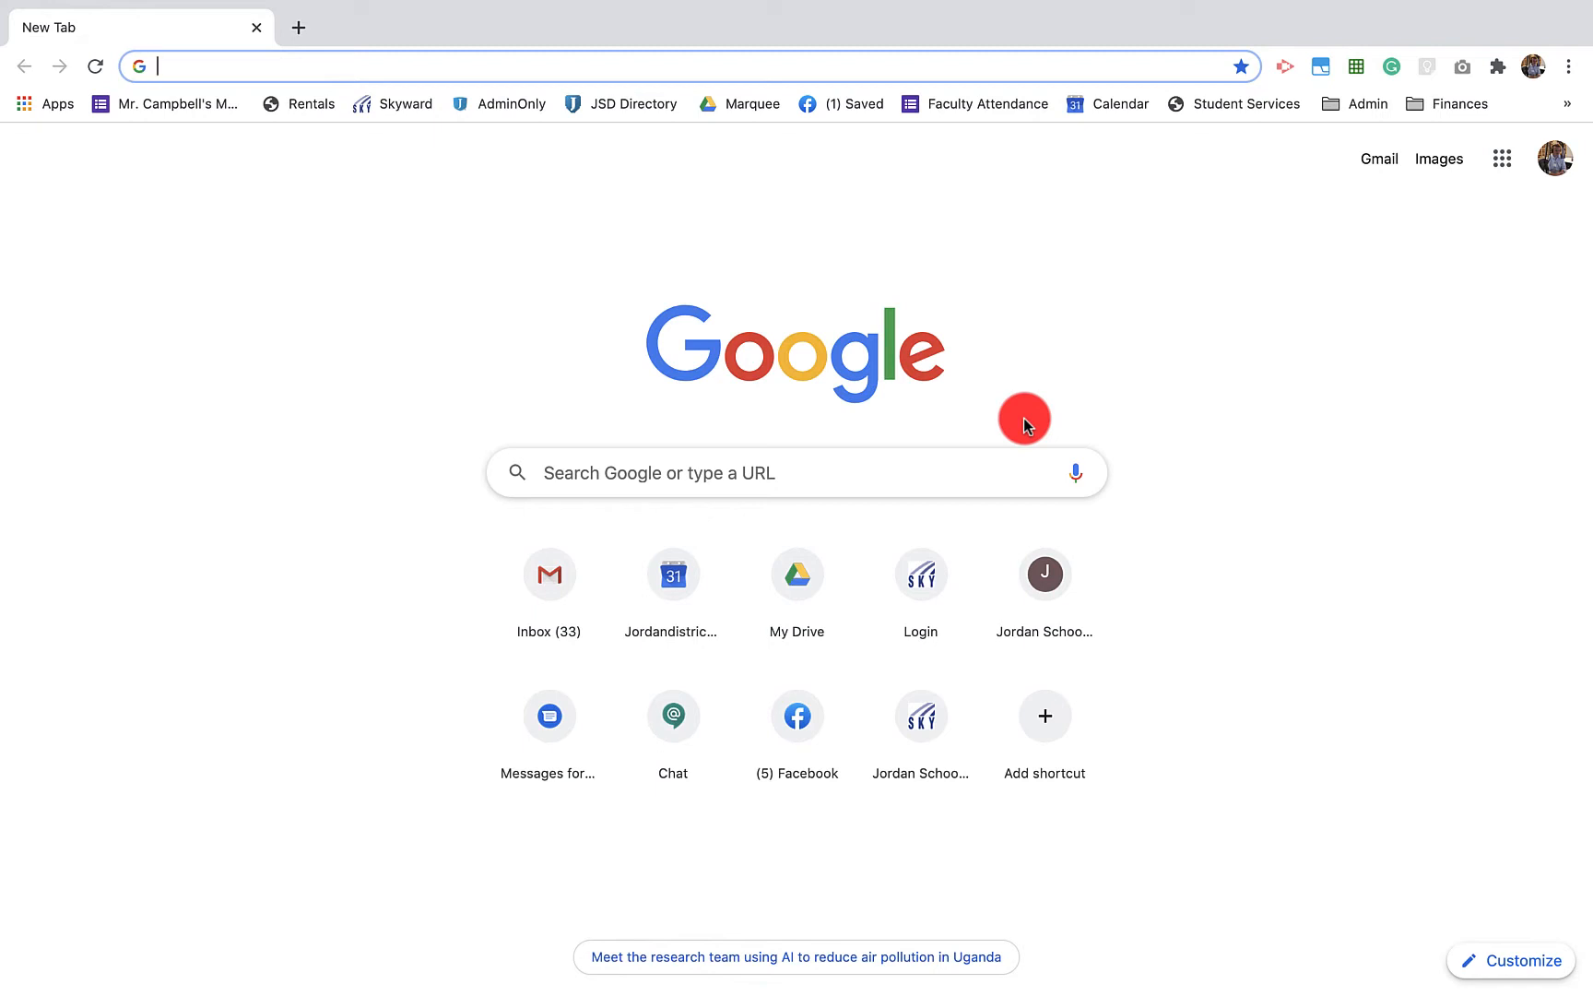
mouse_move(1421, 210)
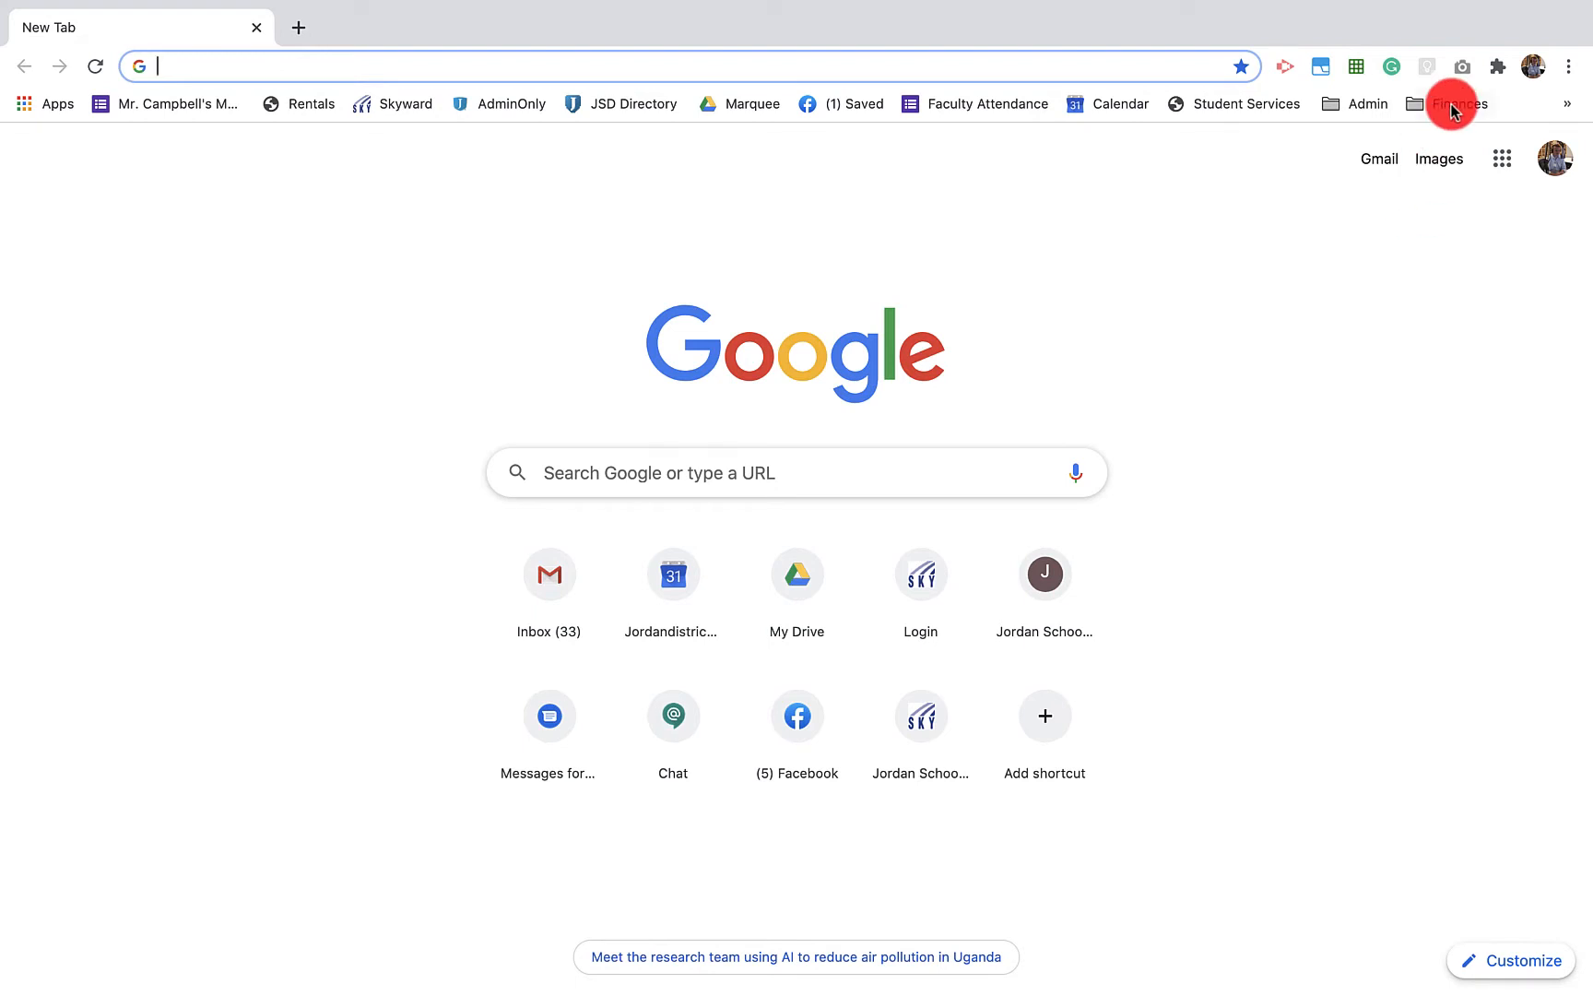
mouse_move(1494, 68)
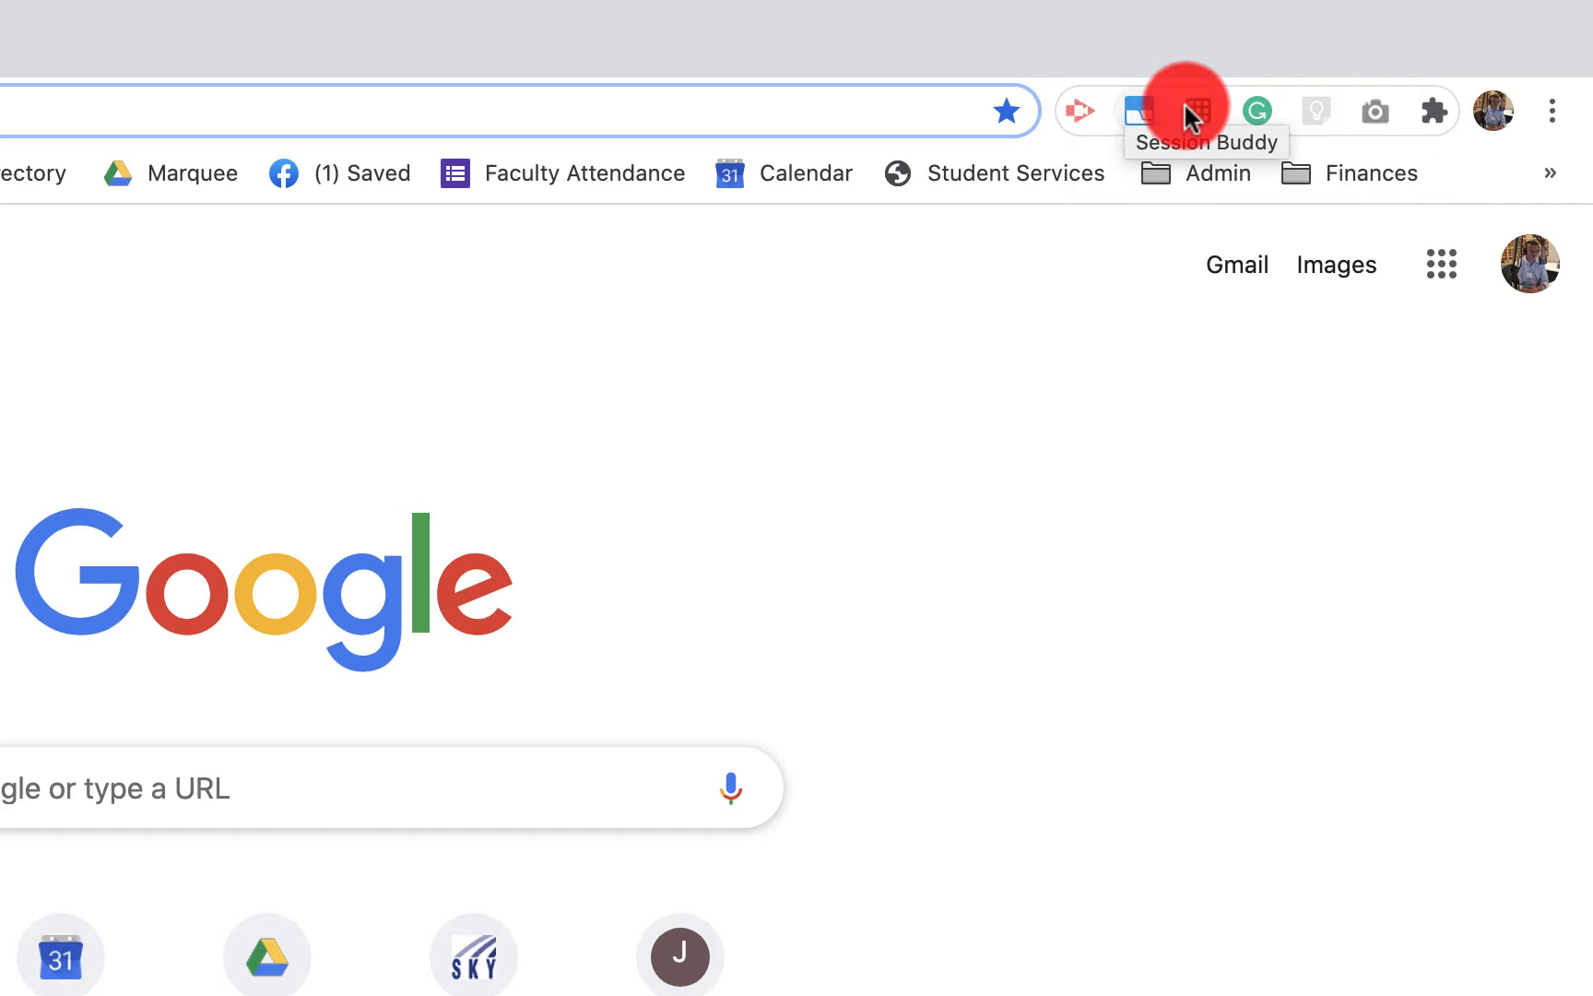
mouse_move(1257, 111)
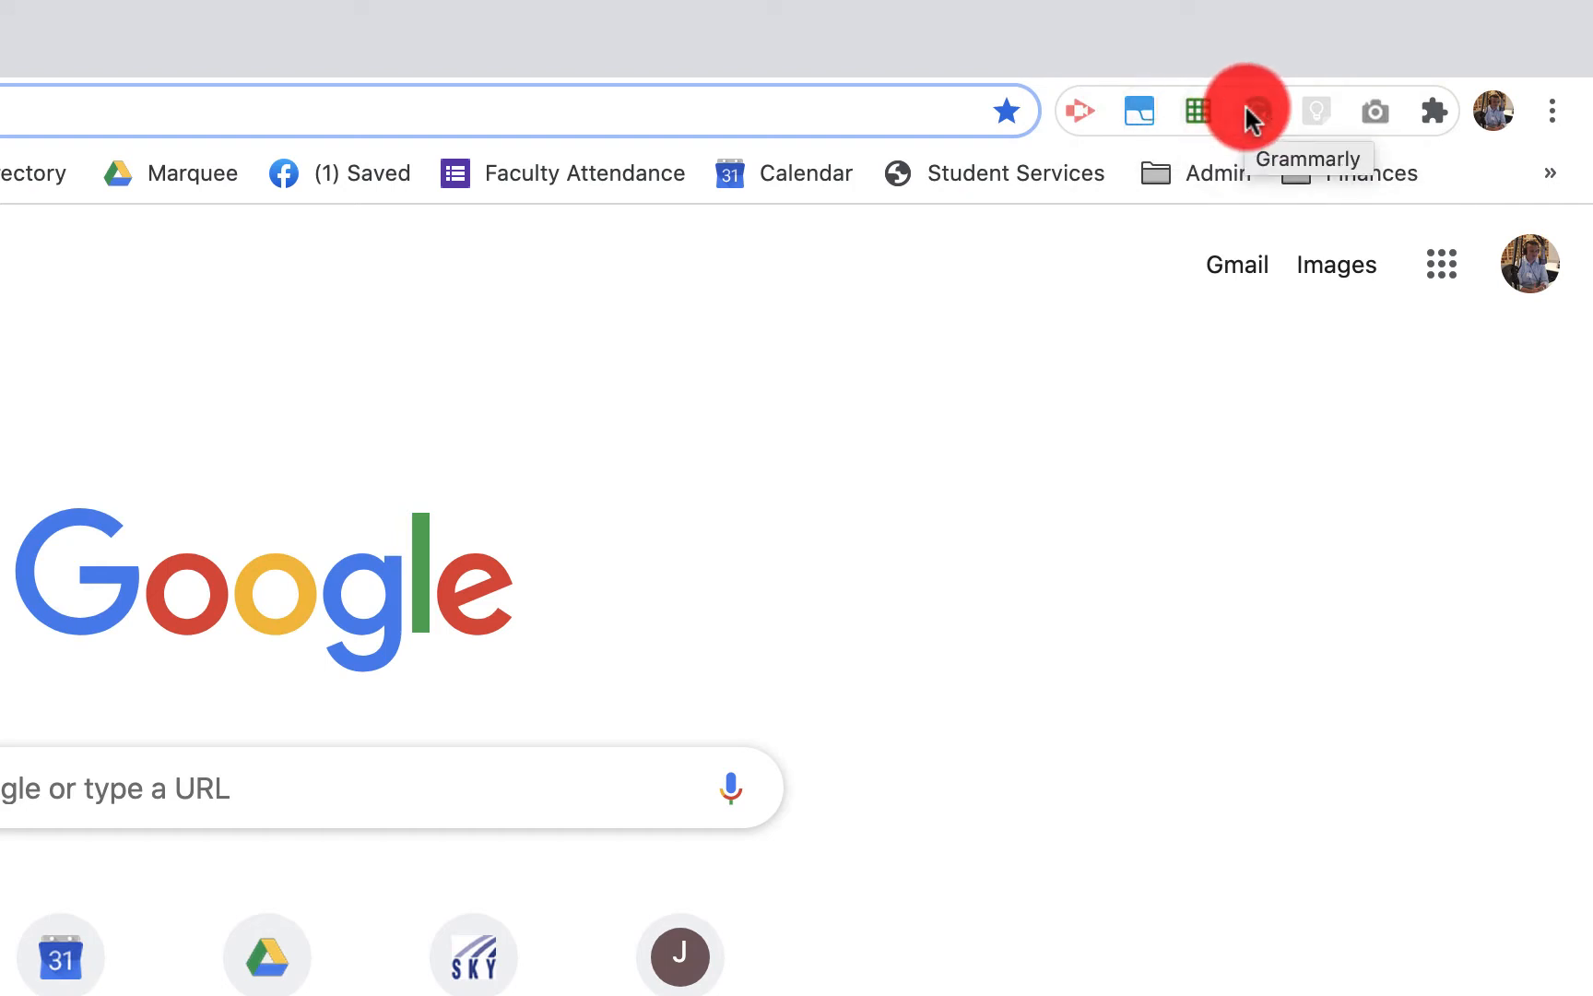
mouse_move(1317, 110)
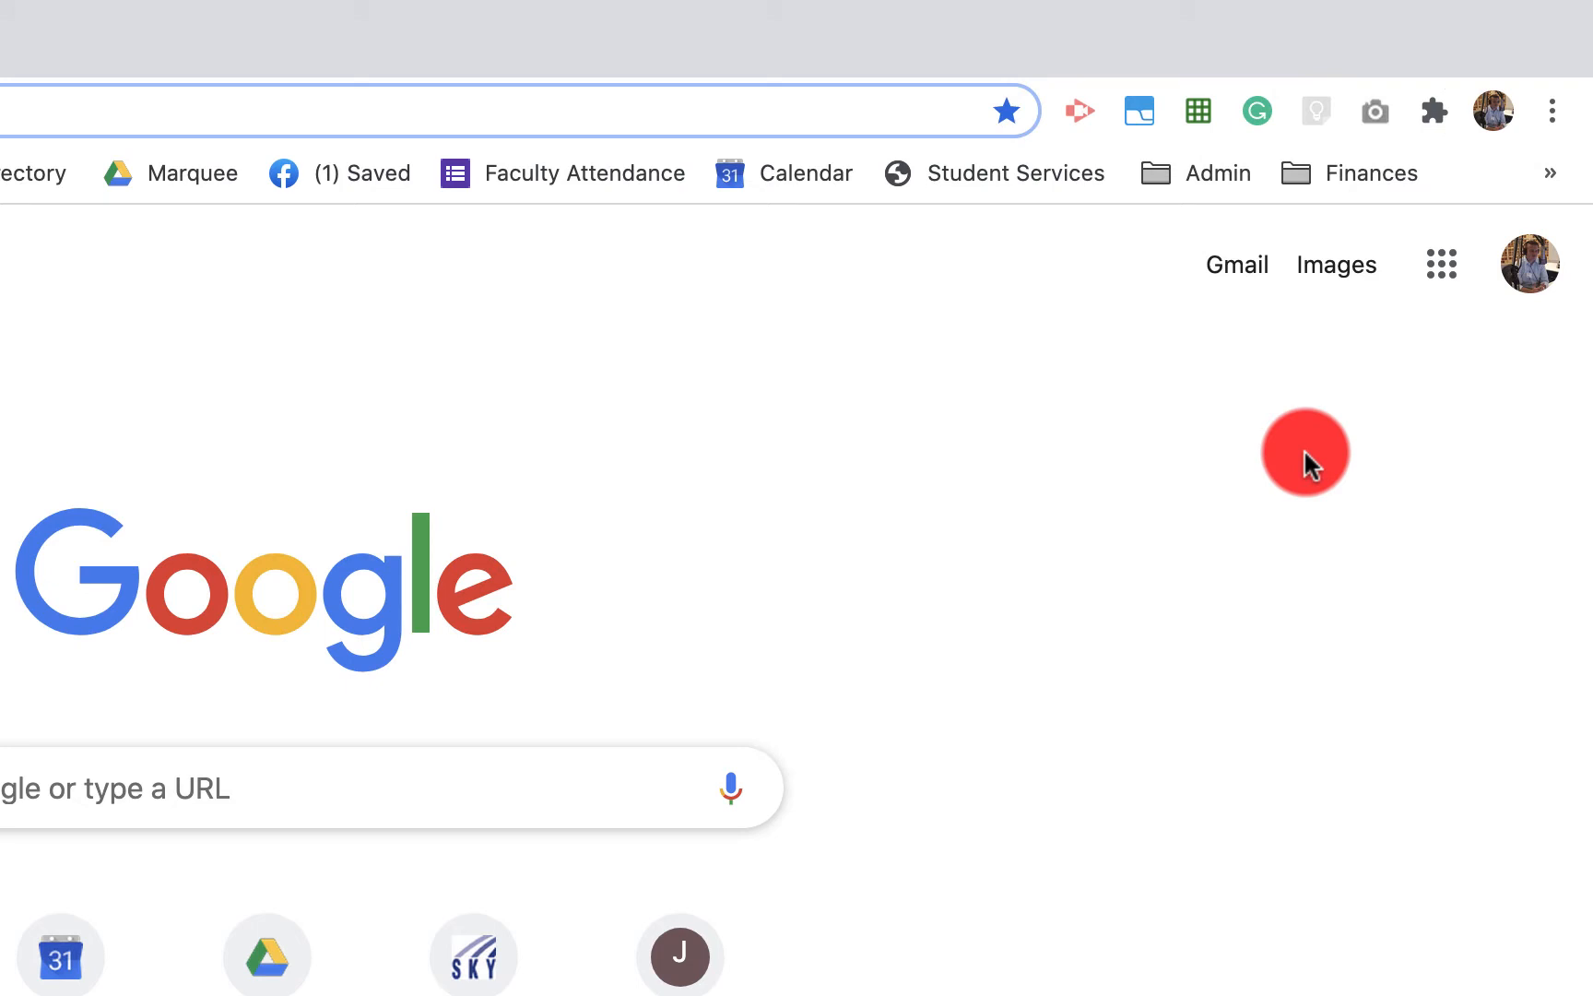
mouse_move(1421, 138)
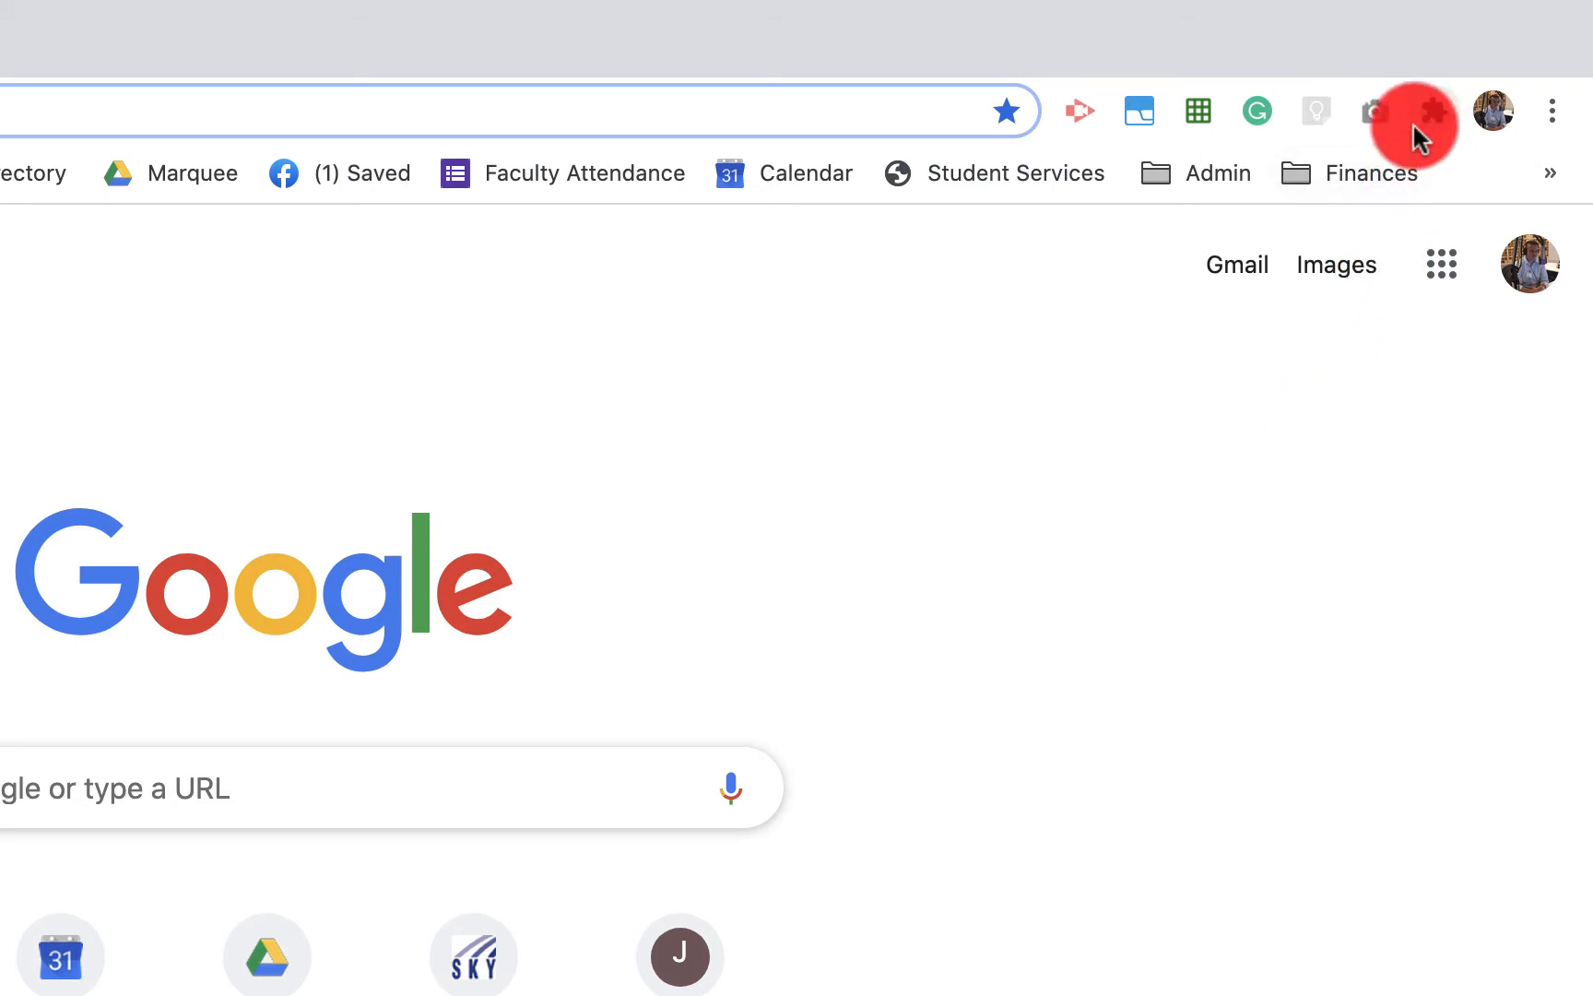
mouse_move(1427, 111)
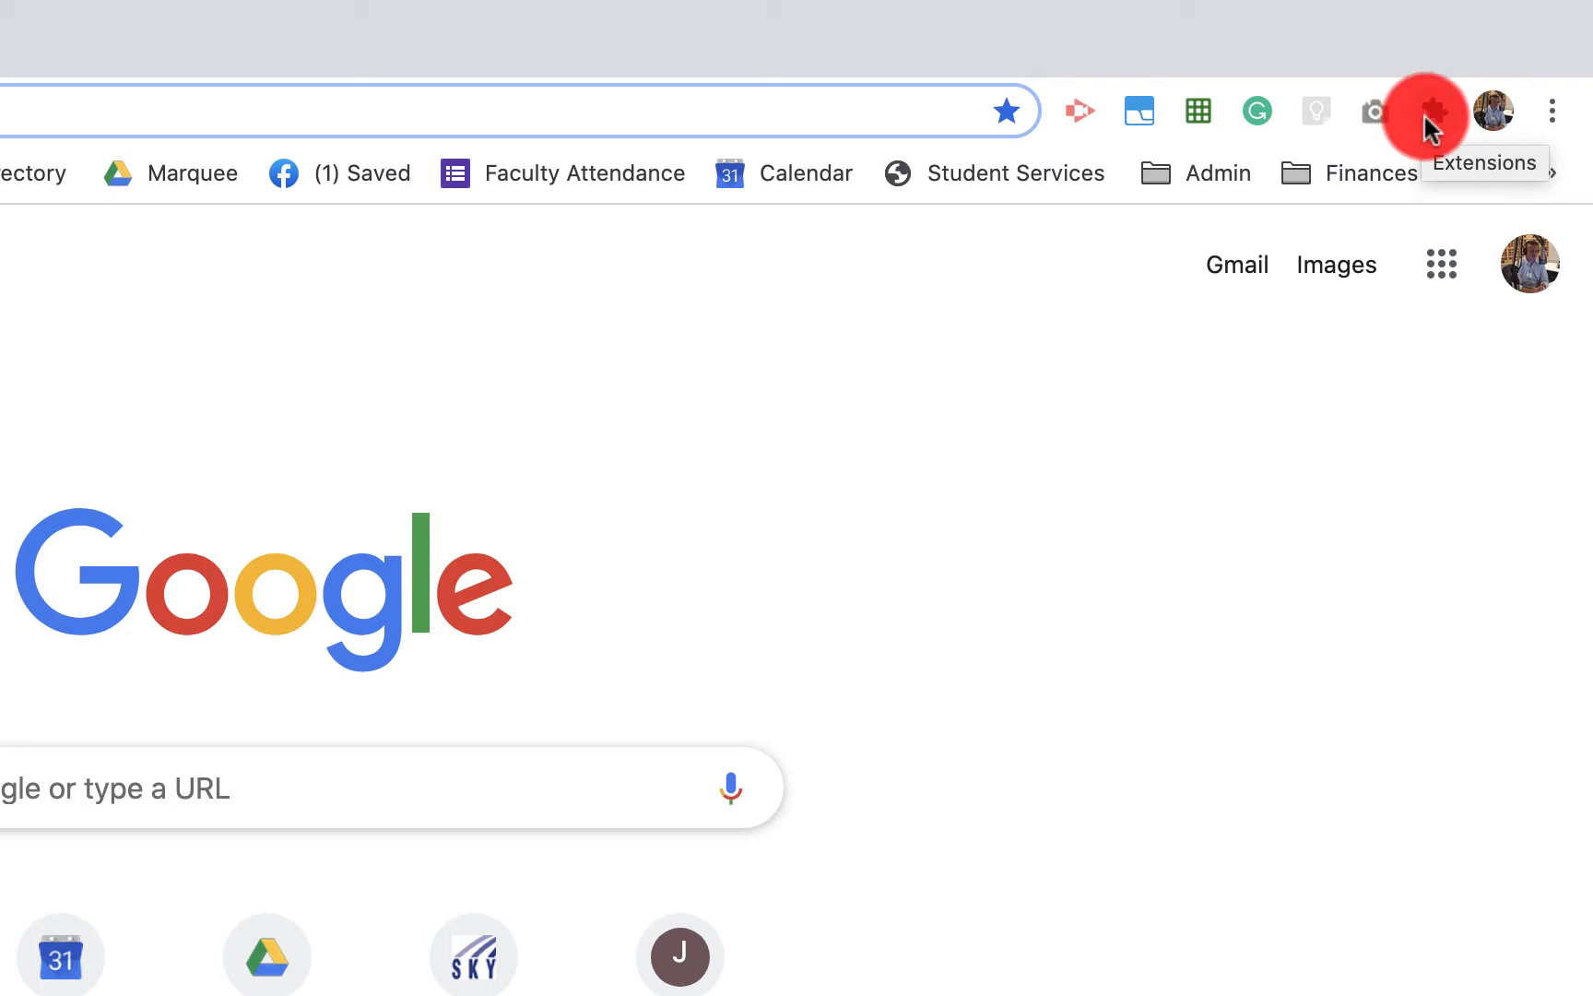
- Show the installed extensions list from the toolbar puzzle icon
left_click(1430, 111)
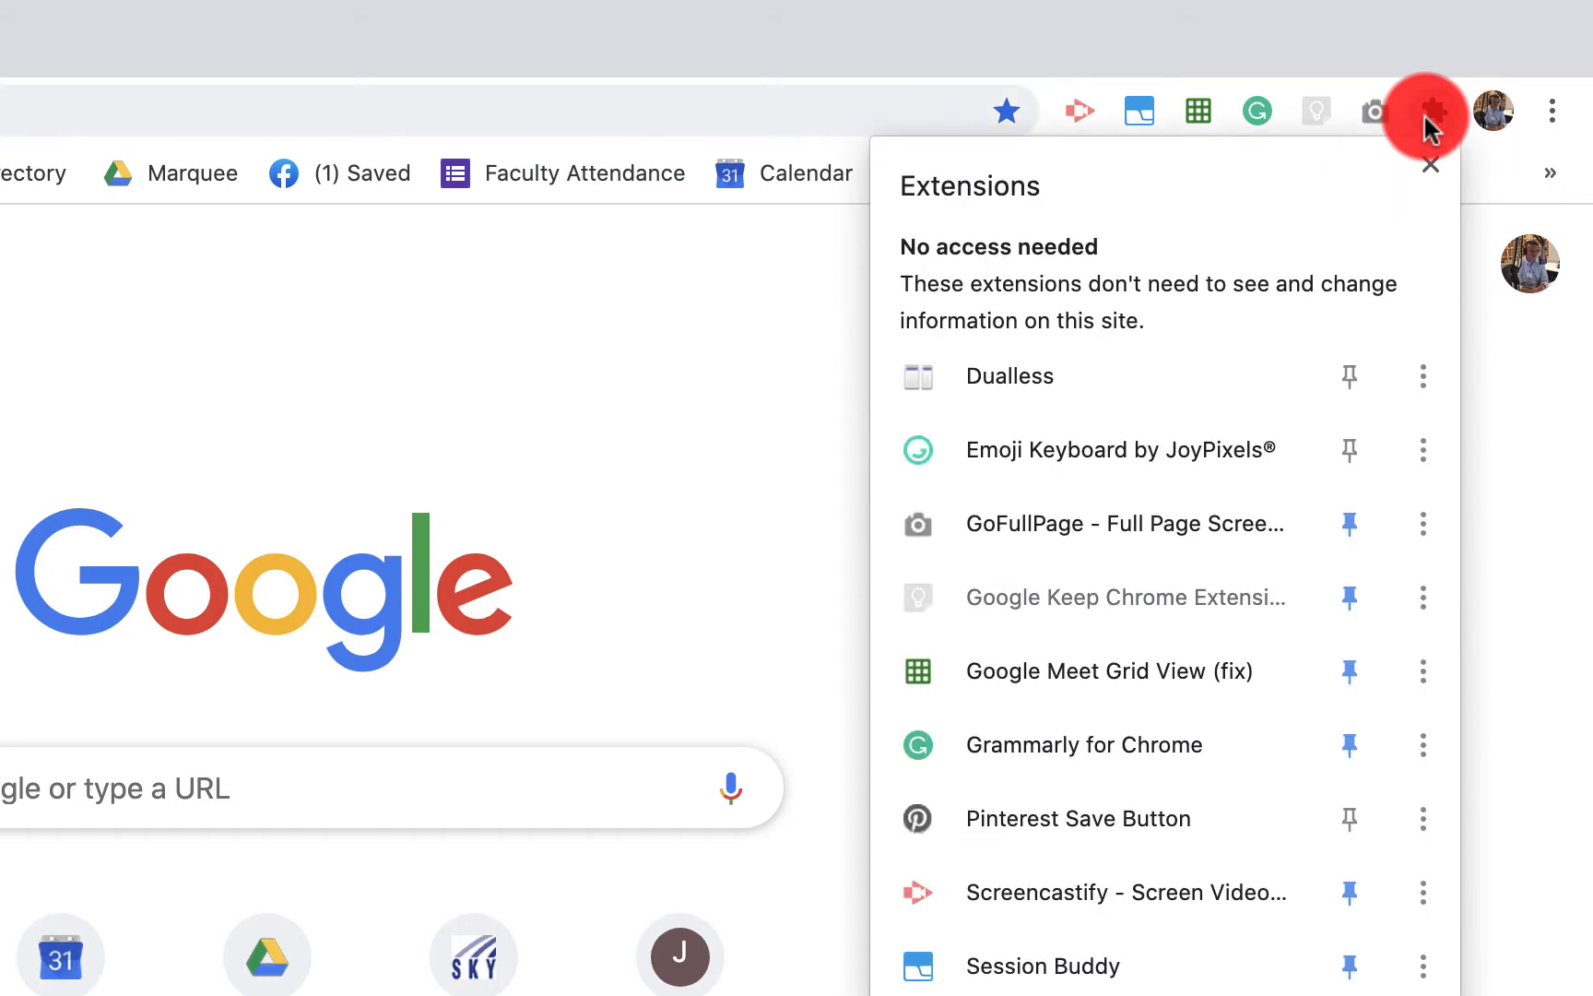
mouse_move(1392, 818)
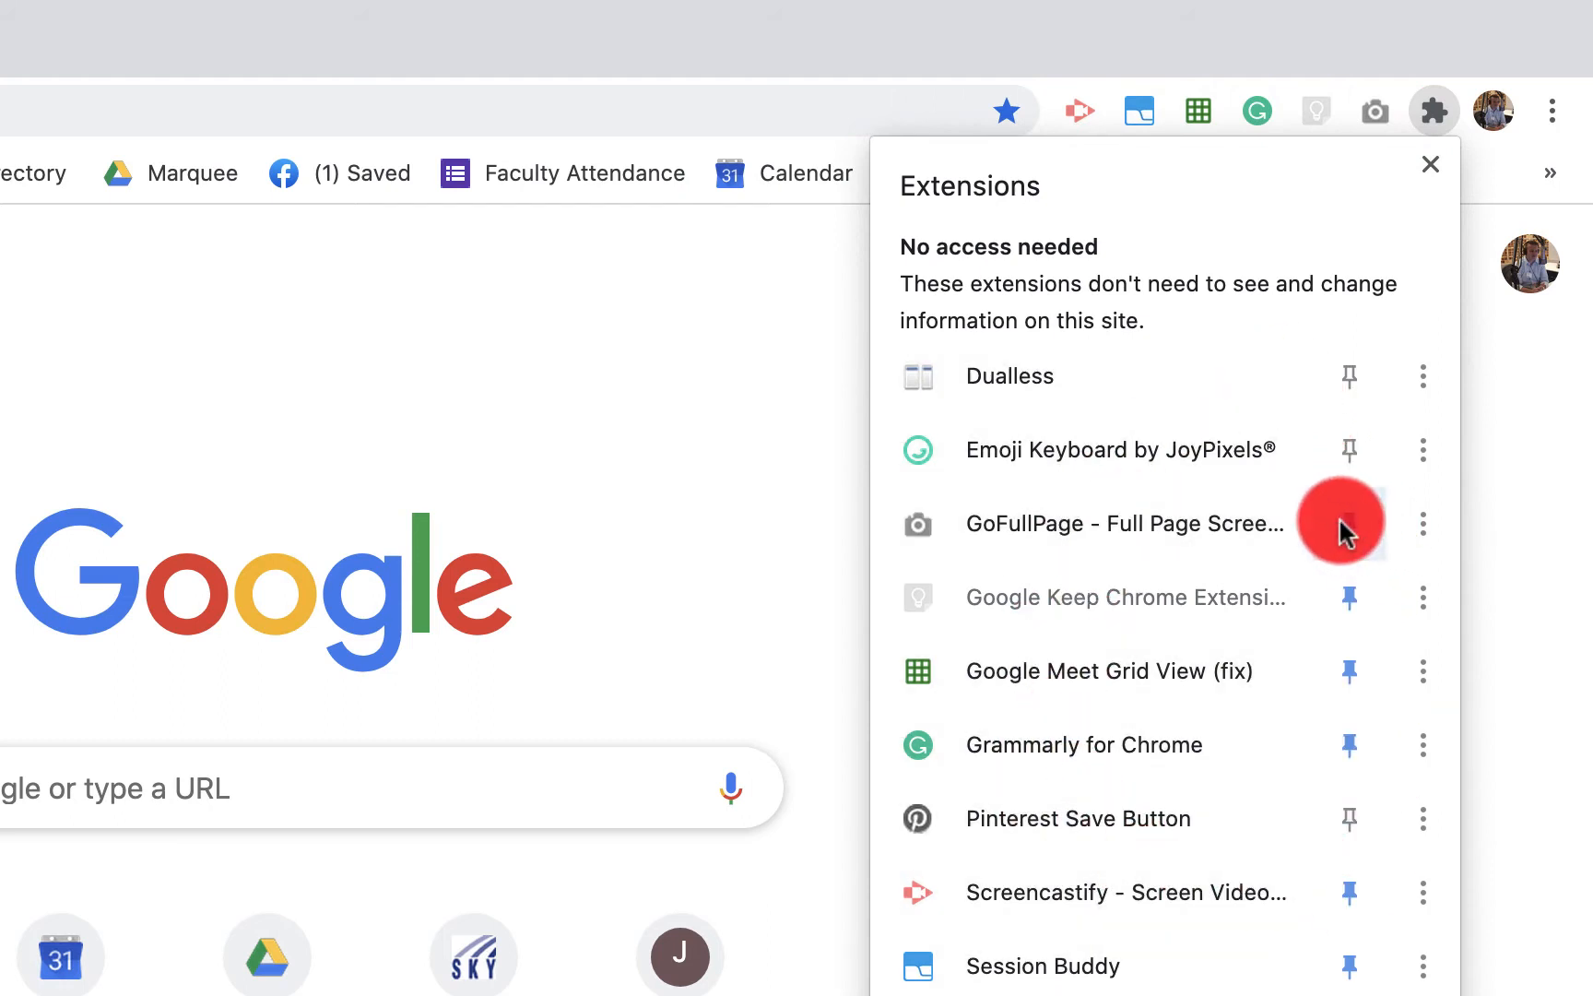
mouse_move(1350, 701)
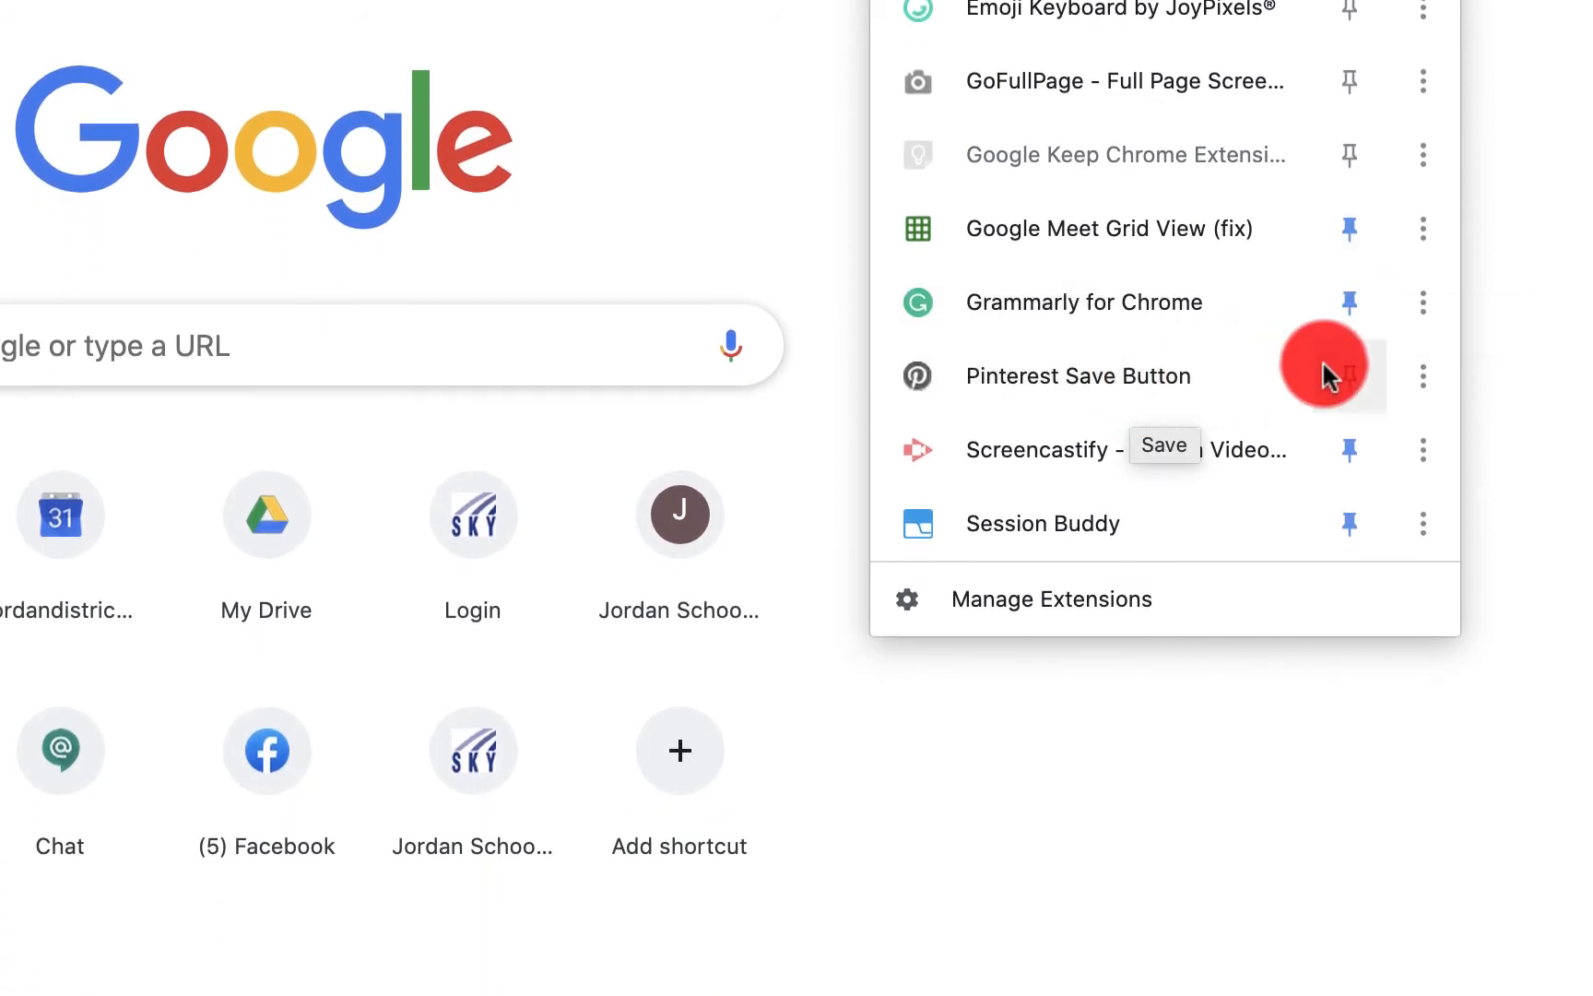
mouse_move(1118, 397)
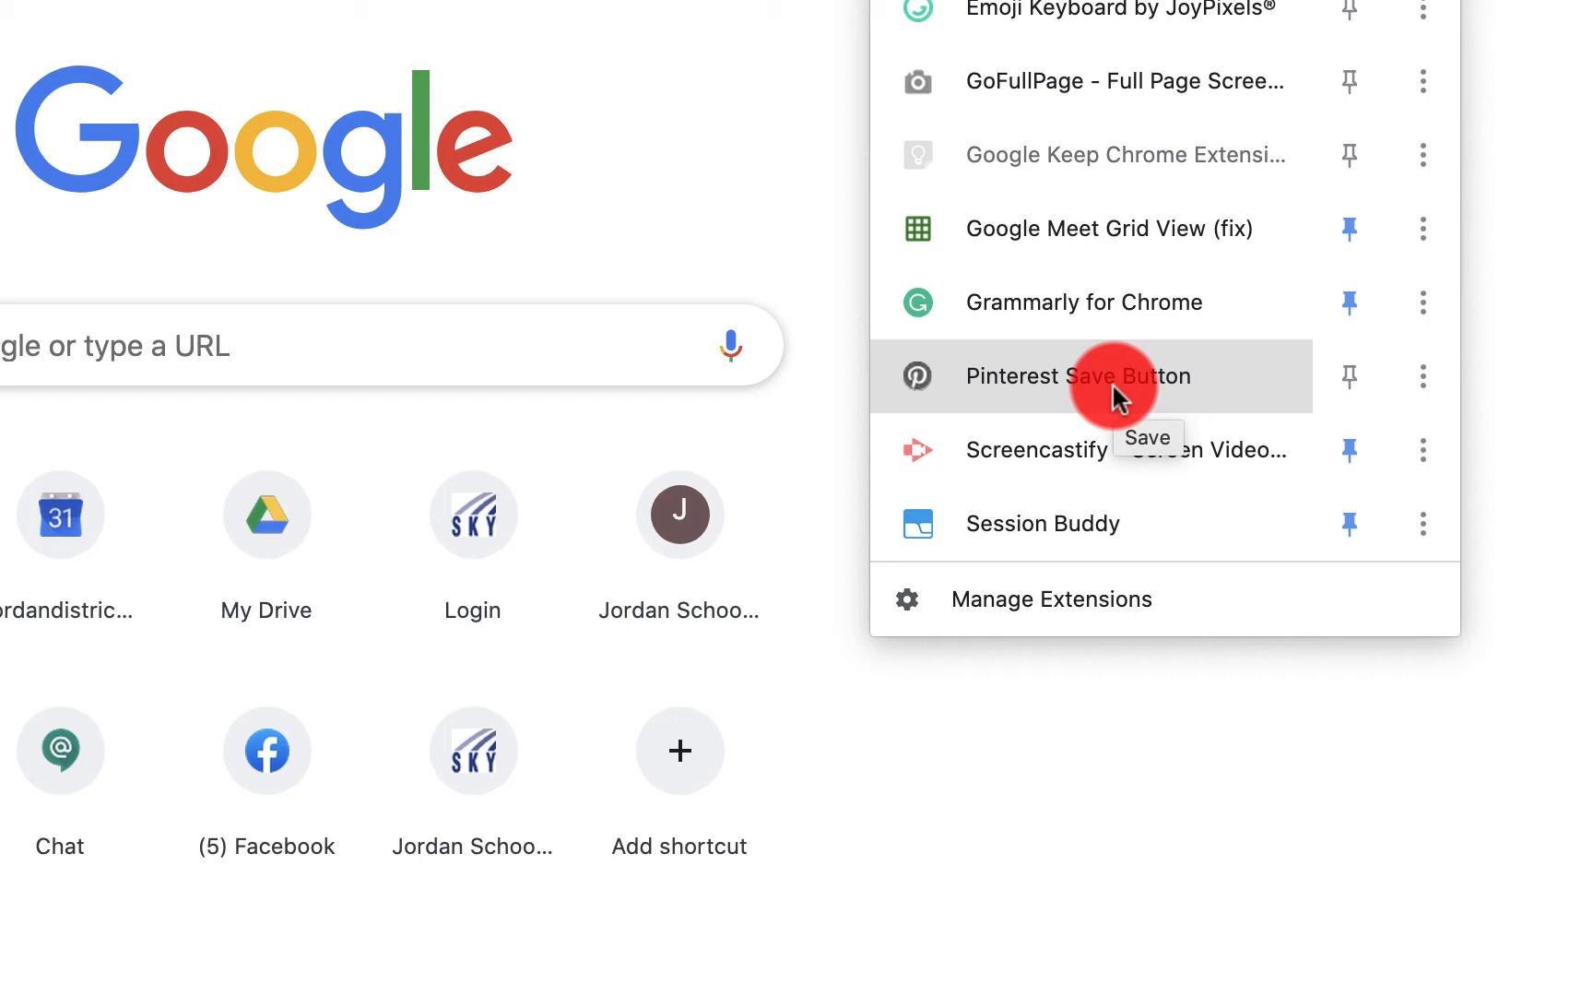
mouse_move(1281, 394)
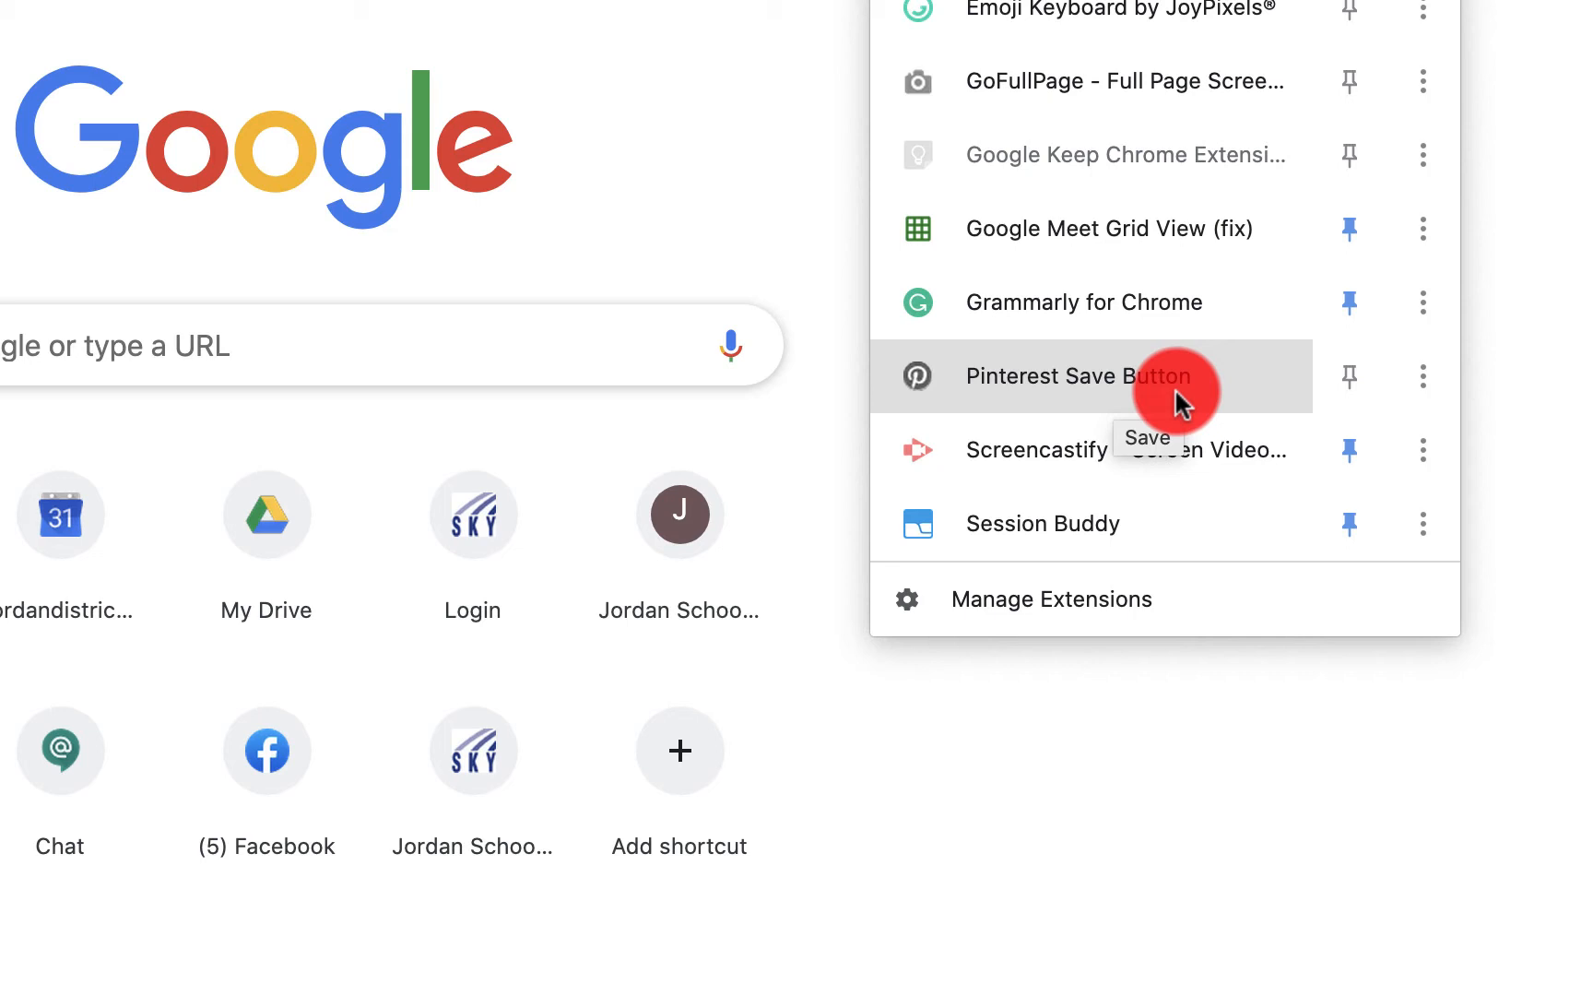
mouse_move(1348, 376)
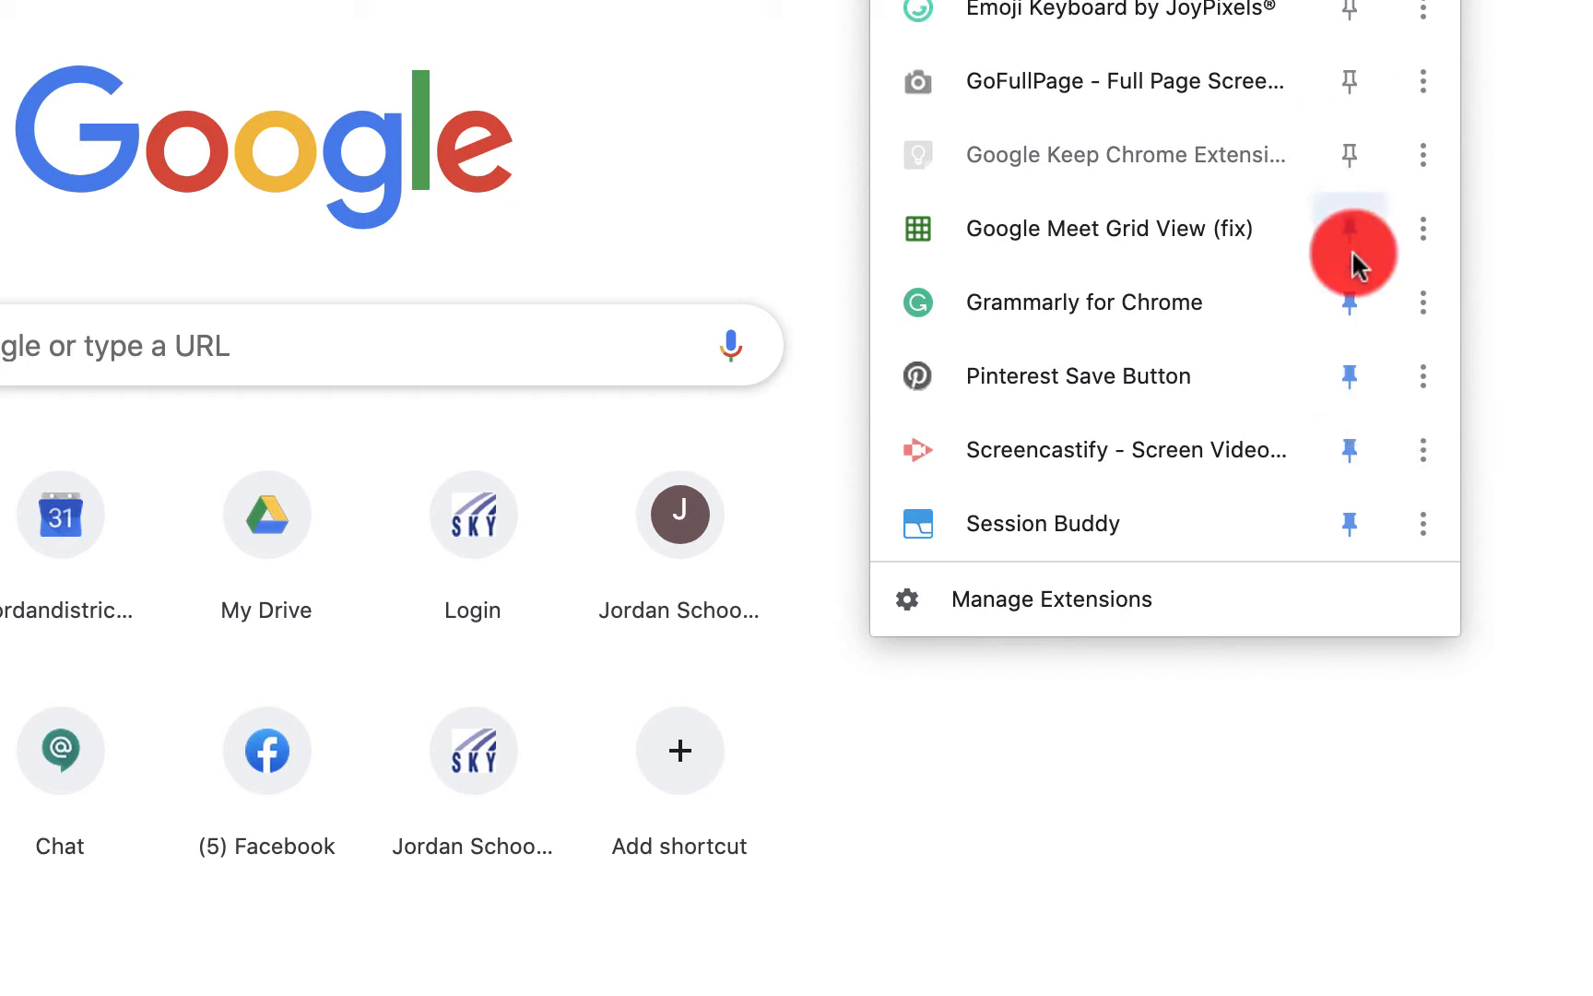
mouse_move(1350, 376)
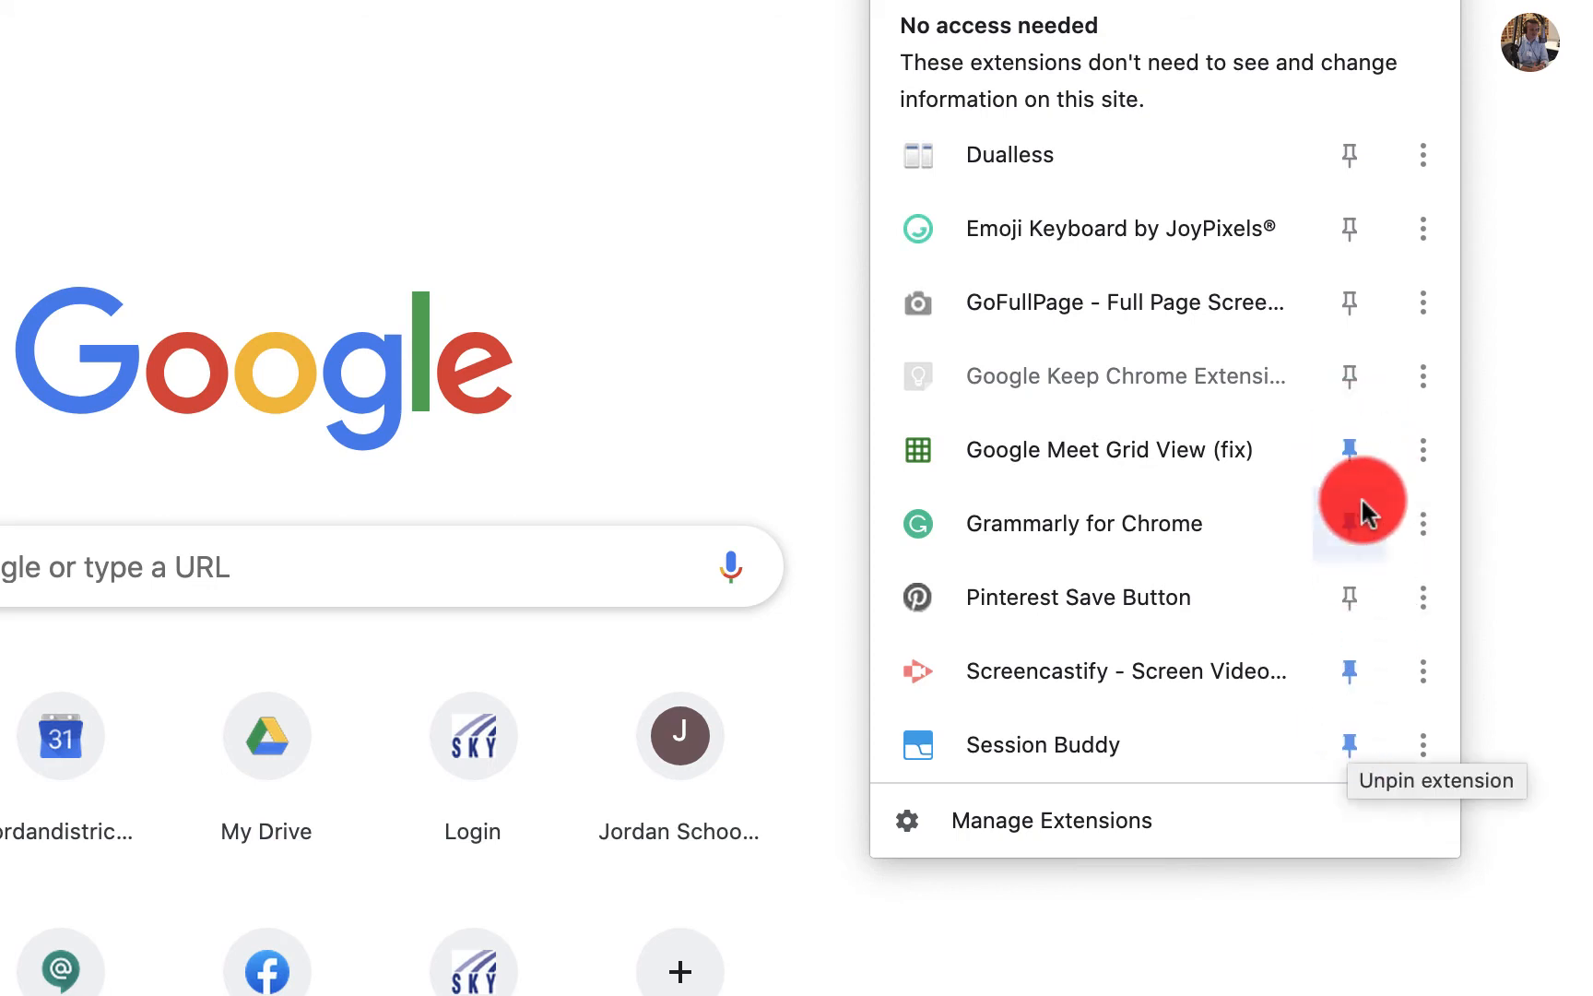
- Bring up the More actions menu beside the Dualless extension
left_click(1349, 523)
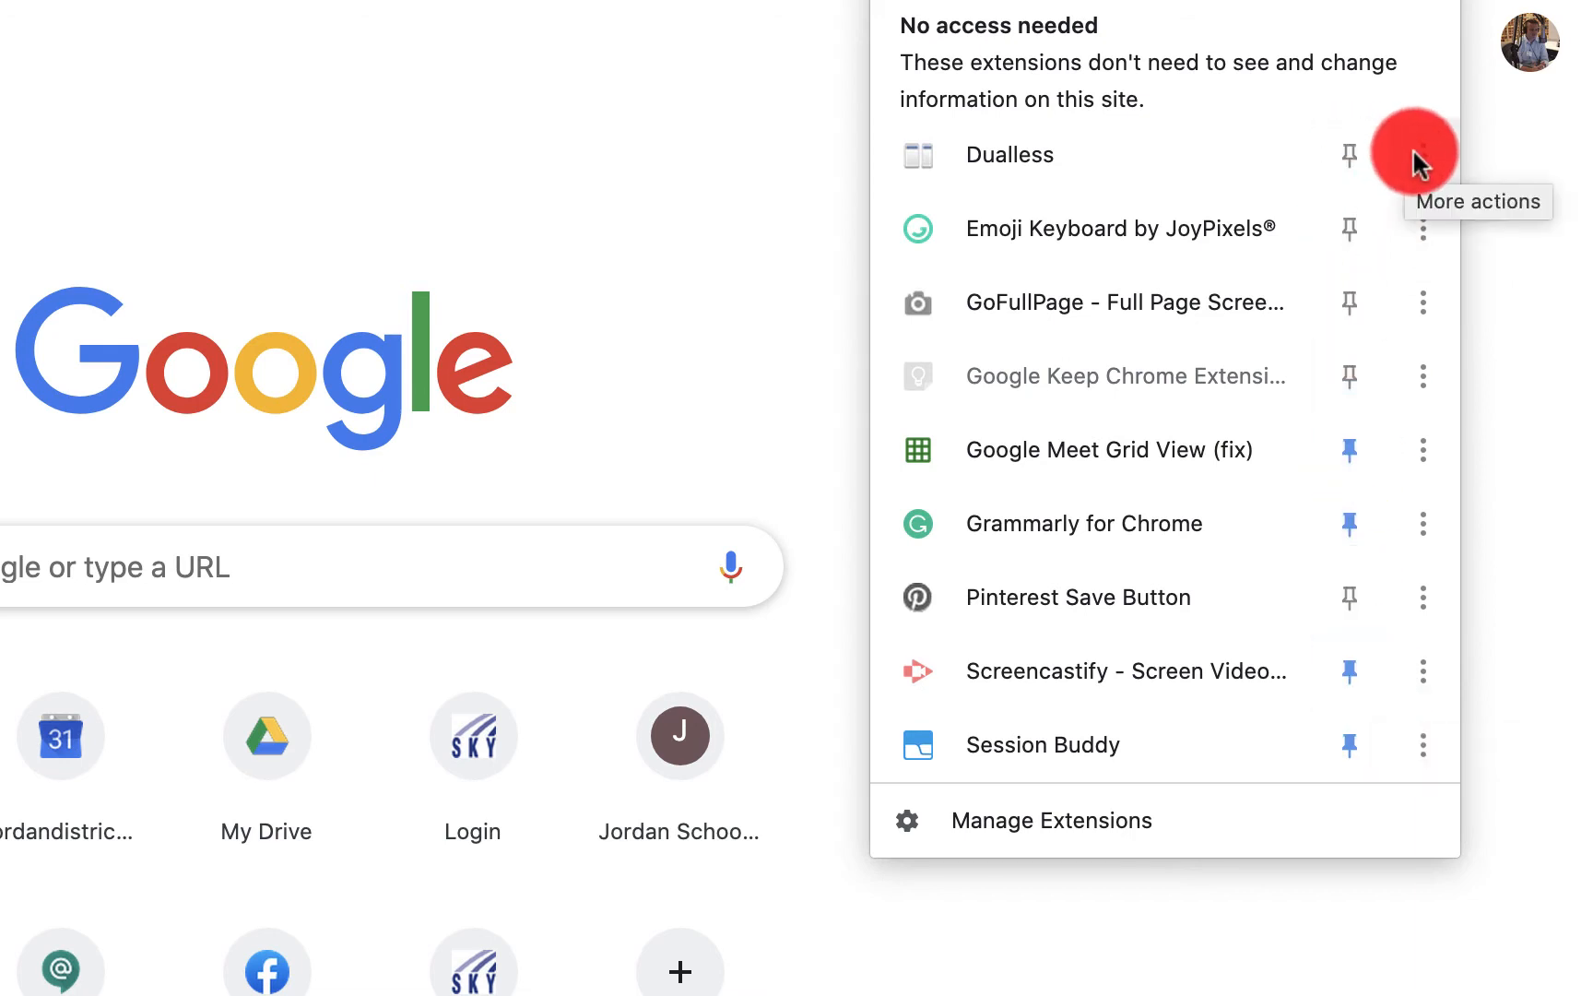
left_click(1421, 155)
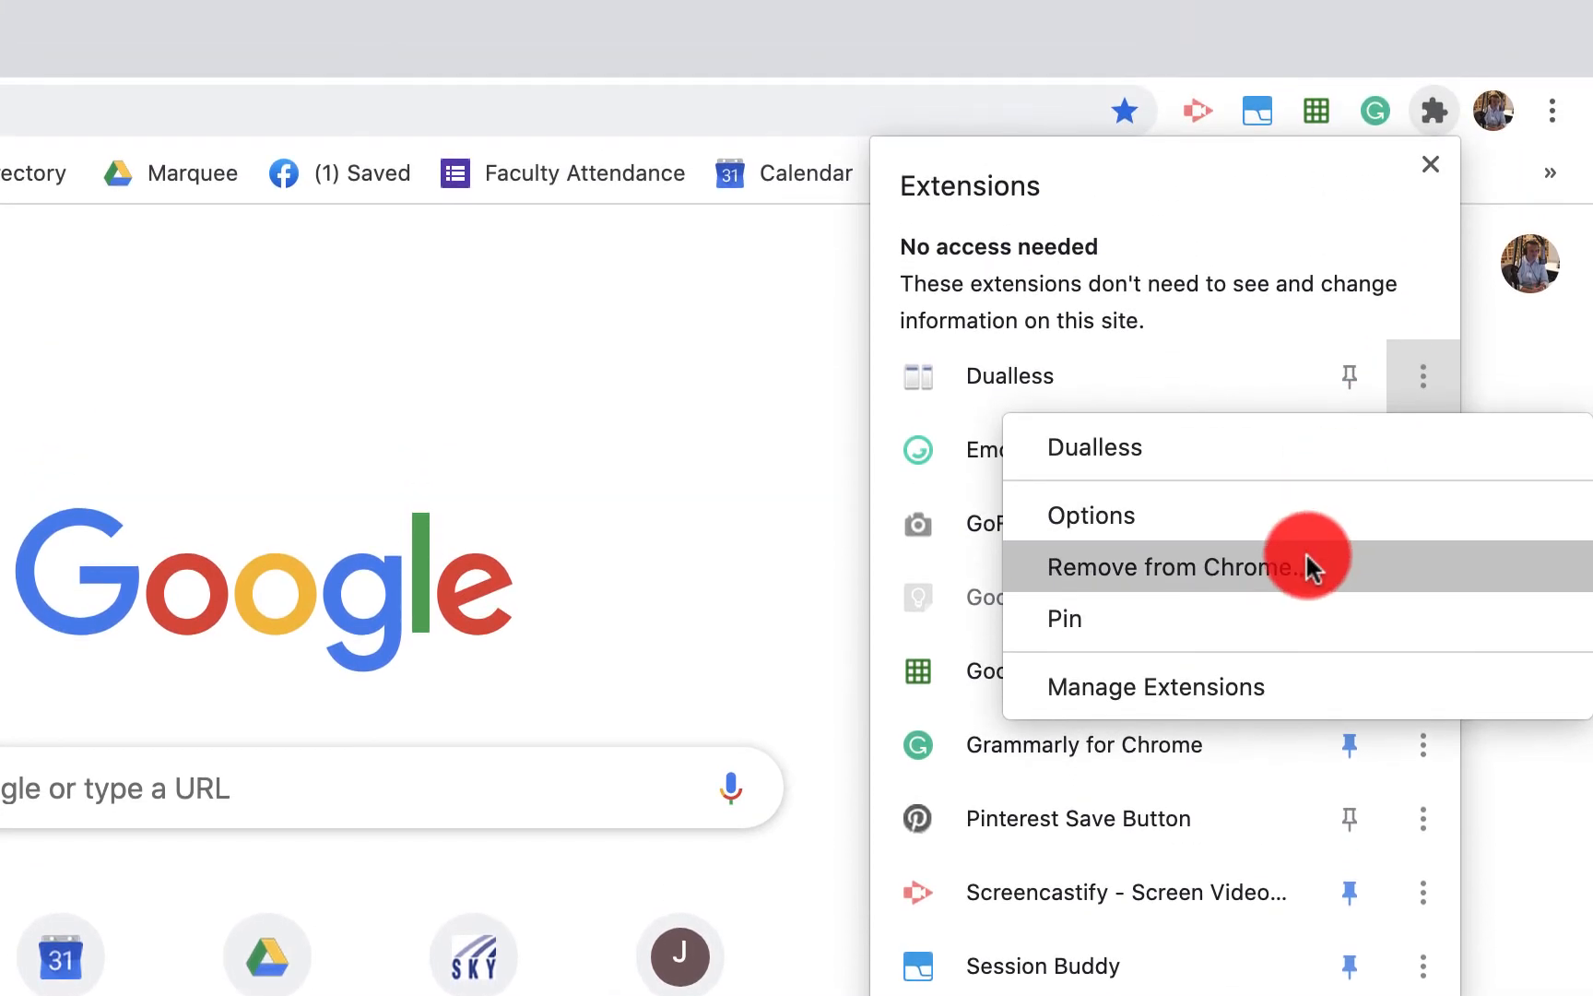
mouse_move(1232, 620)
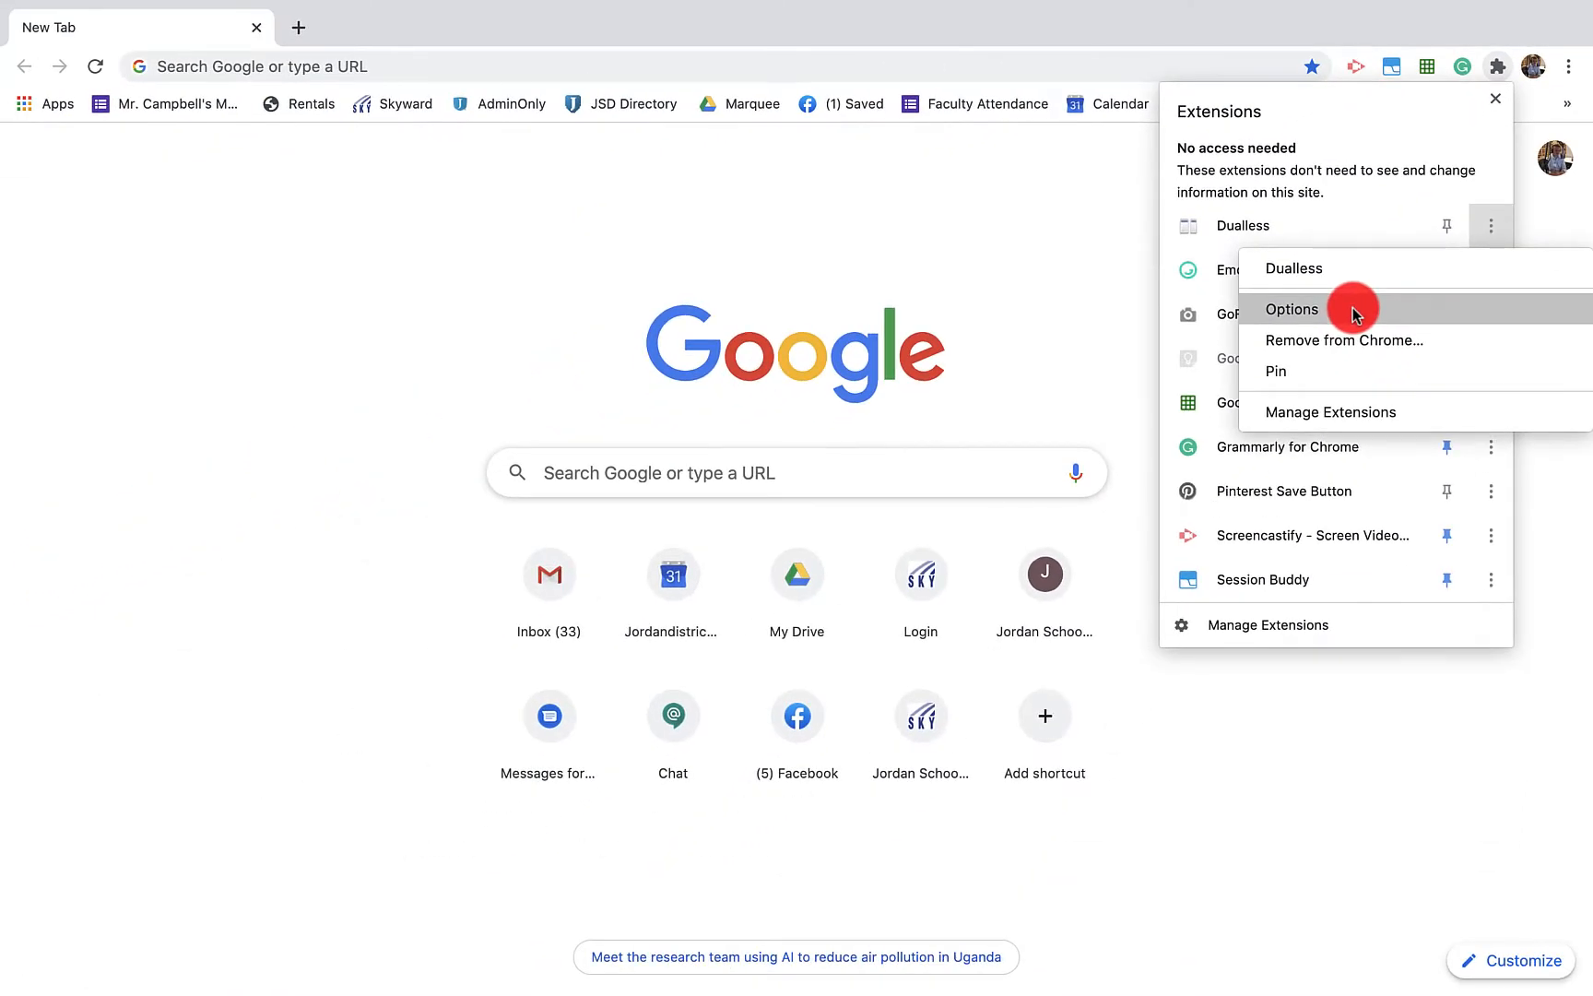
- Go to the Dualless options page, then reopen the extensions list over it
left_click(1291, 310)
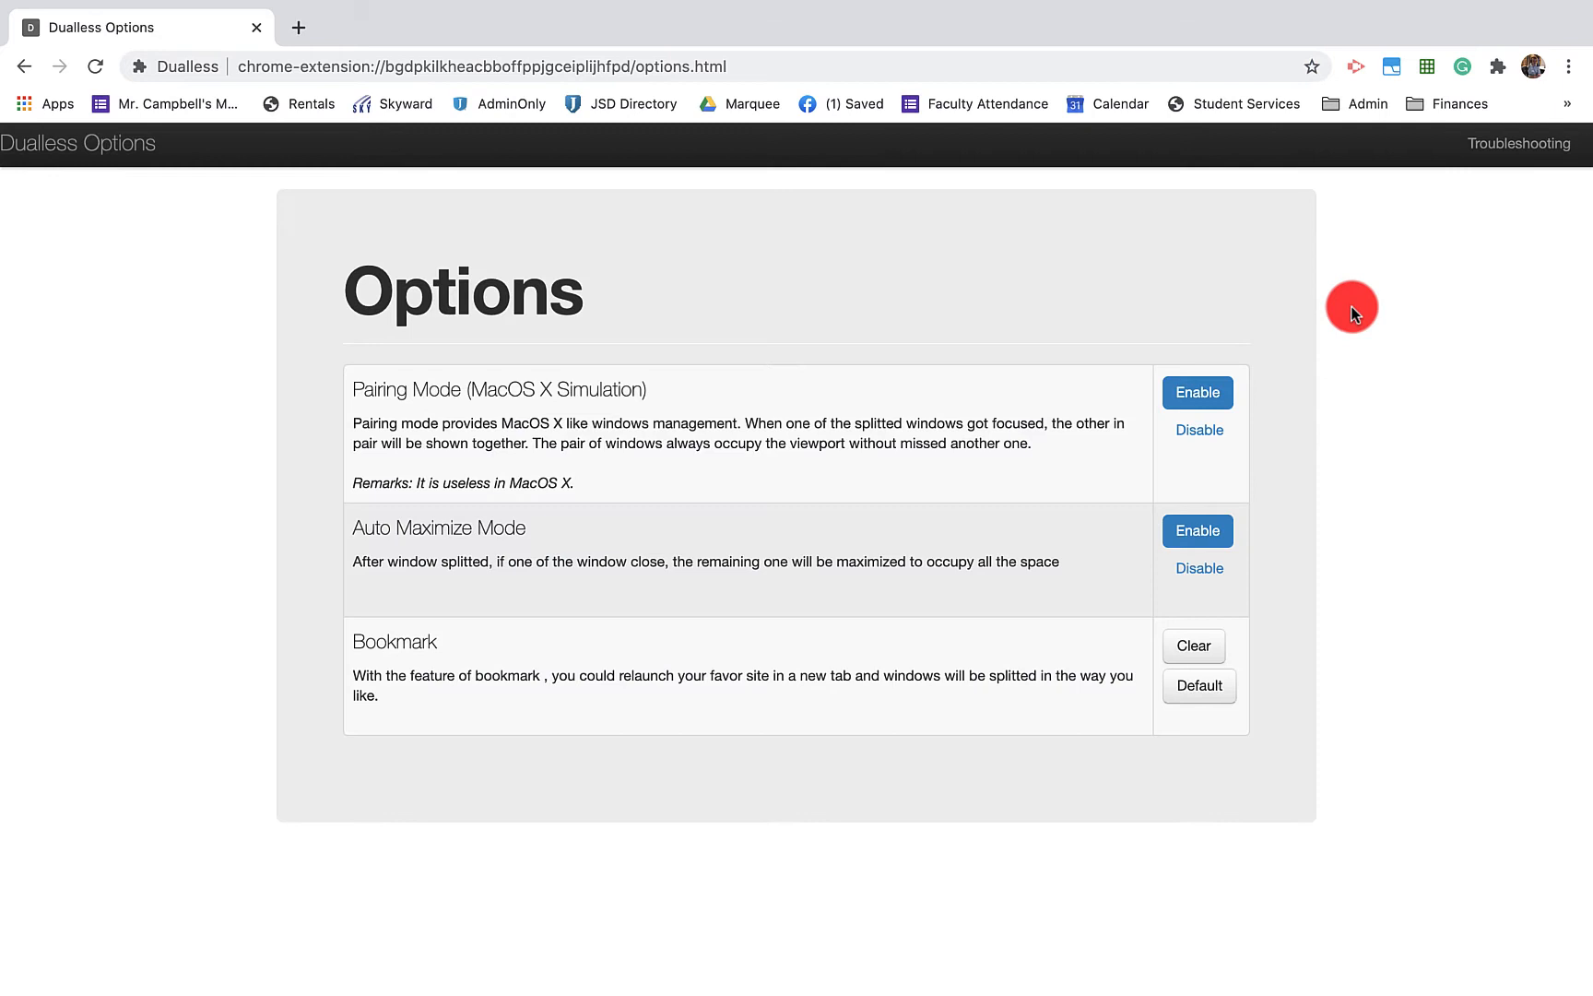
mouse_move(859, 295)
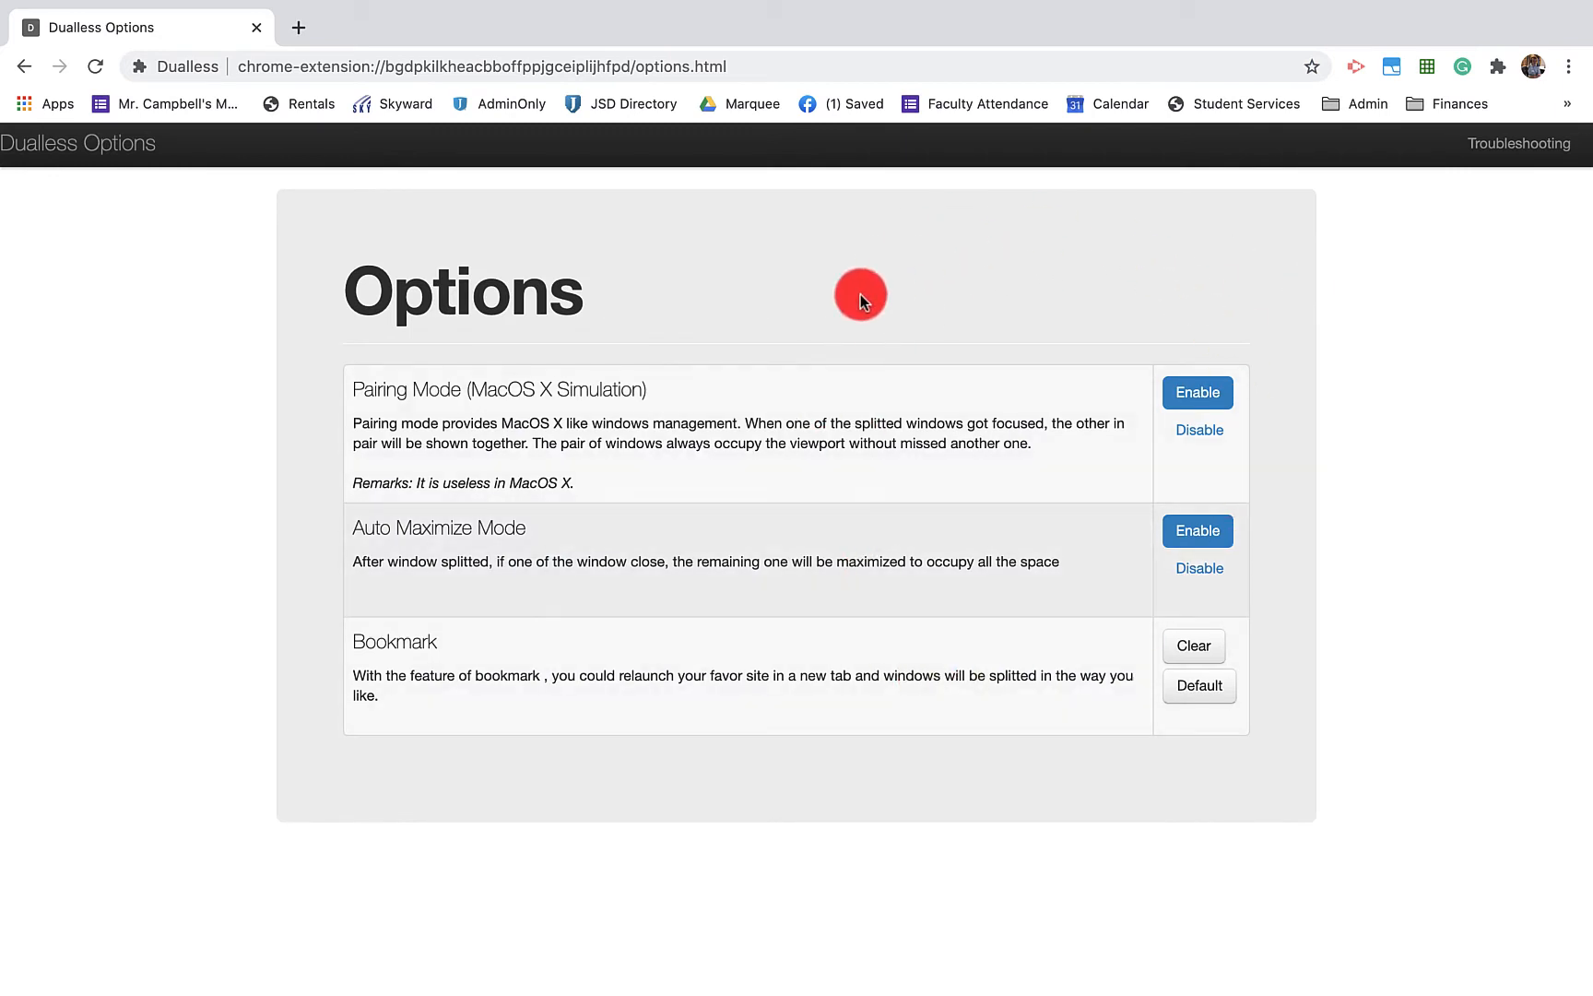
mouse_move(1221, 282)
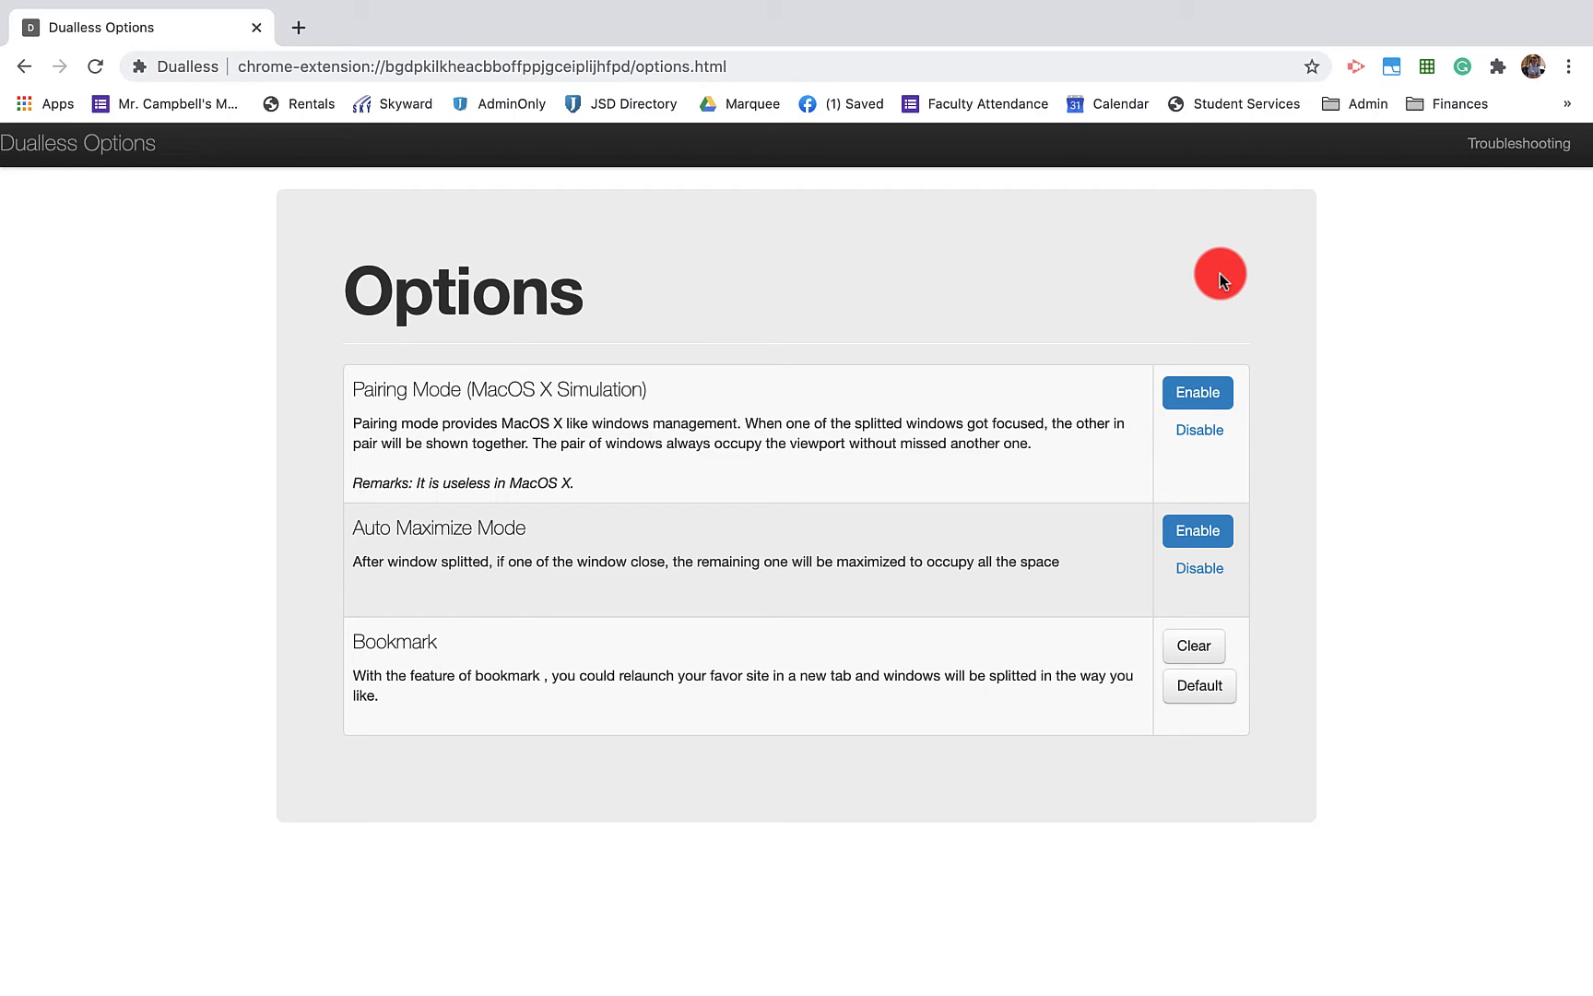
left_click(1496, 66)
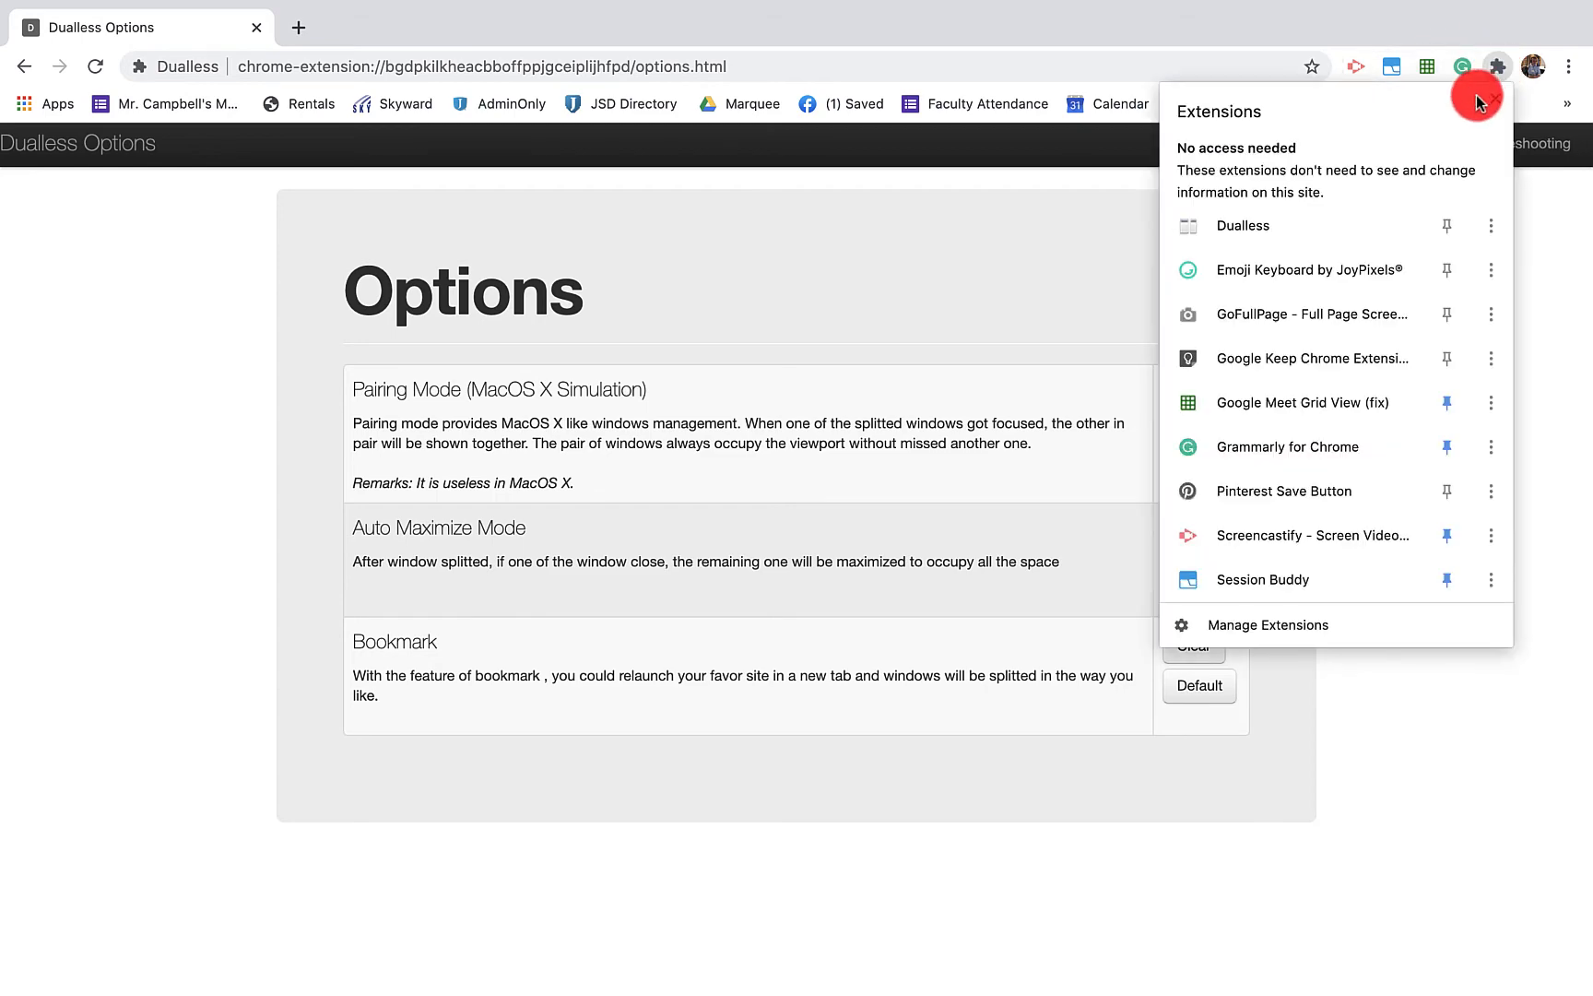
- View the Emoji Keyboard by JoyPixels settings via its actions menu, then close them
left_click(1492, 272)
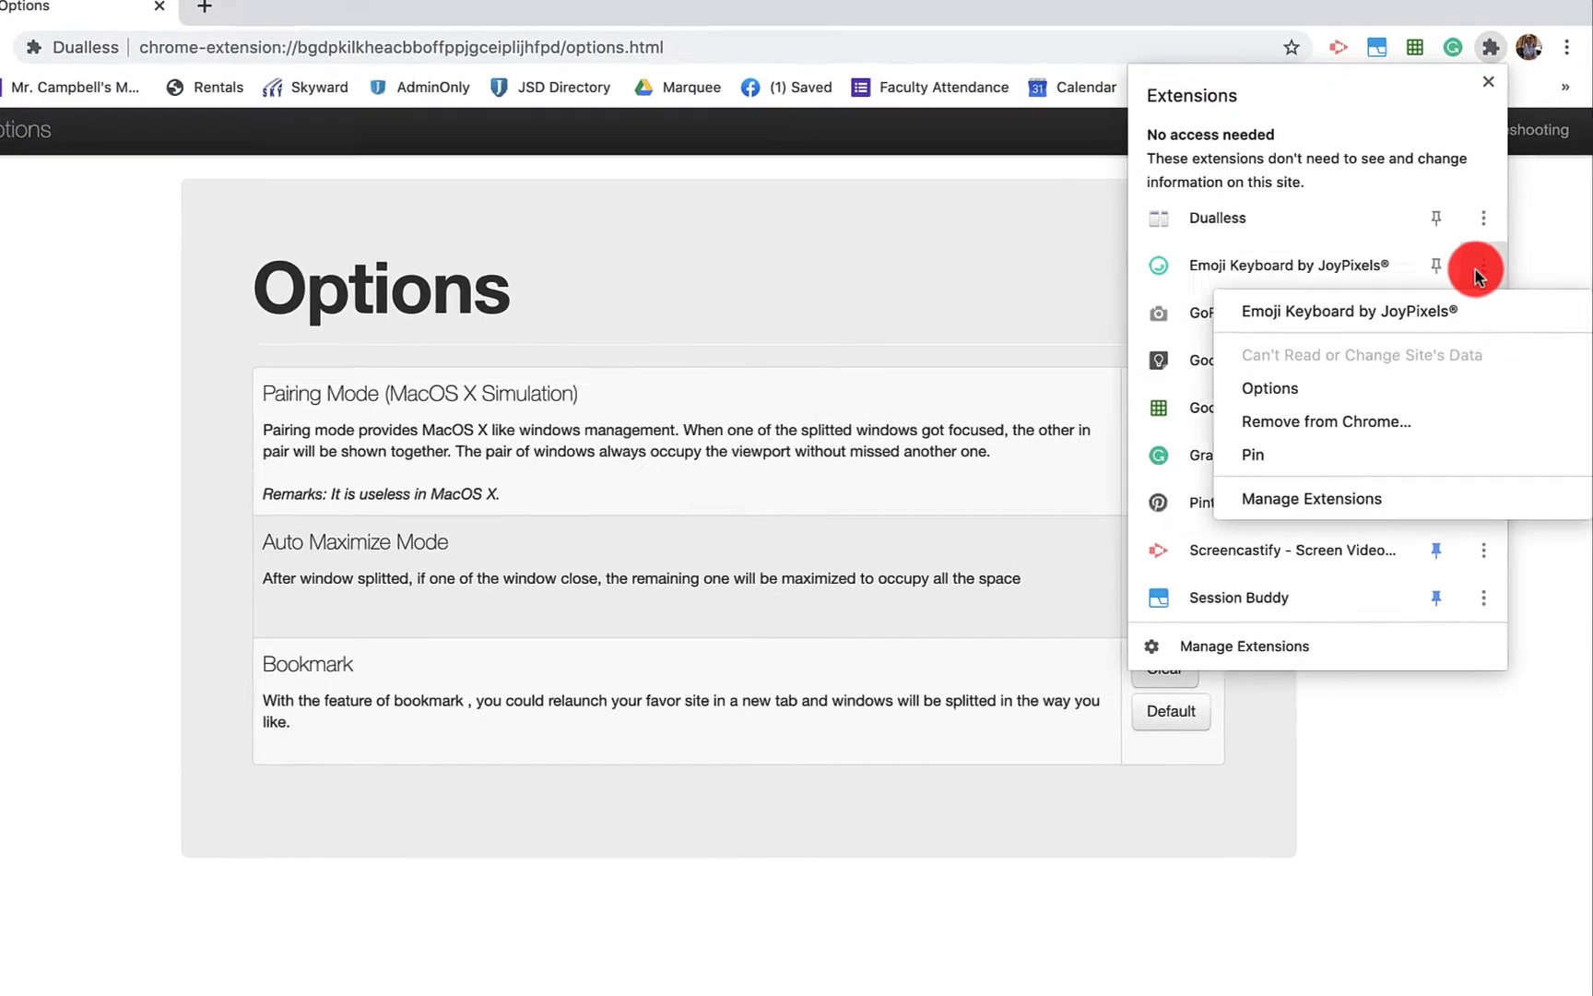
left_click(1269, 387)
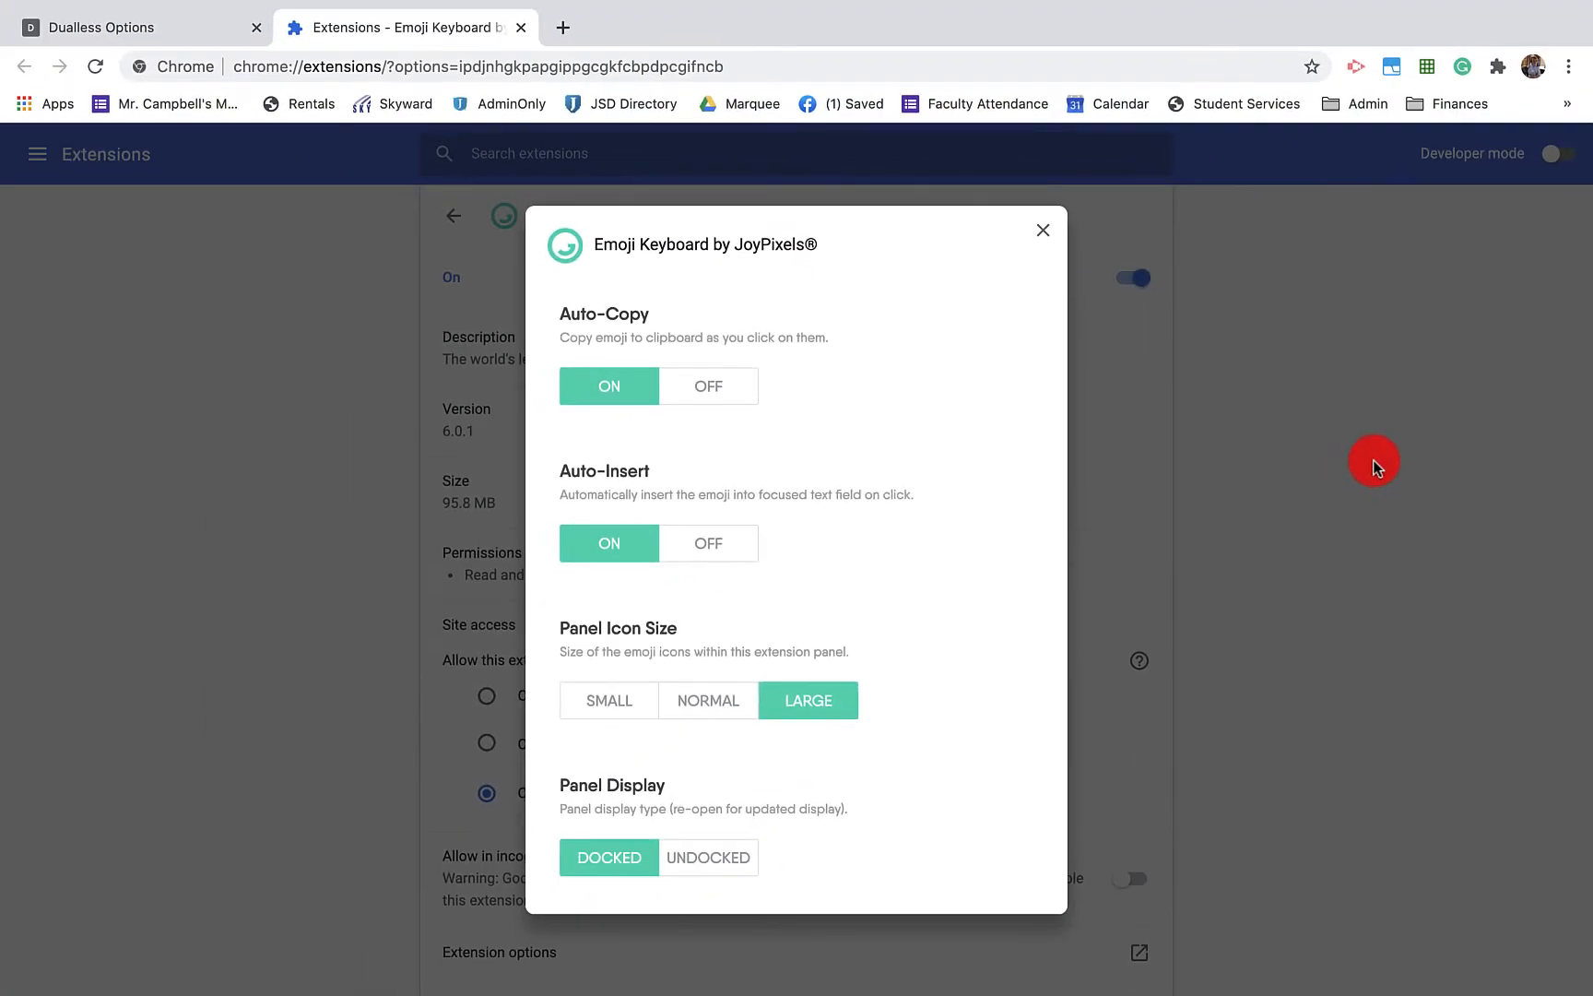
mouse_move(904, 557)
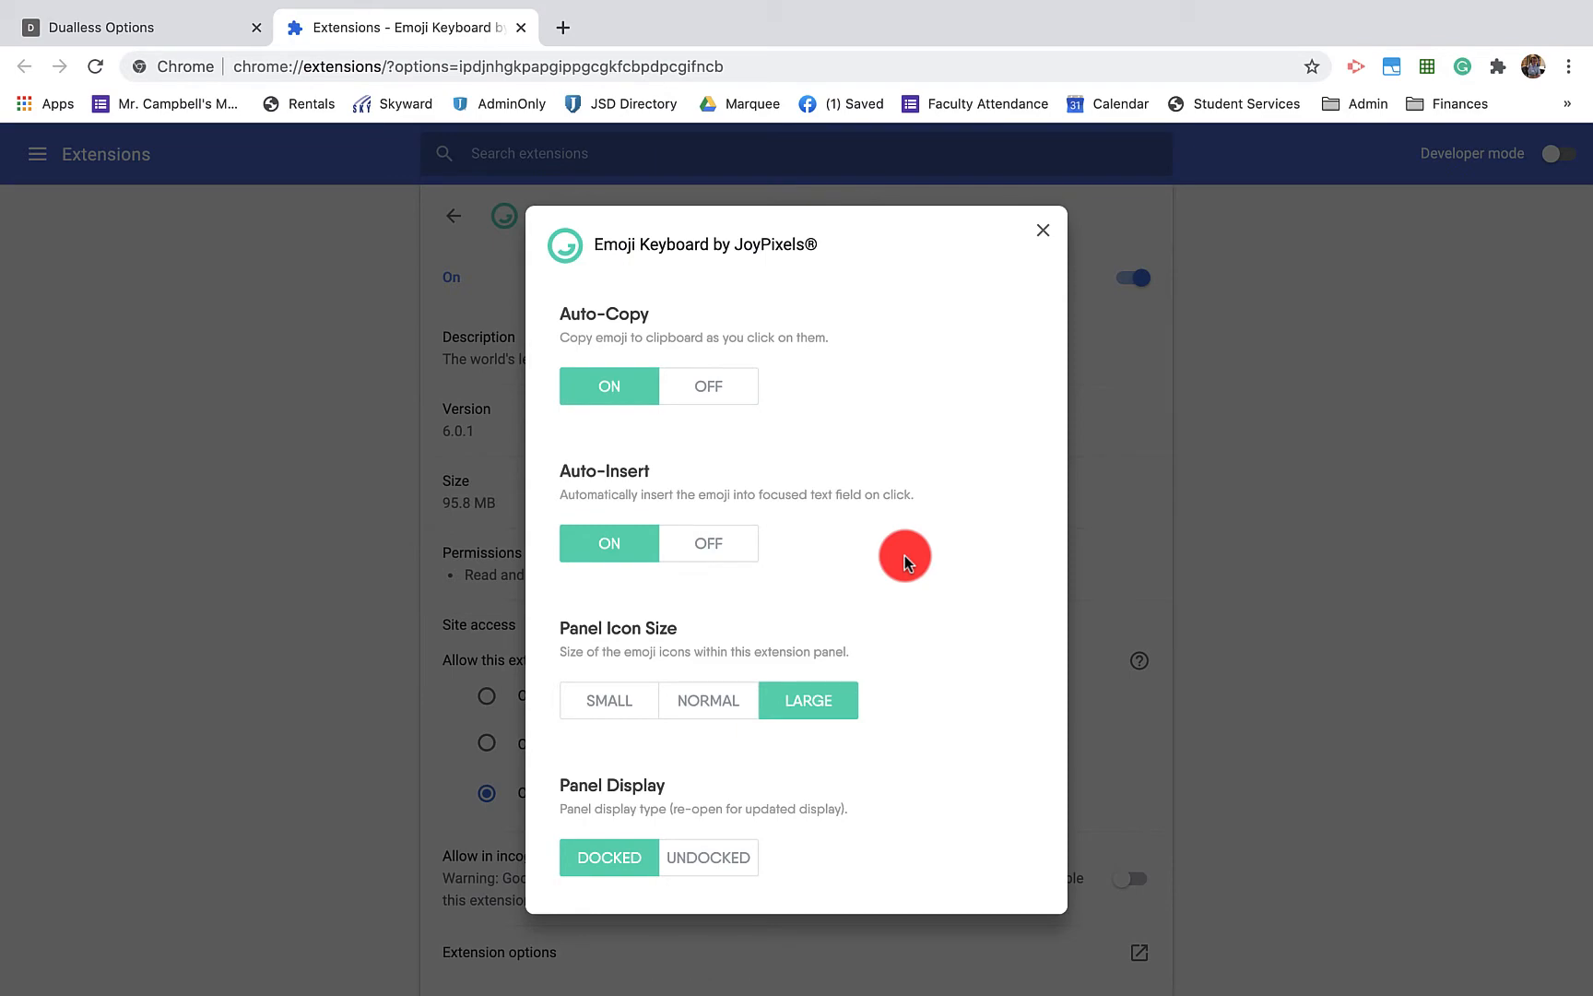
mouse_move(1002, 282)
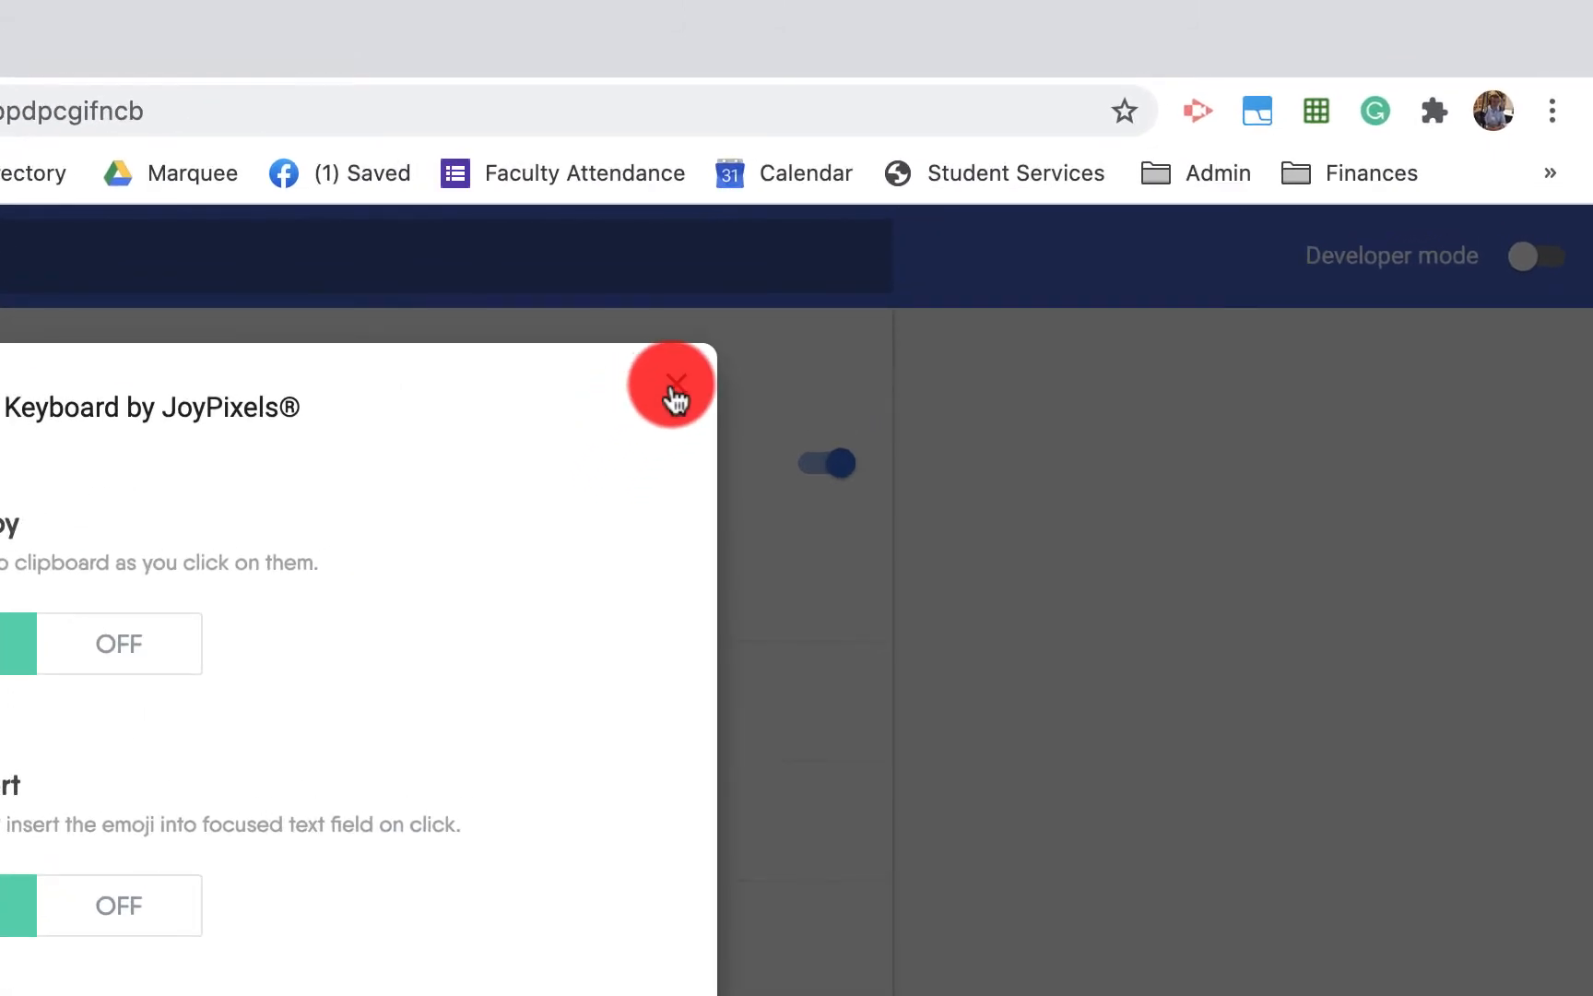
left_click(1433, 110)
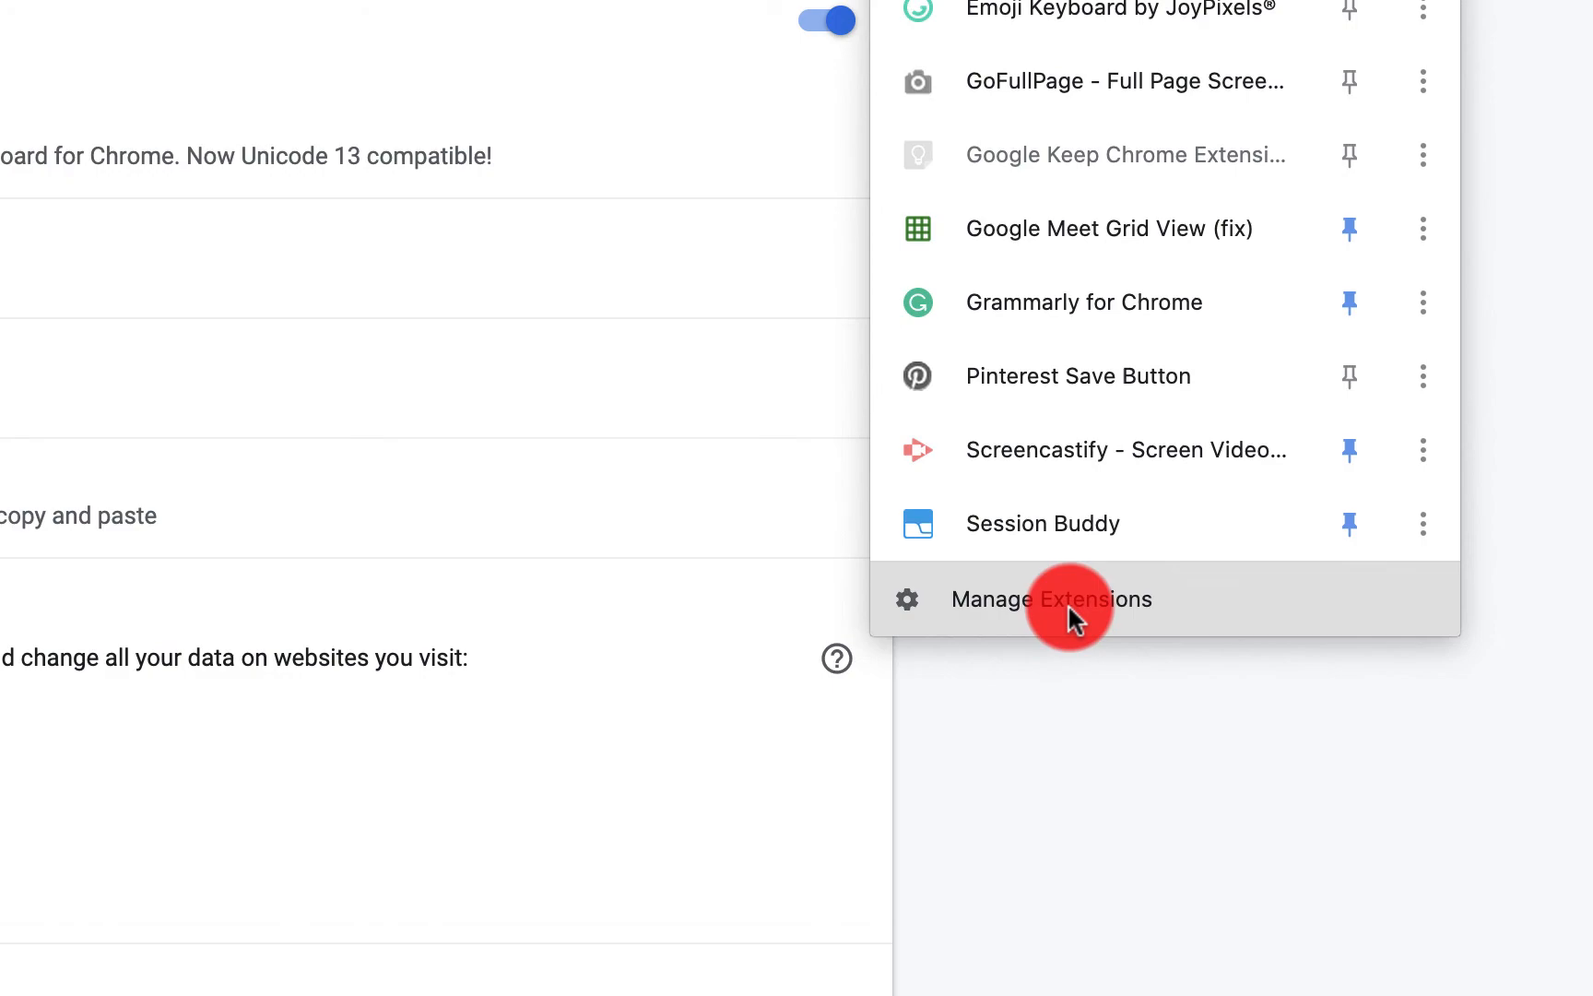
left_click(1051, 599)
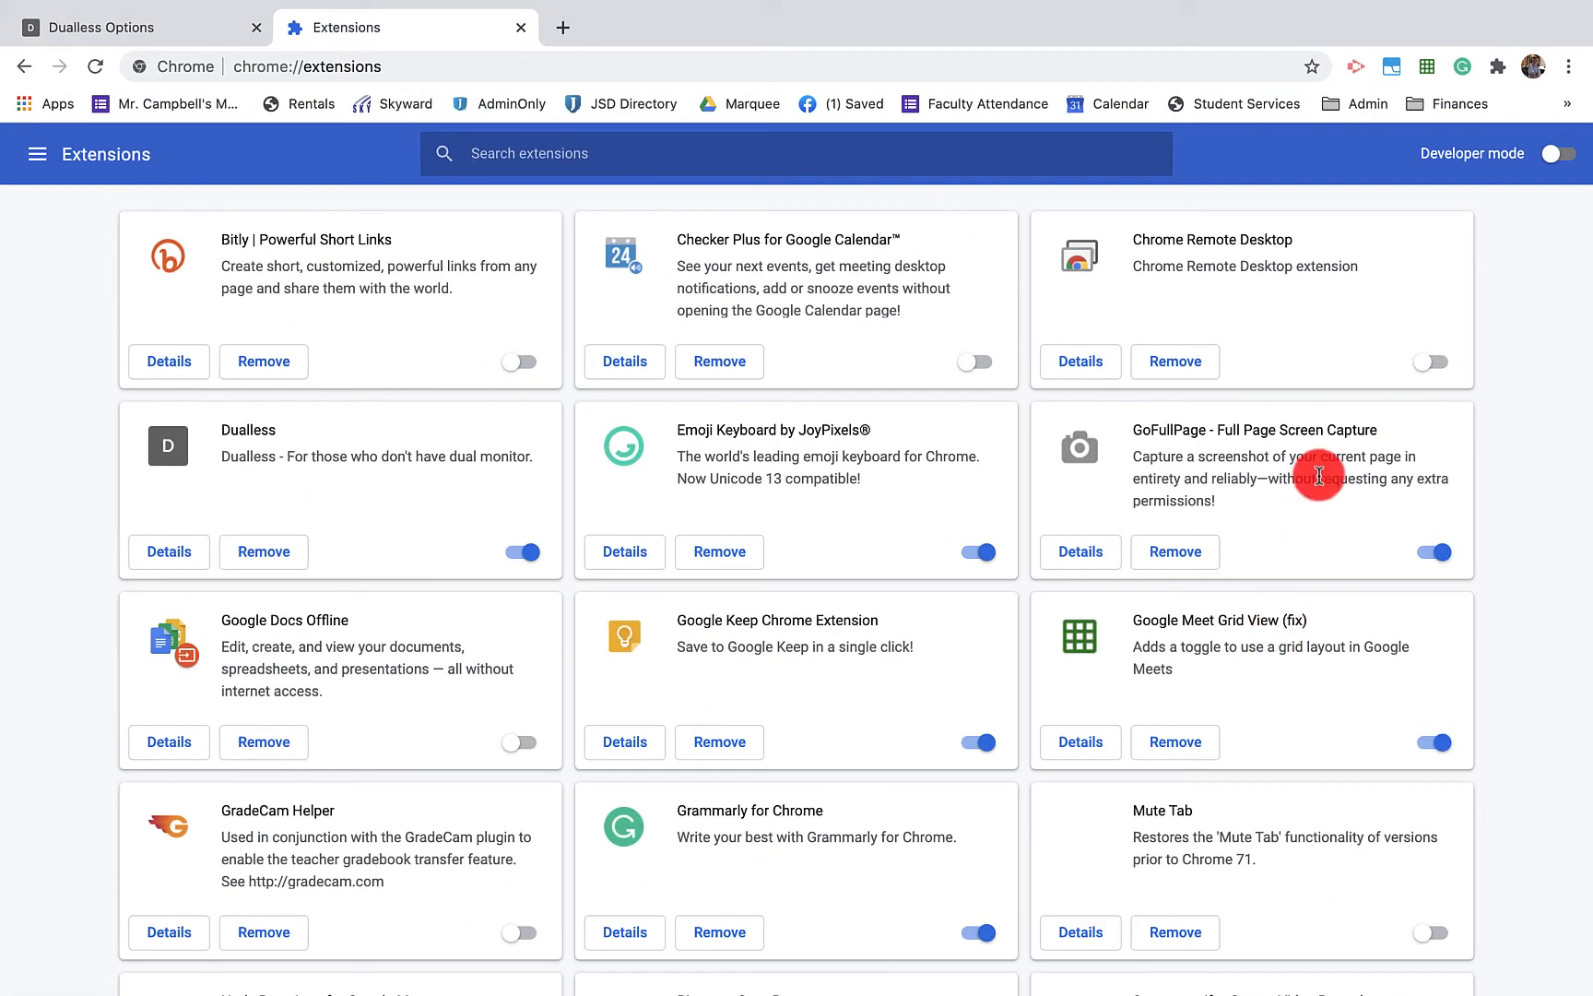
scroll("down", 3)
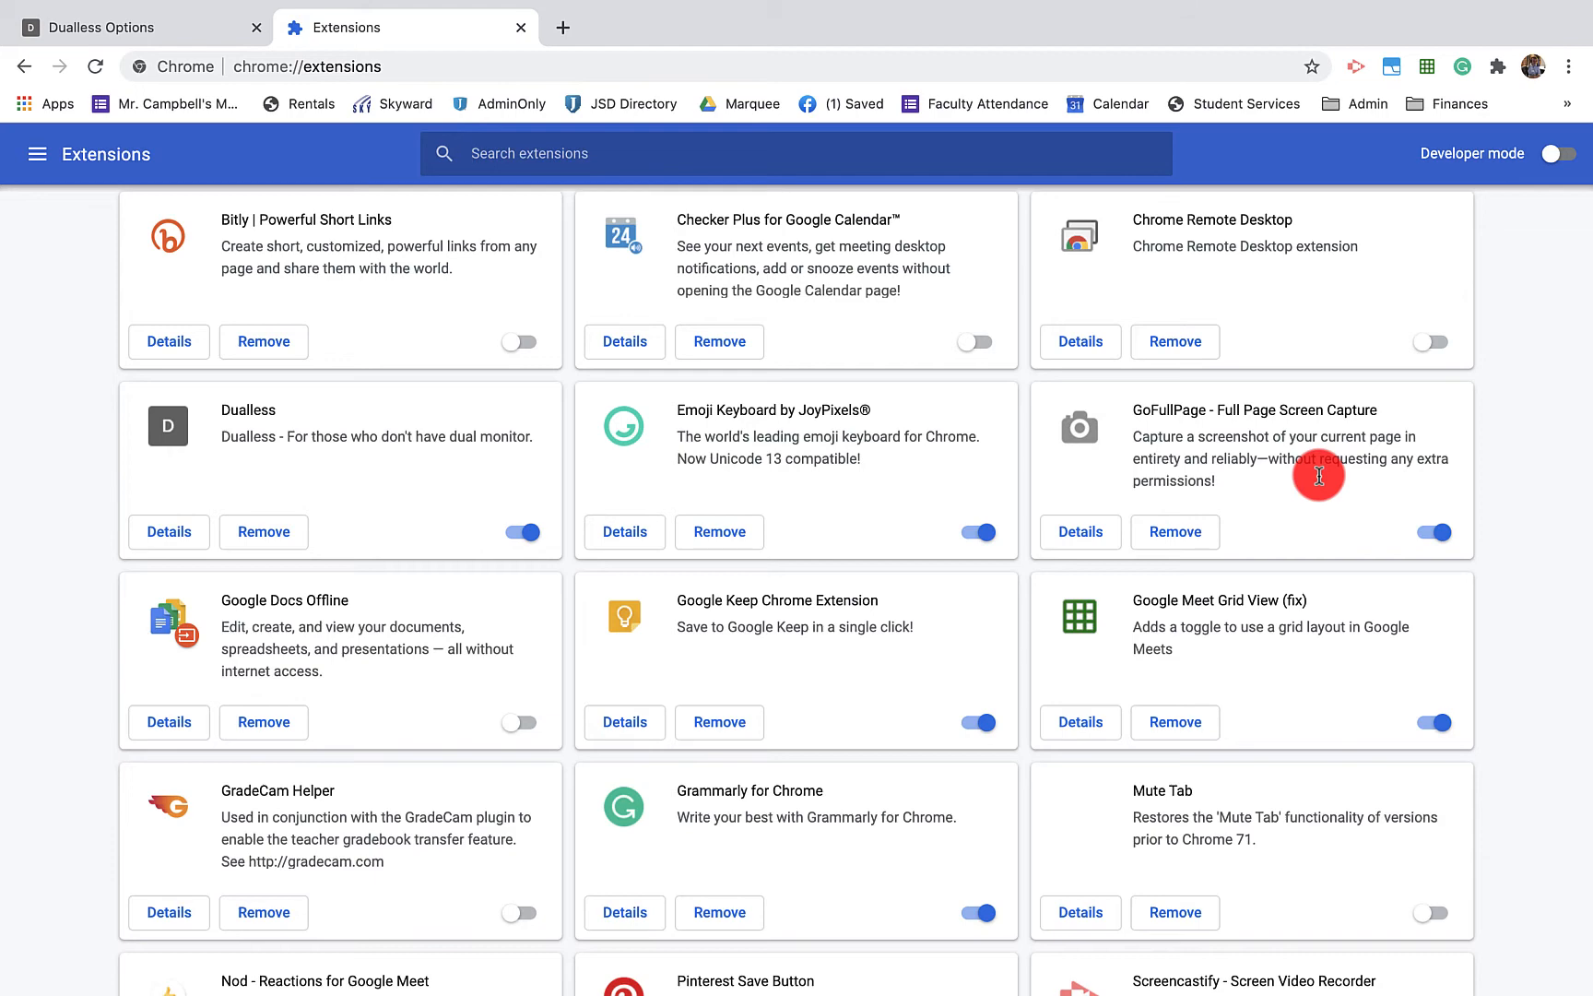
scroll("down", 3)
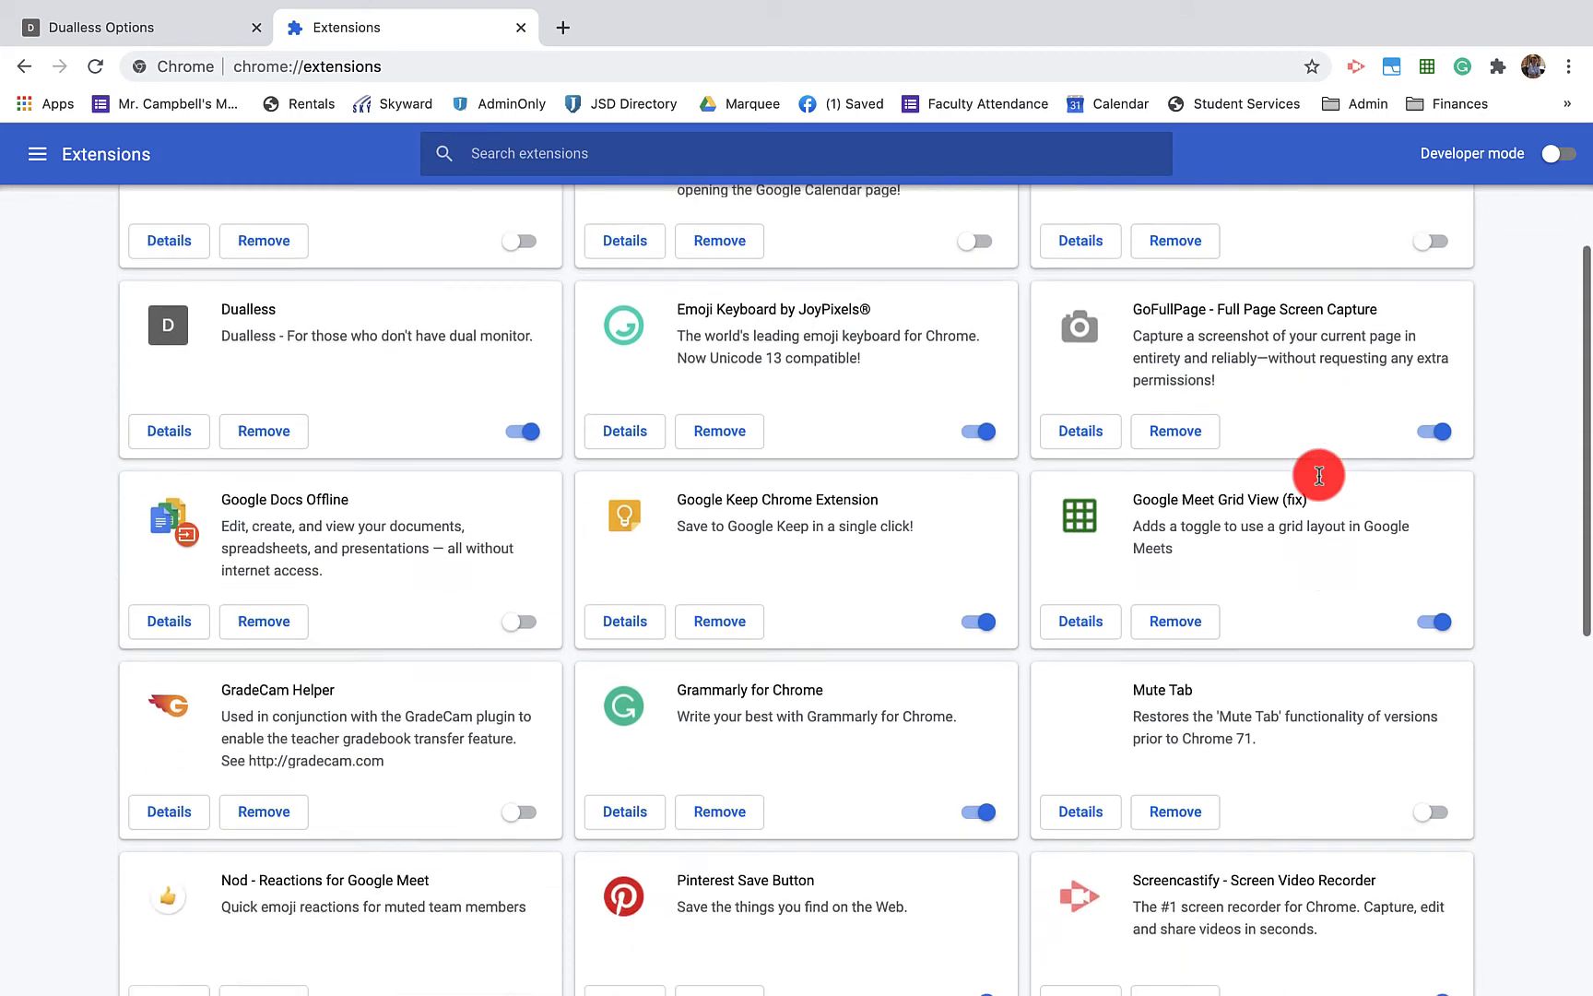
scroll("down", 3)
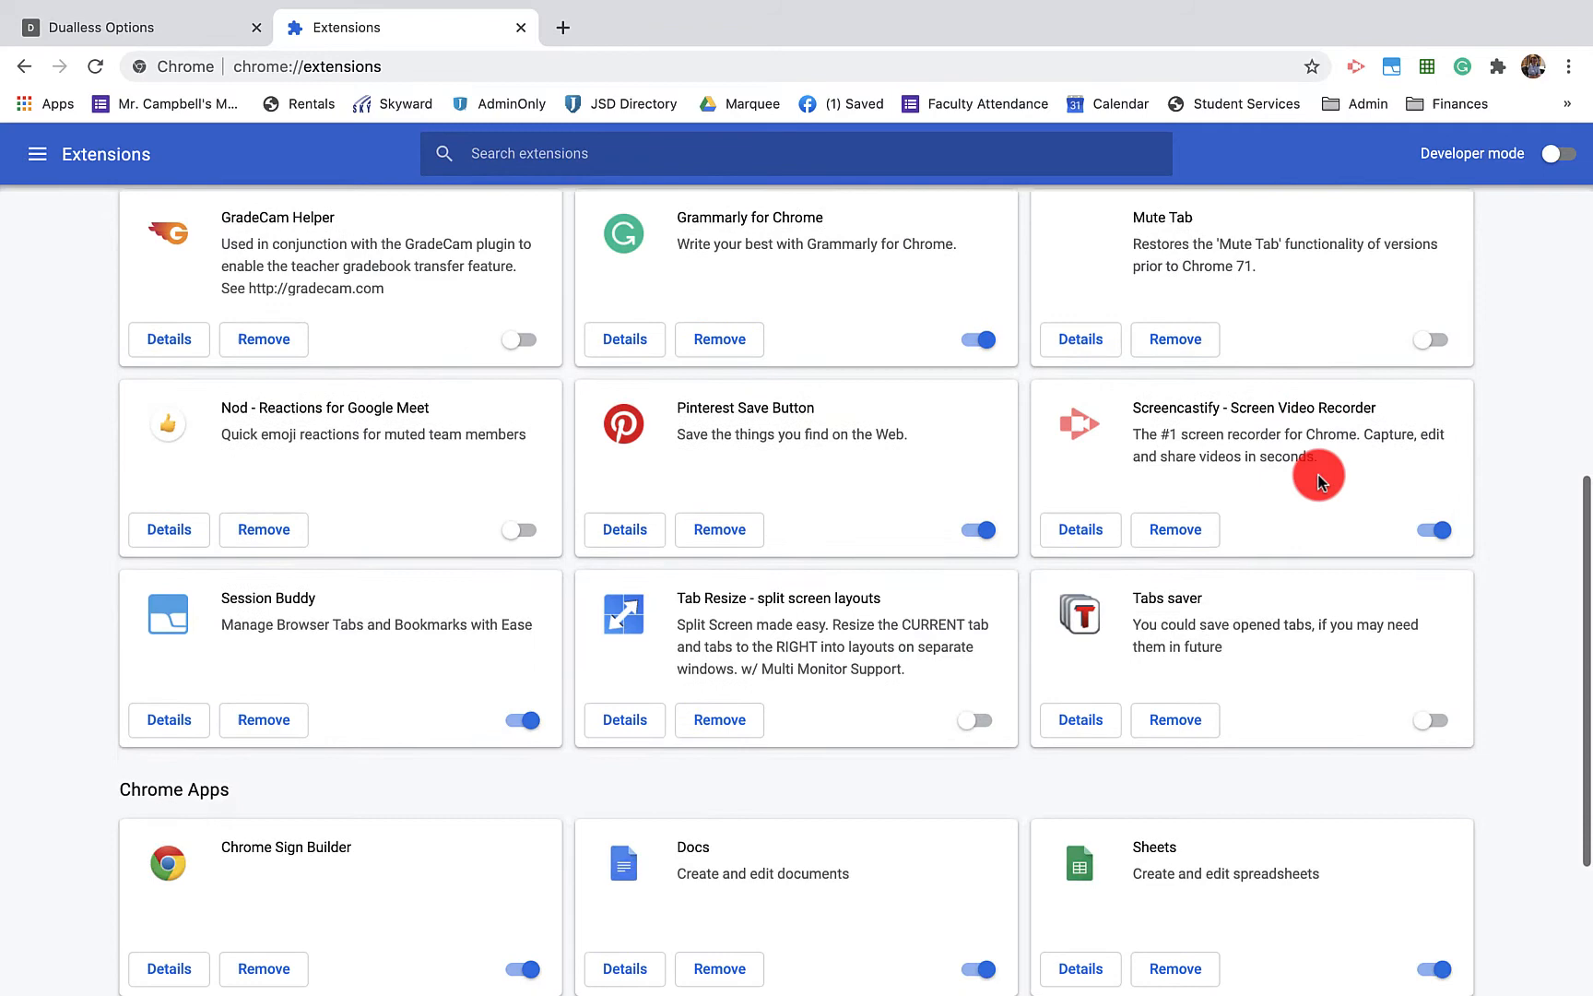
scroll("down", 3)
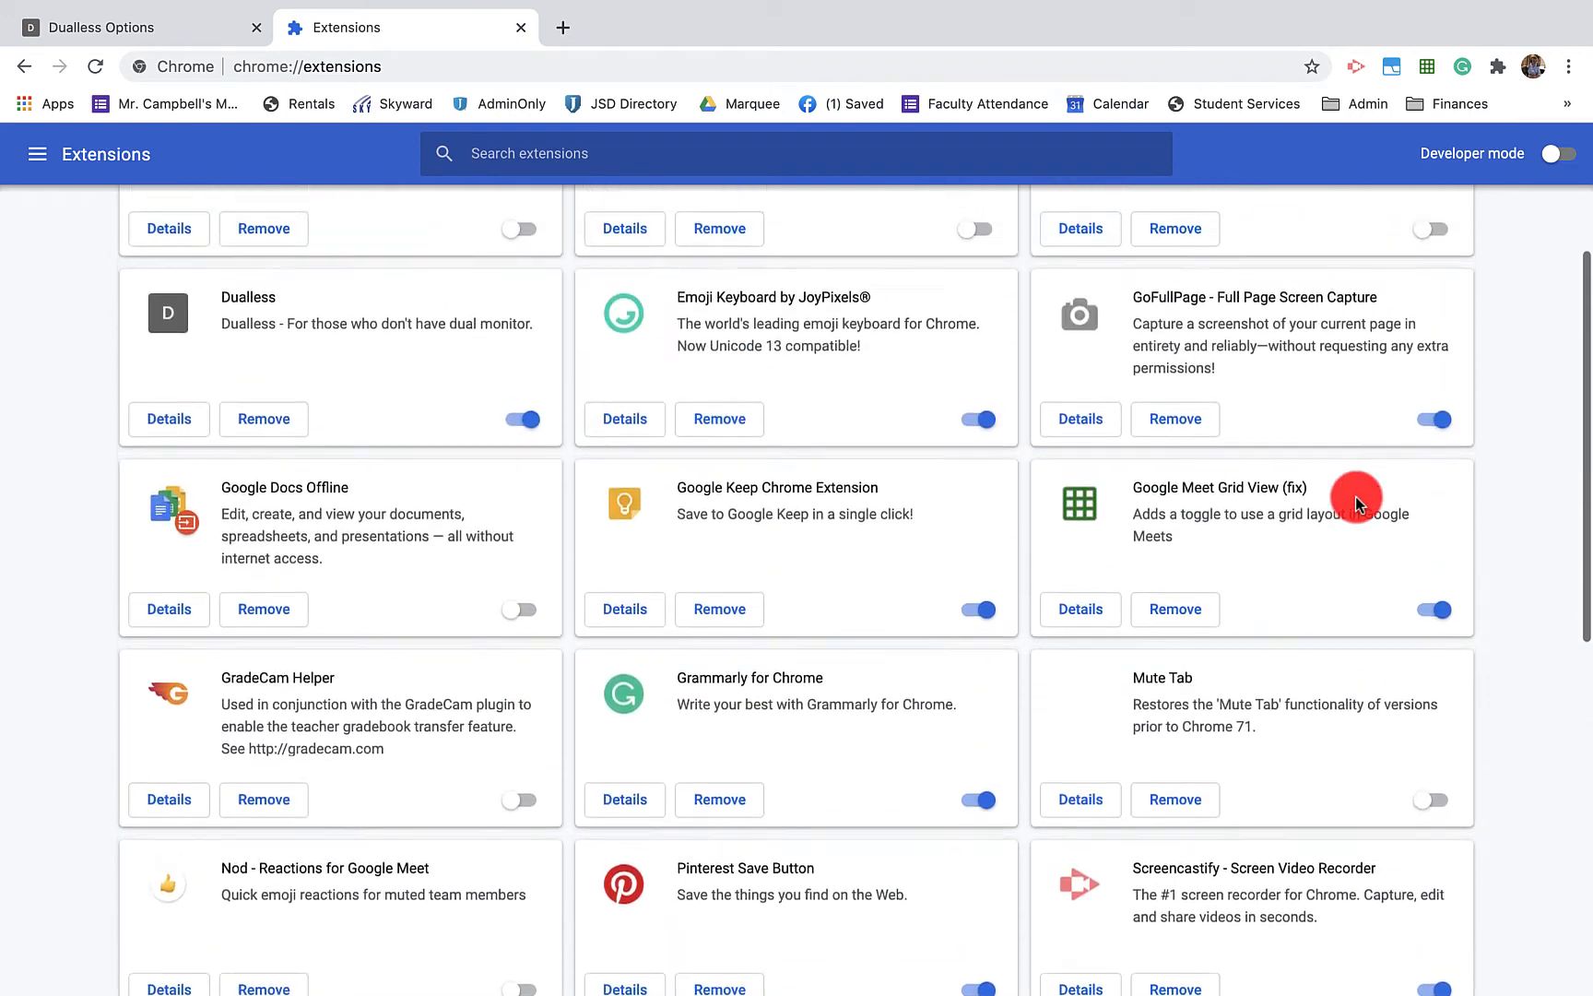
scroll("up", 3)
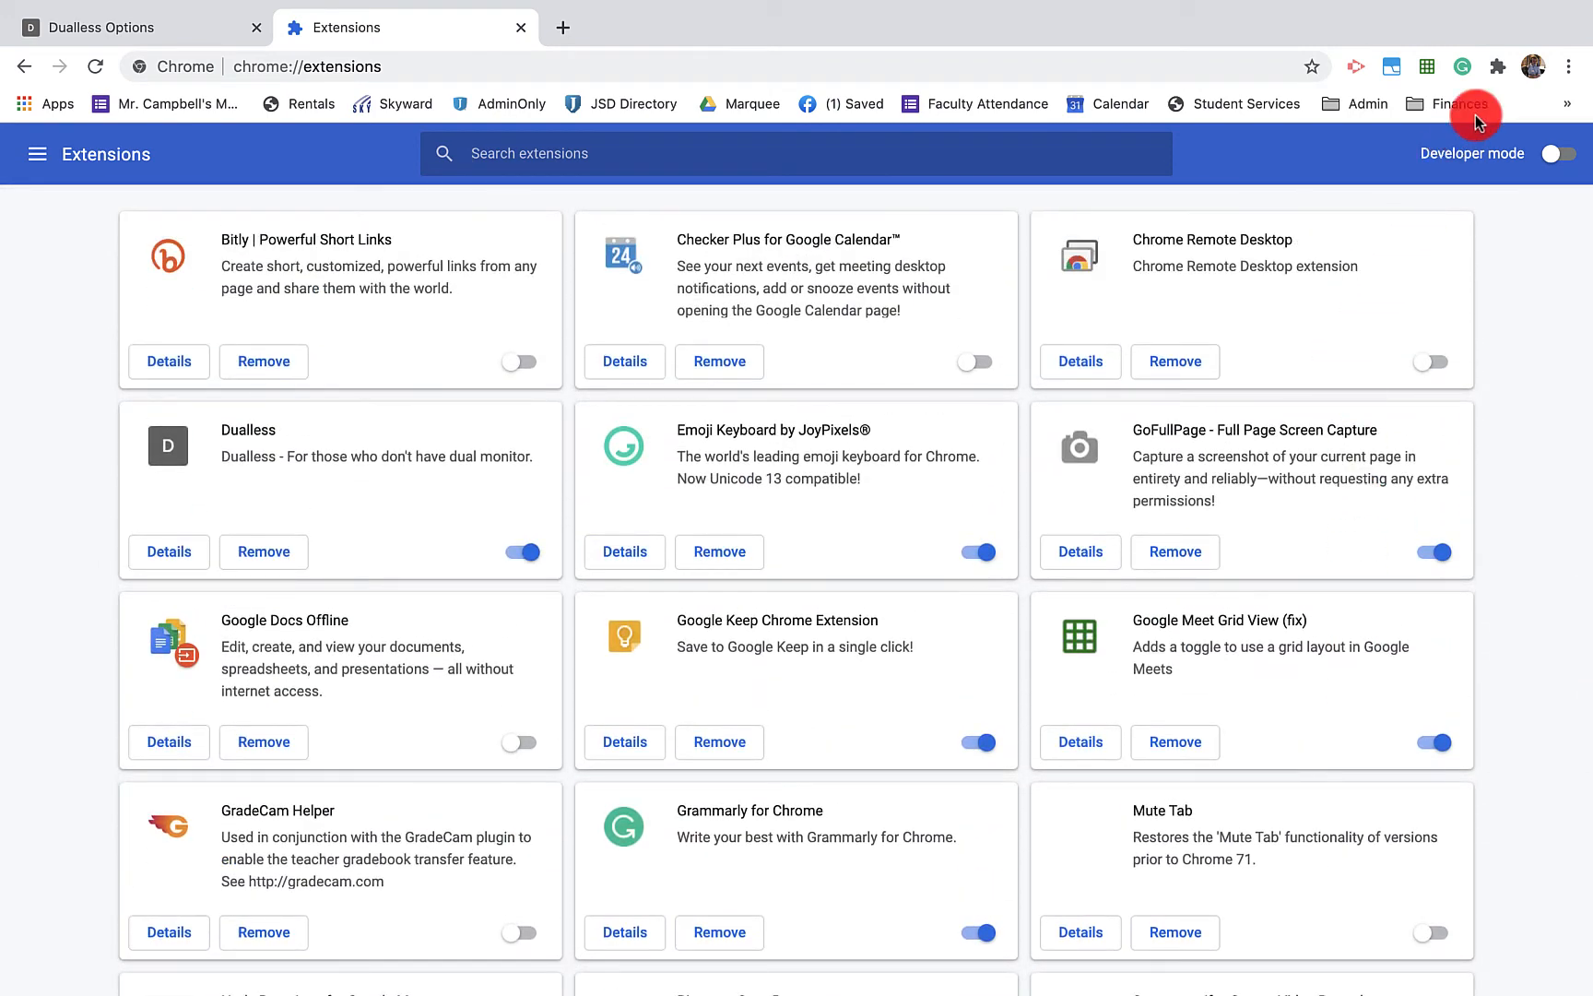
mouse_move(1497, 66)
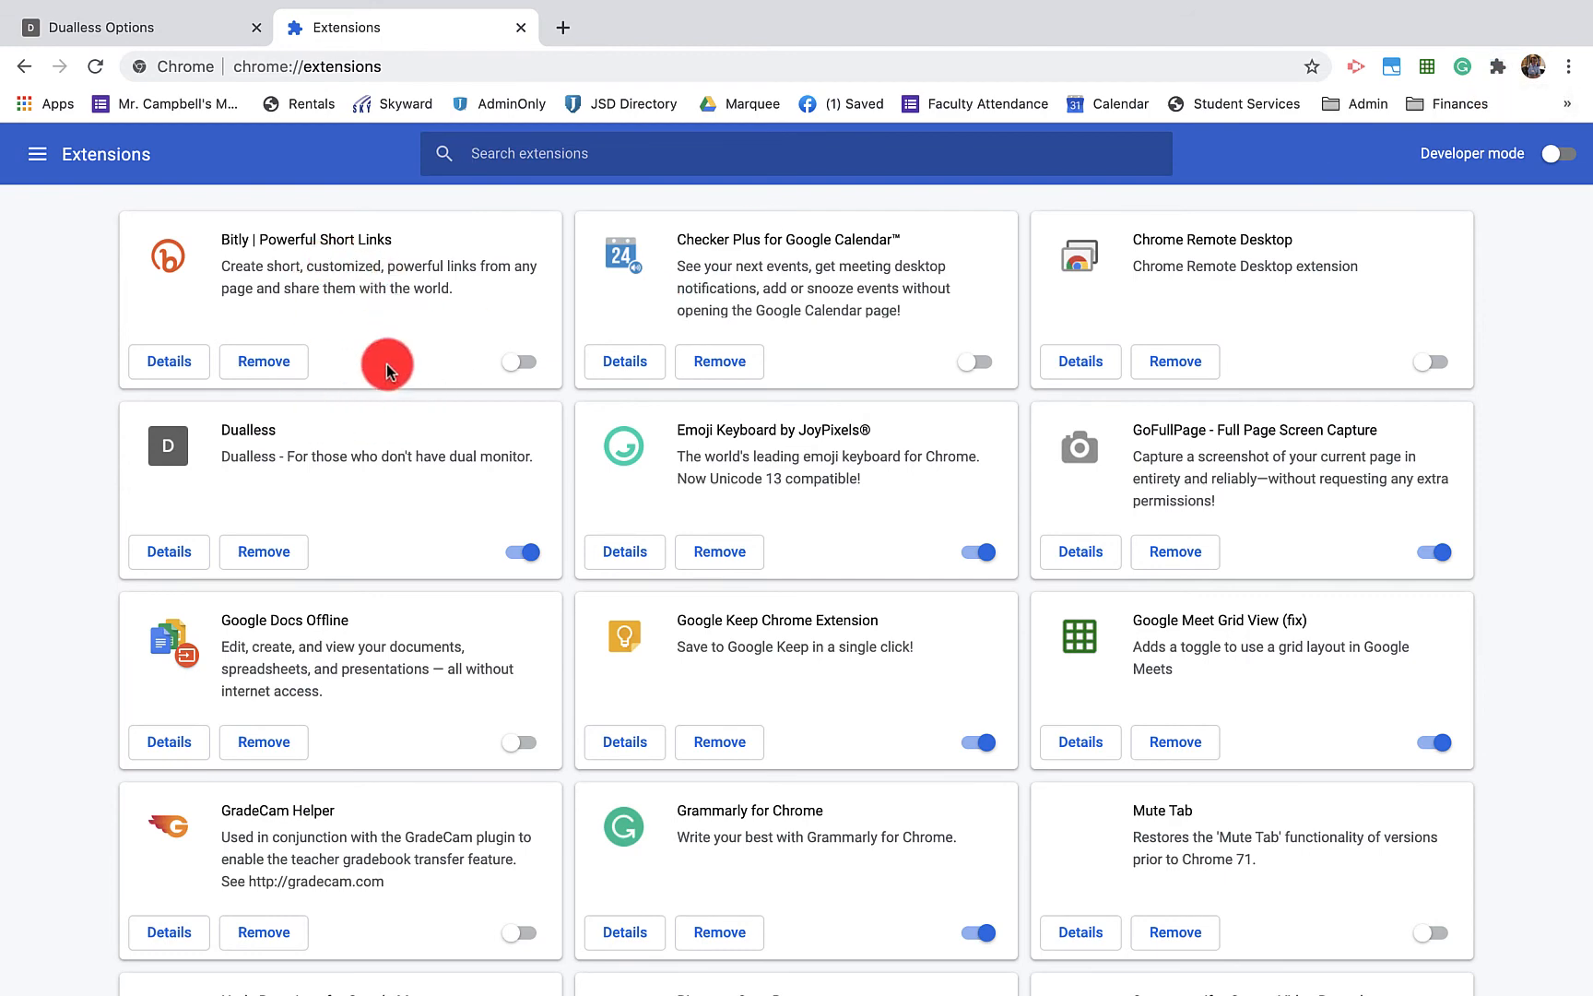
mouse_move(298, 227)
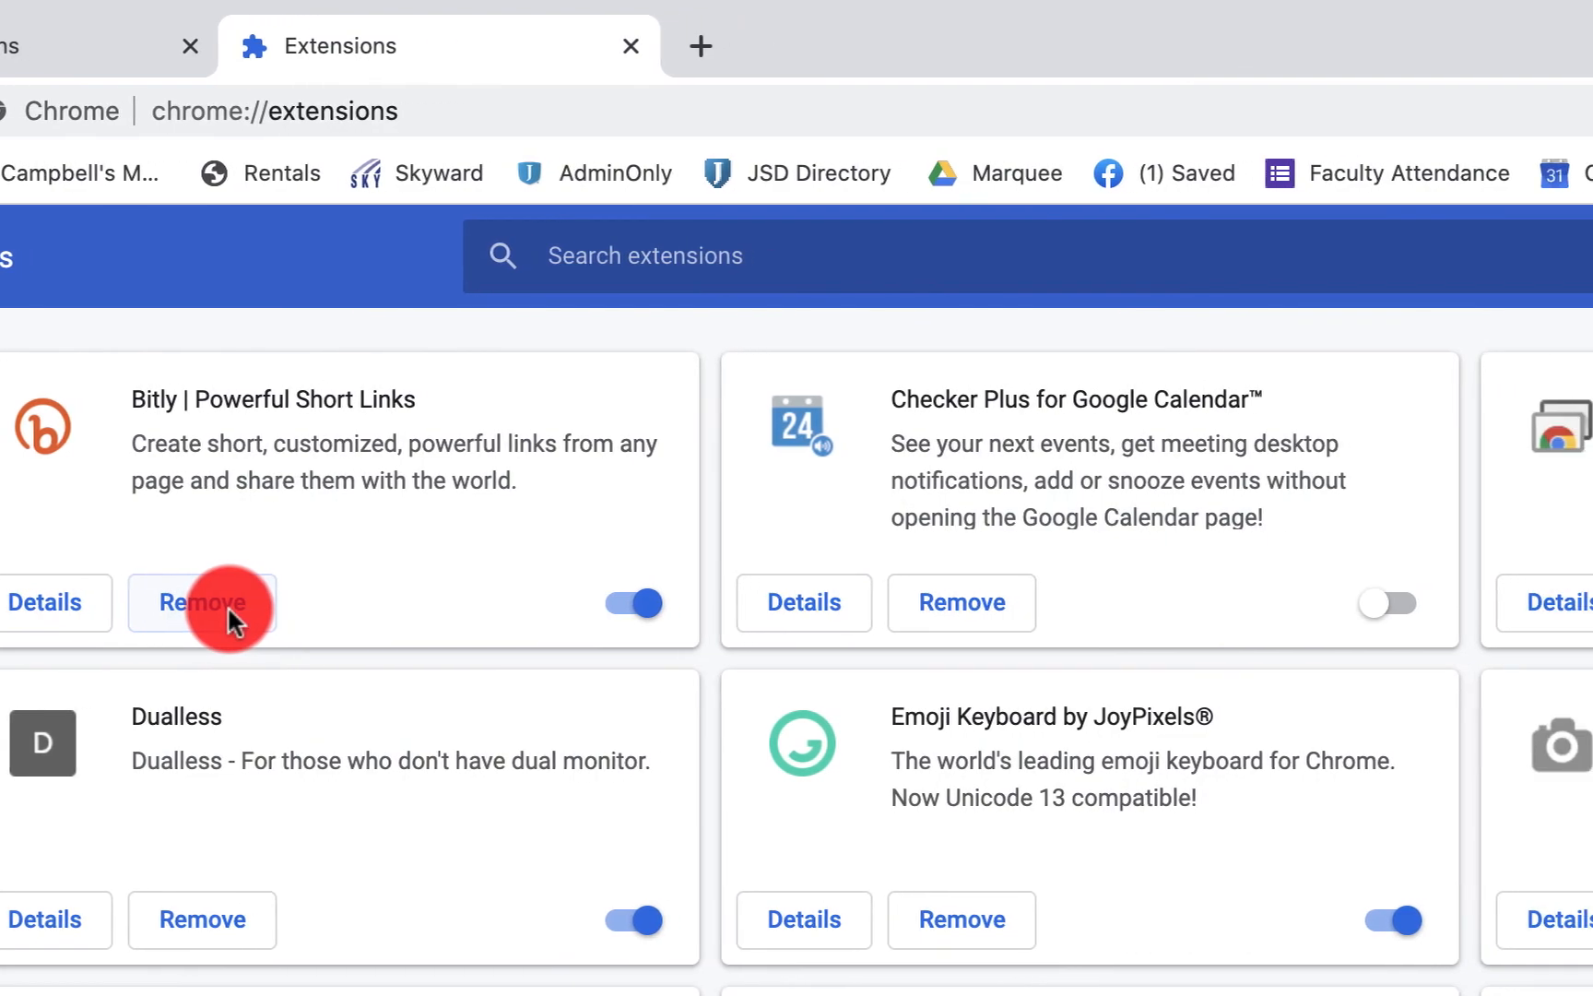
- Start removing Bitly | Powerful Short Links and answer its removal confirmation
left_click(203, 601)
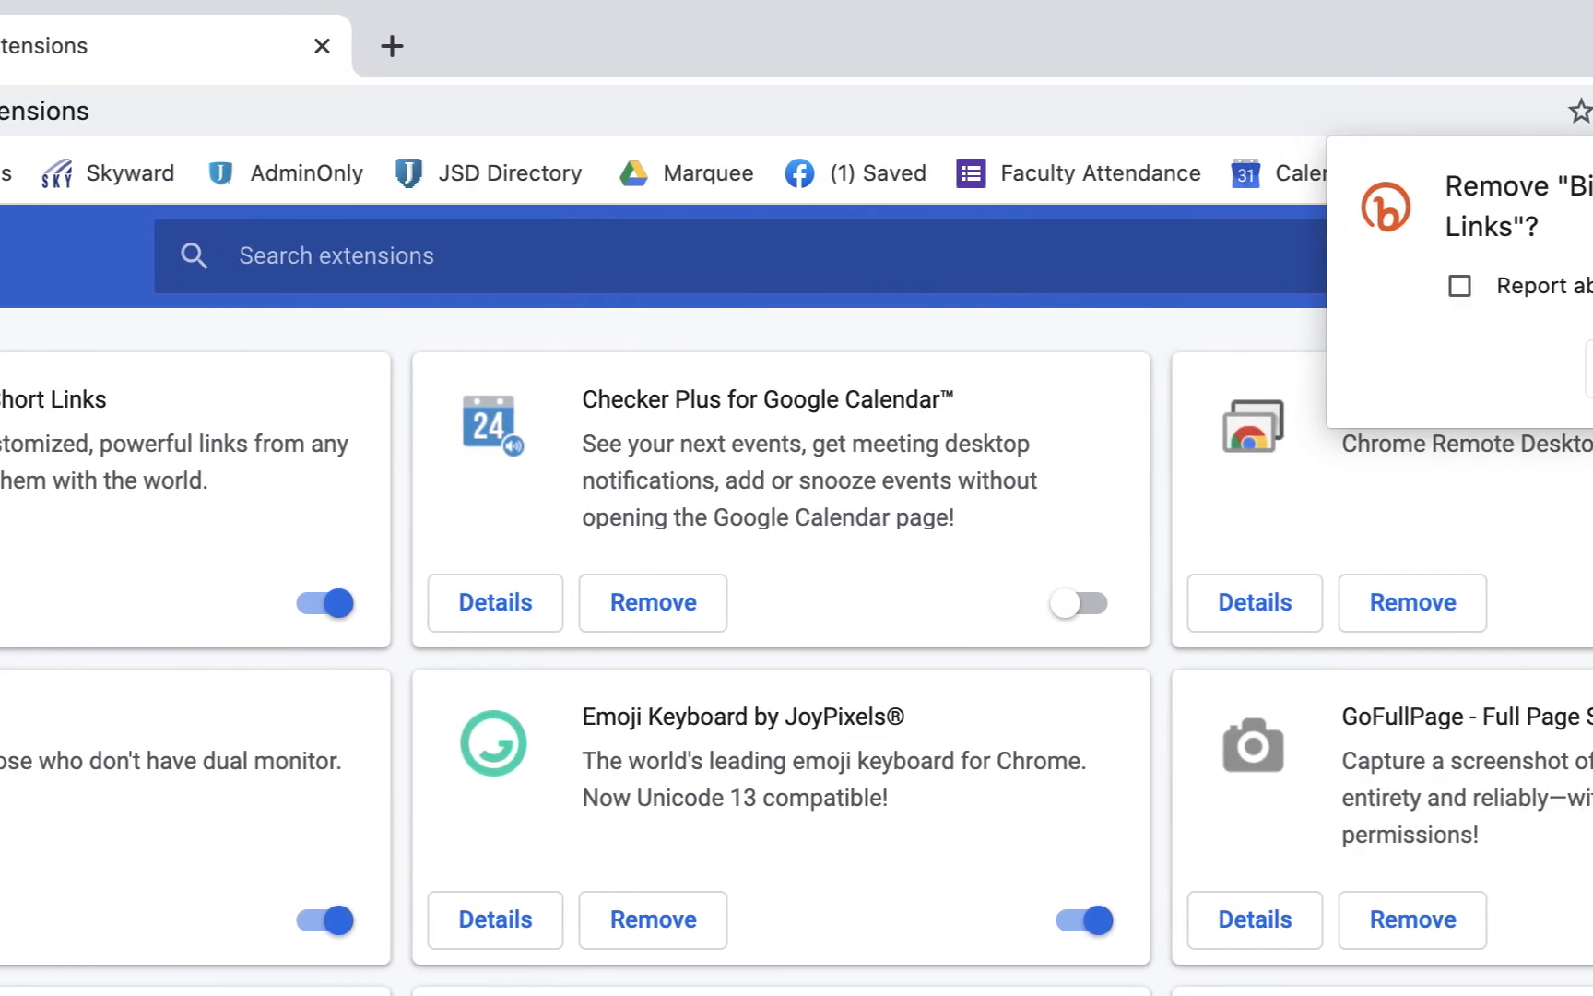
left_click(1516, 367)
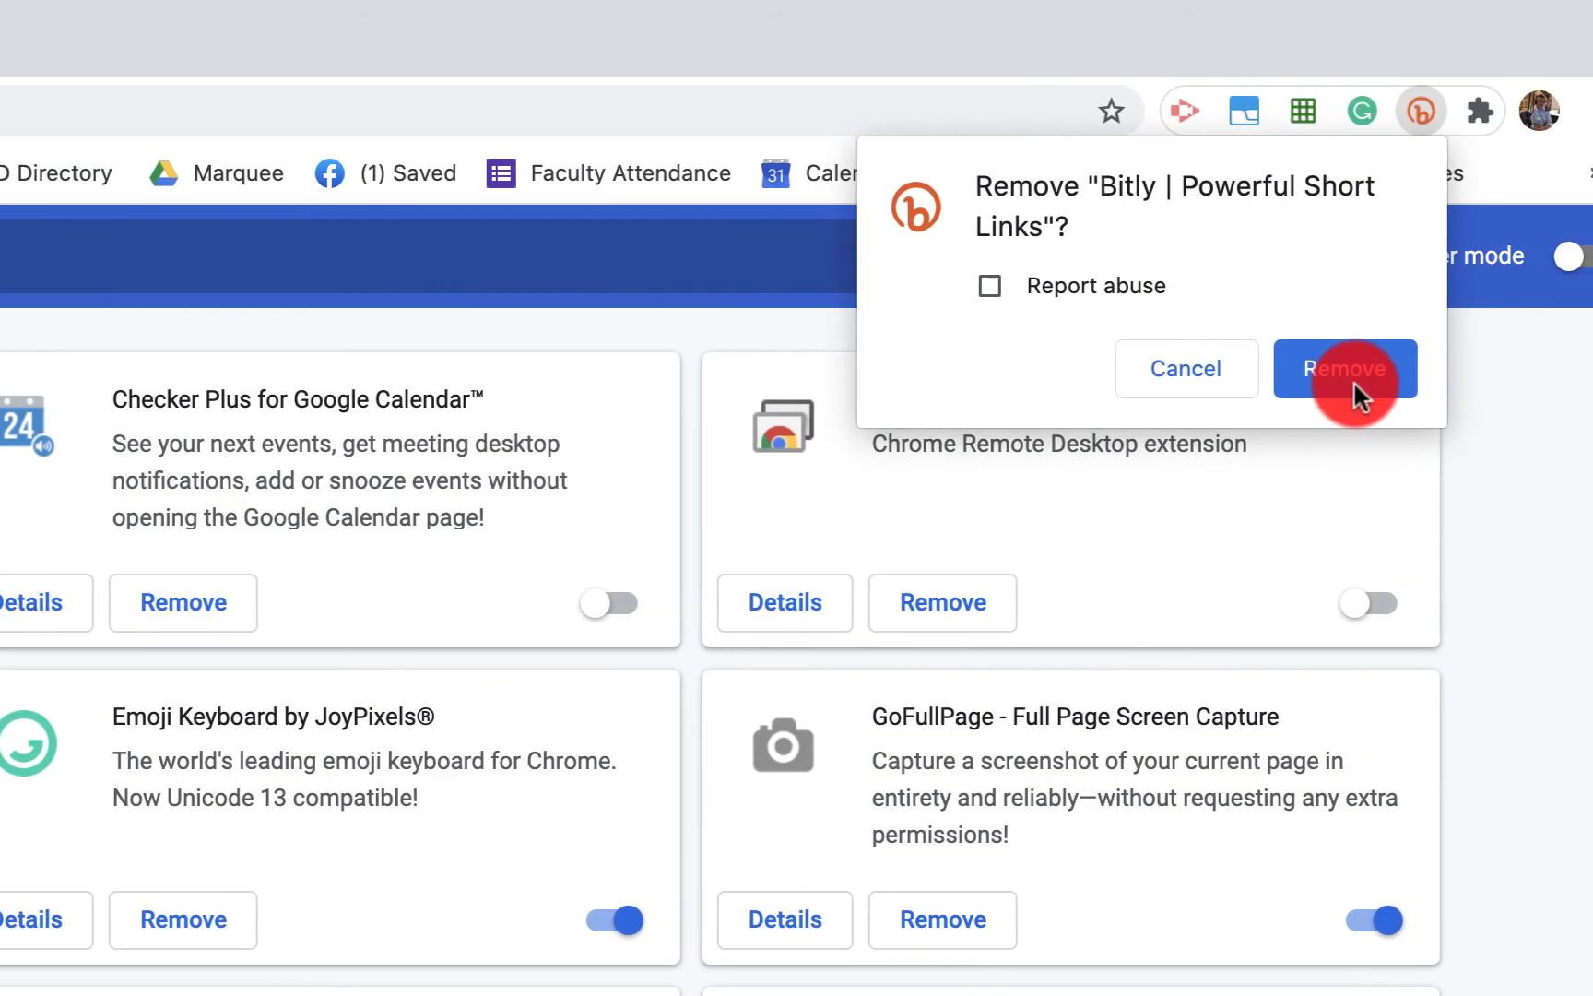
left_click(1346, 367)
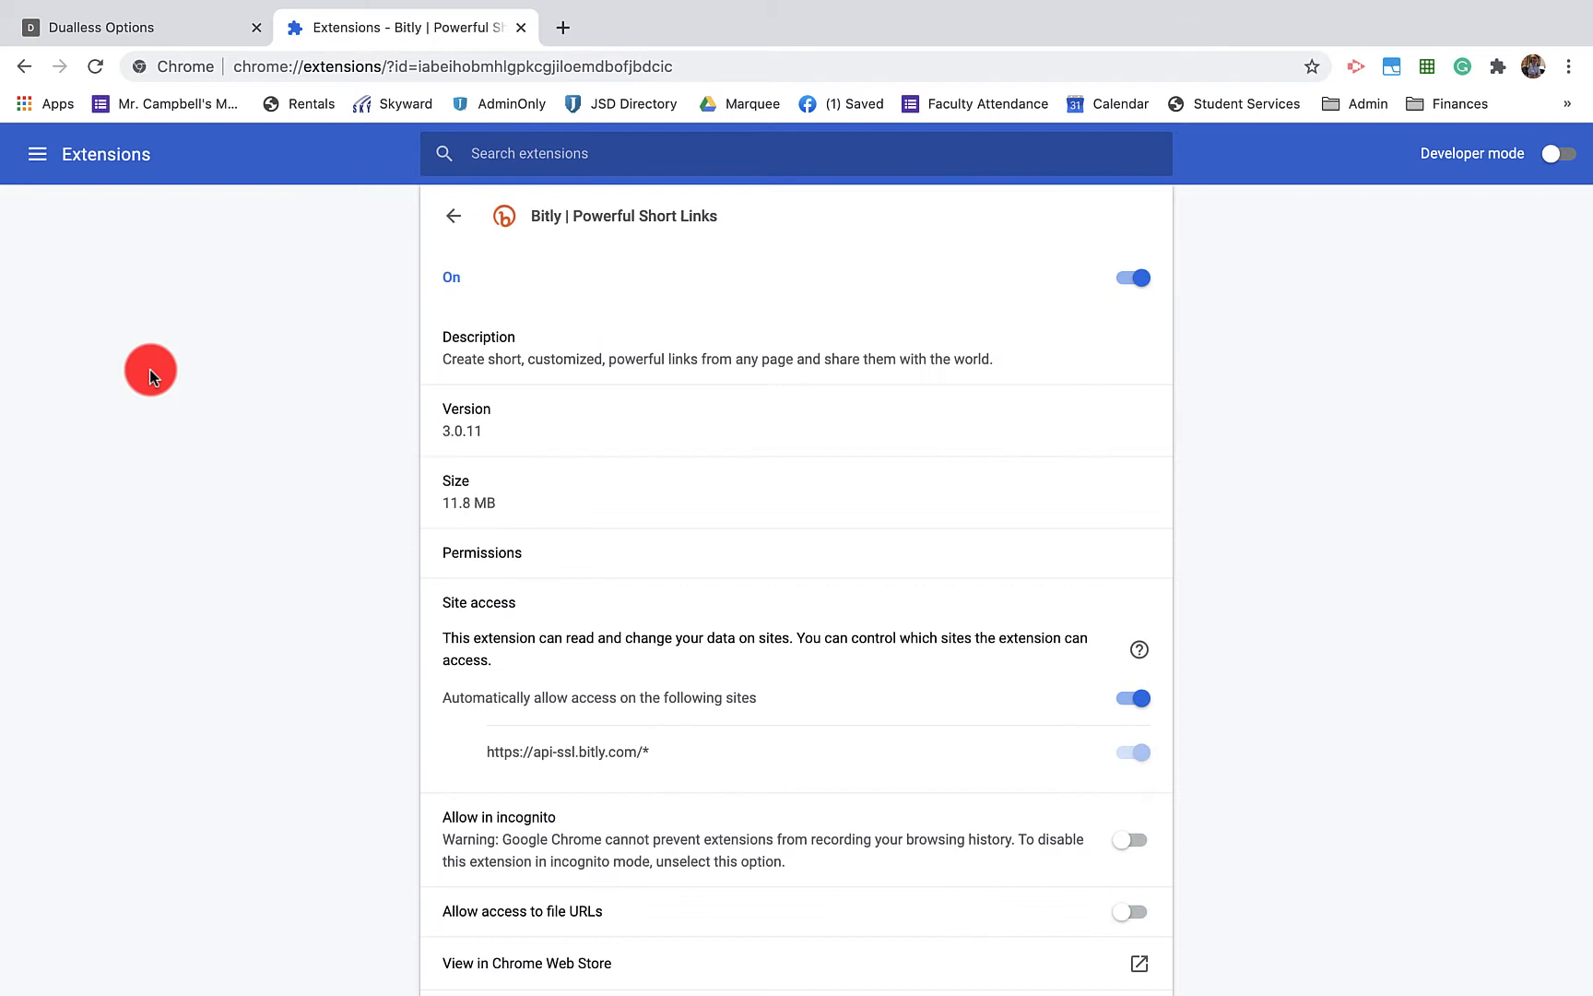
mouse_move(813, 389)
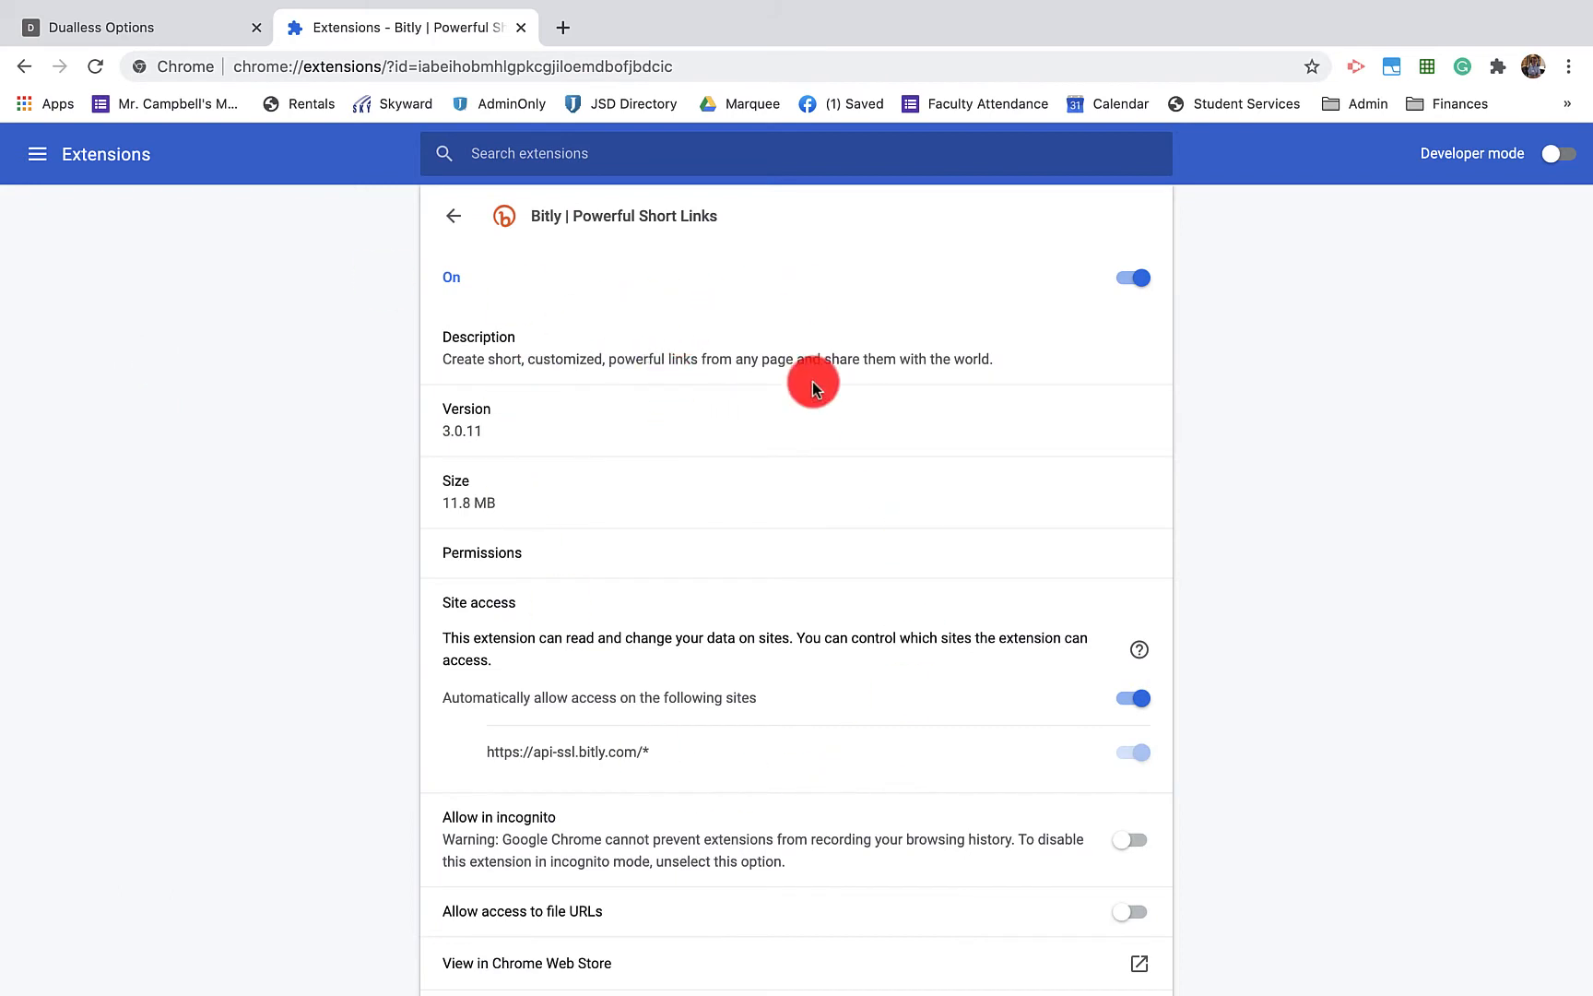
- Scroll down through Bitly's details page to review version, size and site access
scroll("down", 3)
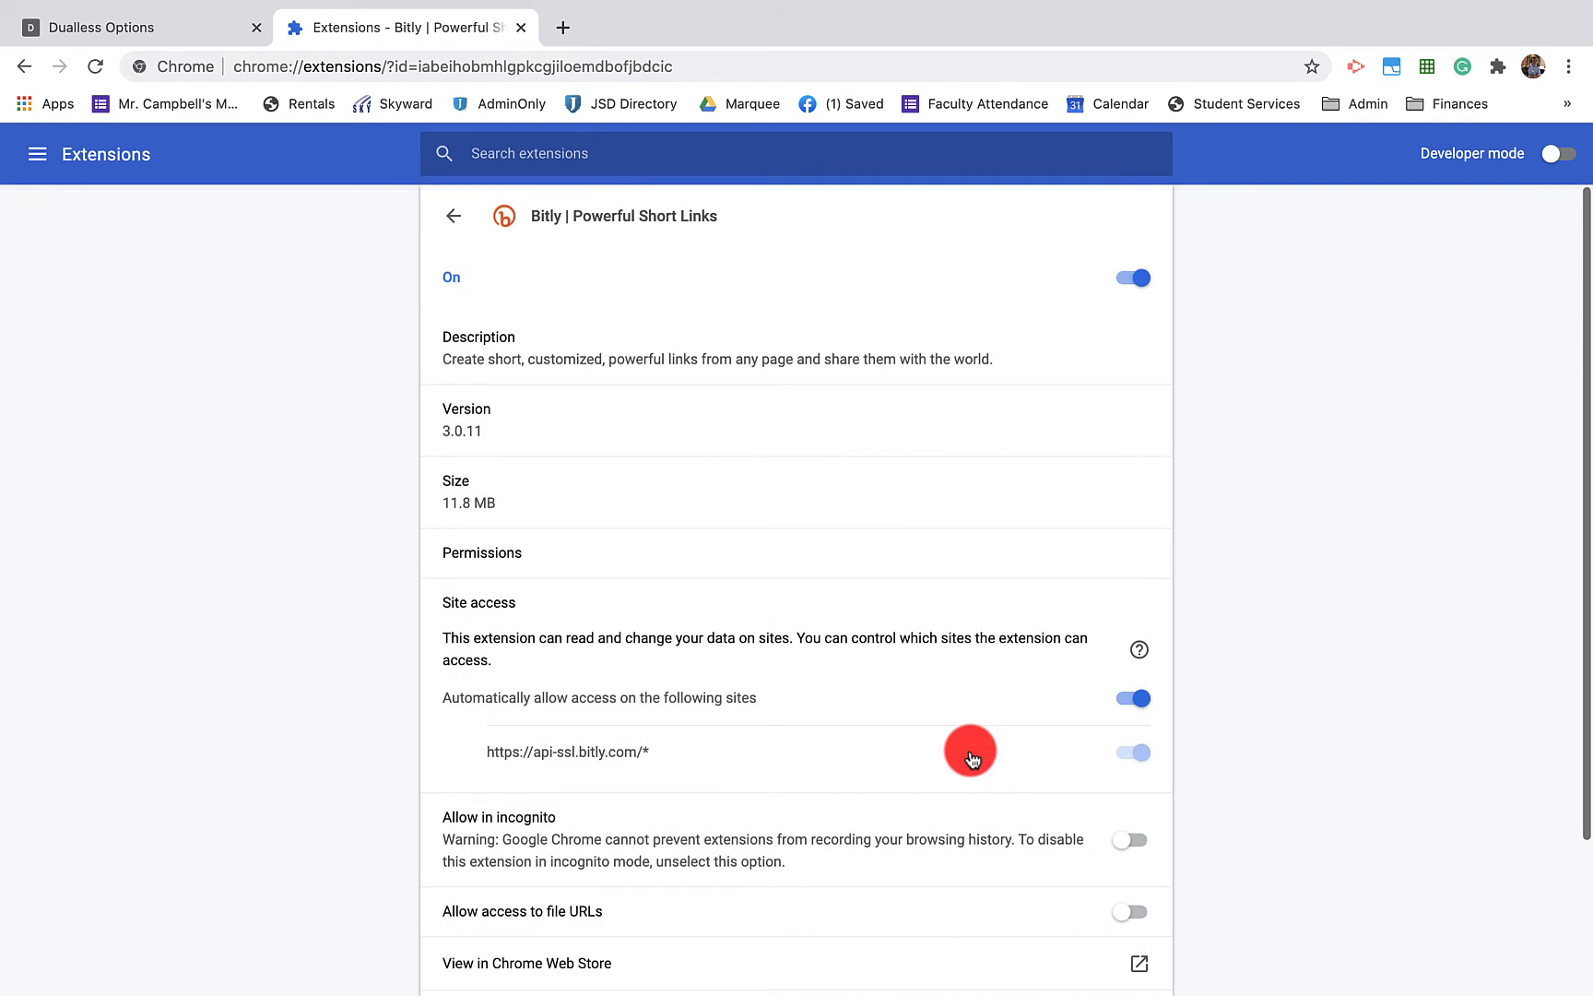
mouse_move(1018, 787)
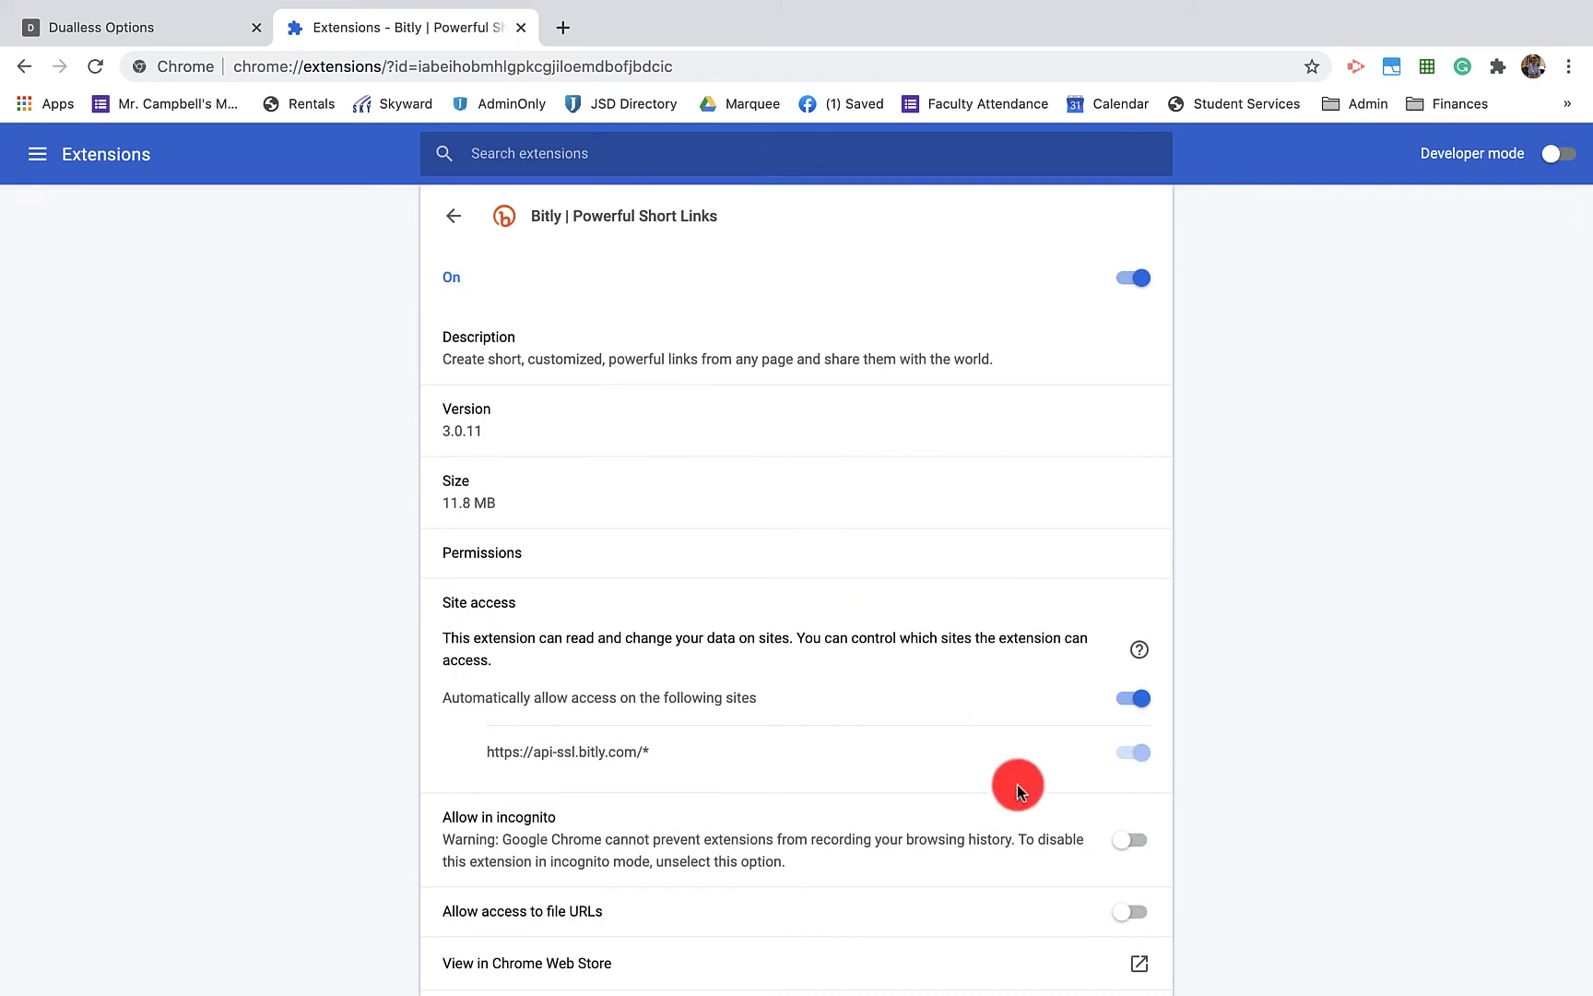
scroll("down", 3)
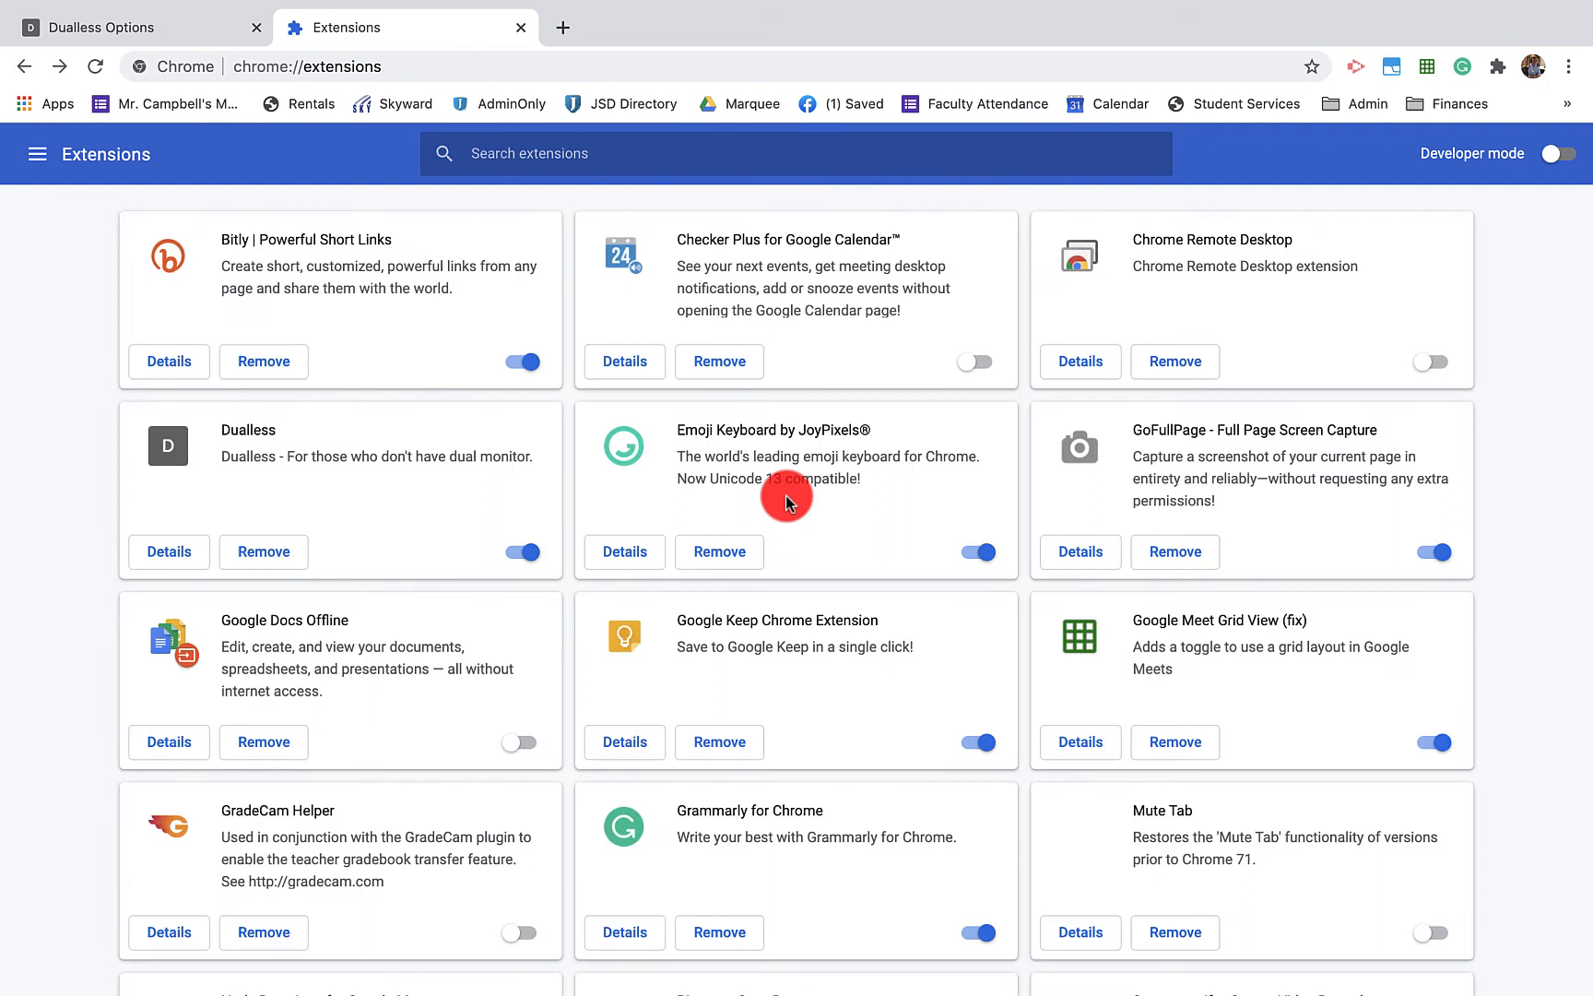
mouse_move(982, 797)
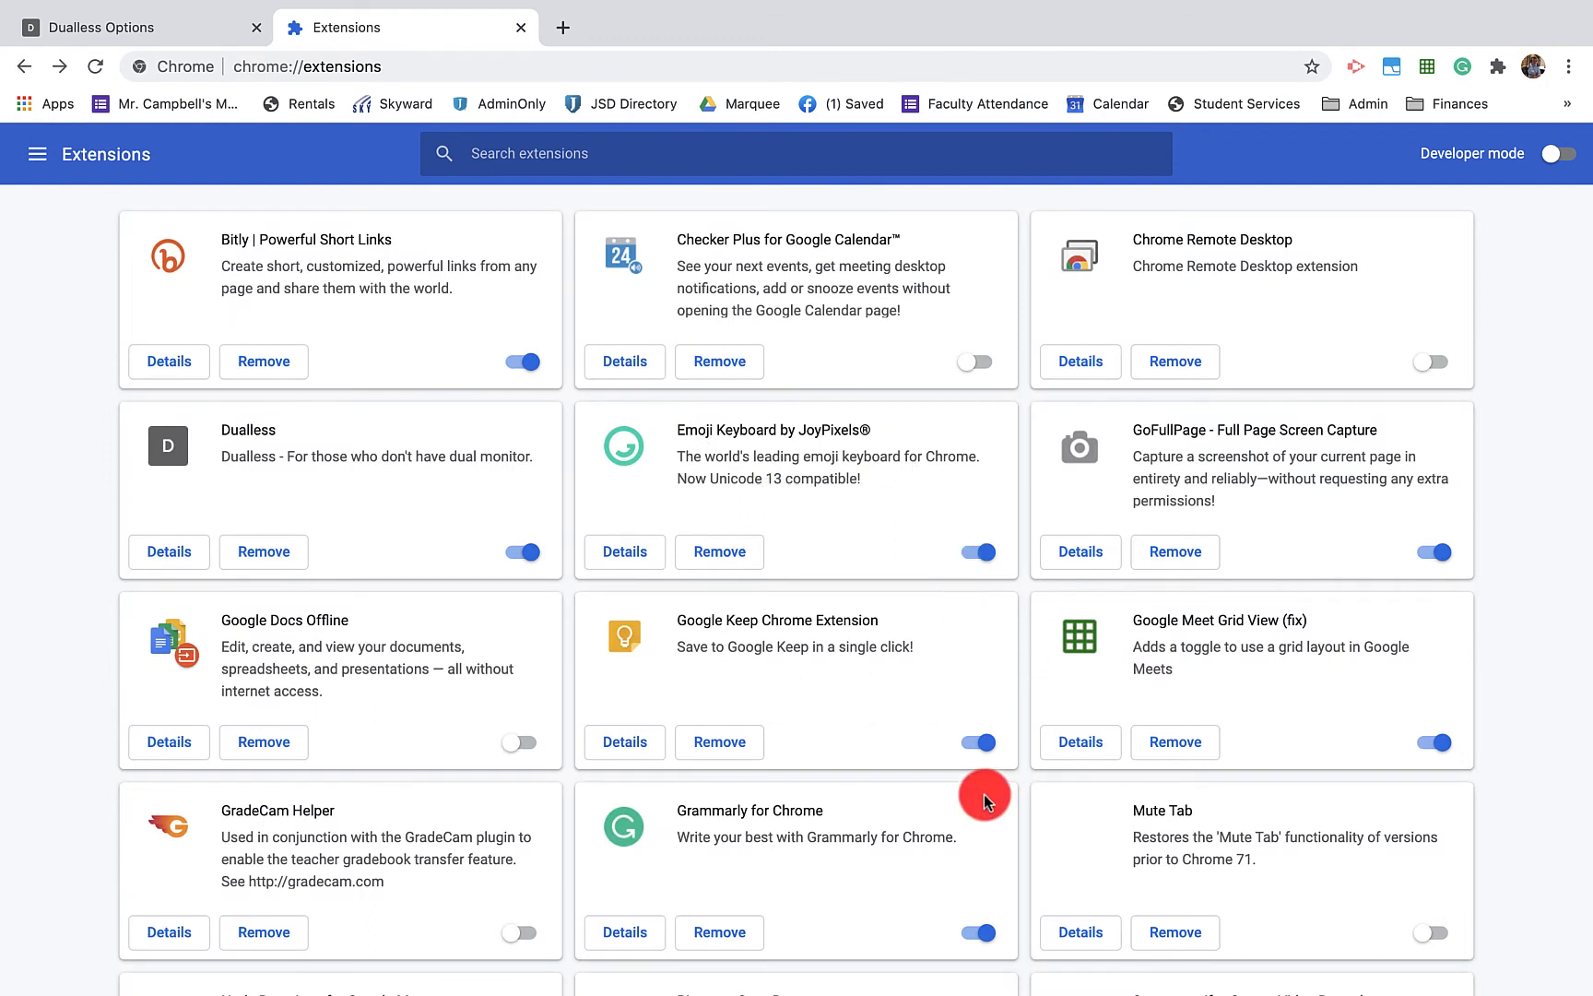
- Remove Dualless from the extensions list and confirm its removal
left_click(264, 552)
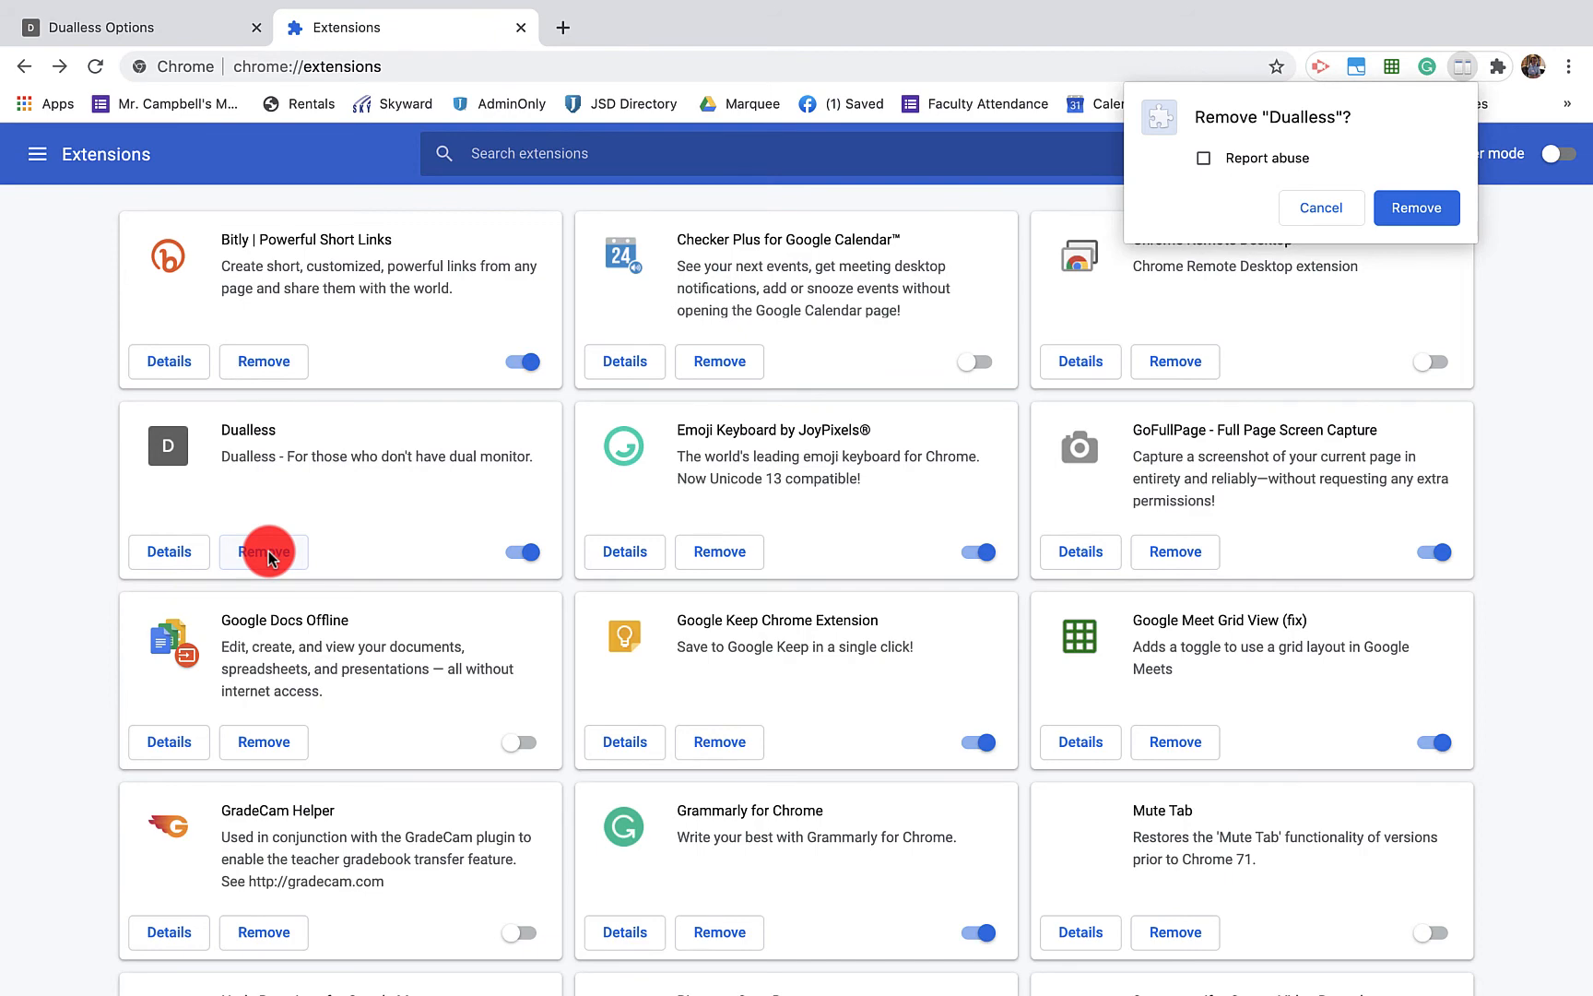
mouse_move(1416, 206)
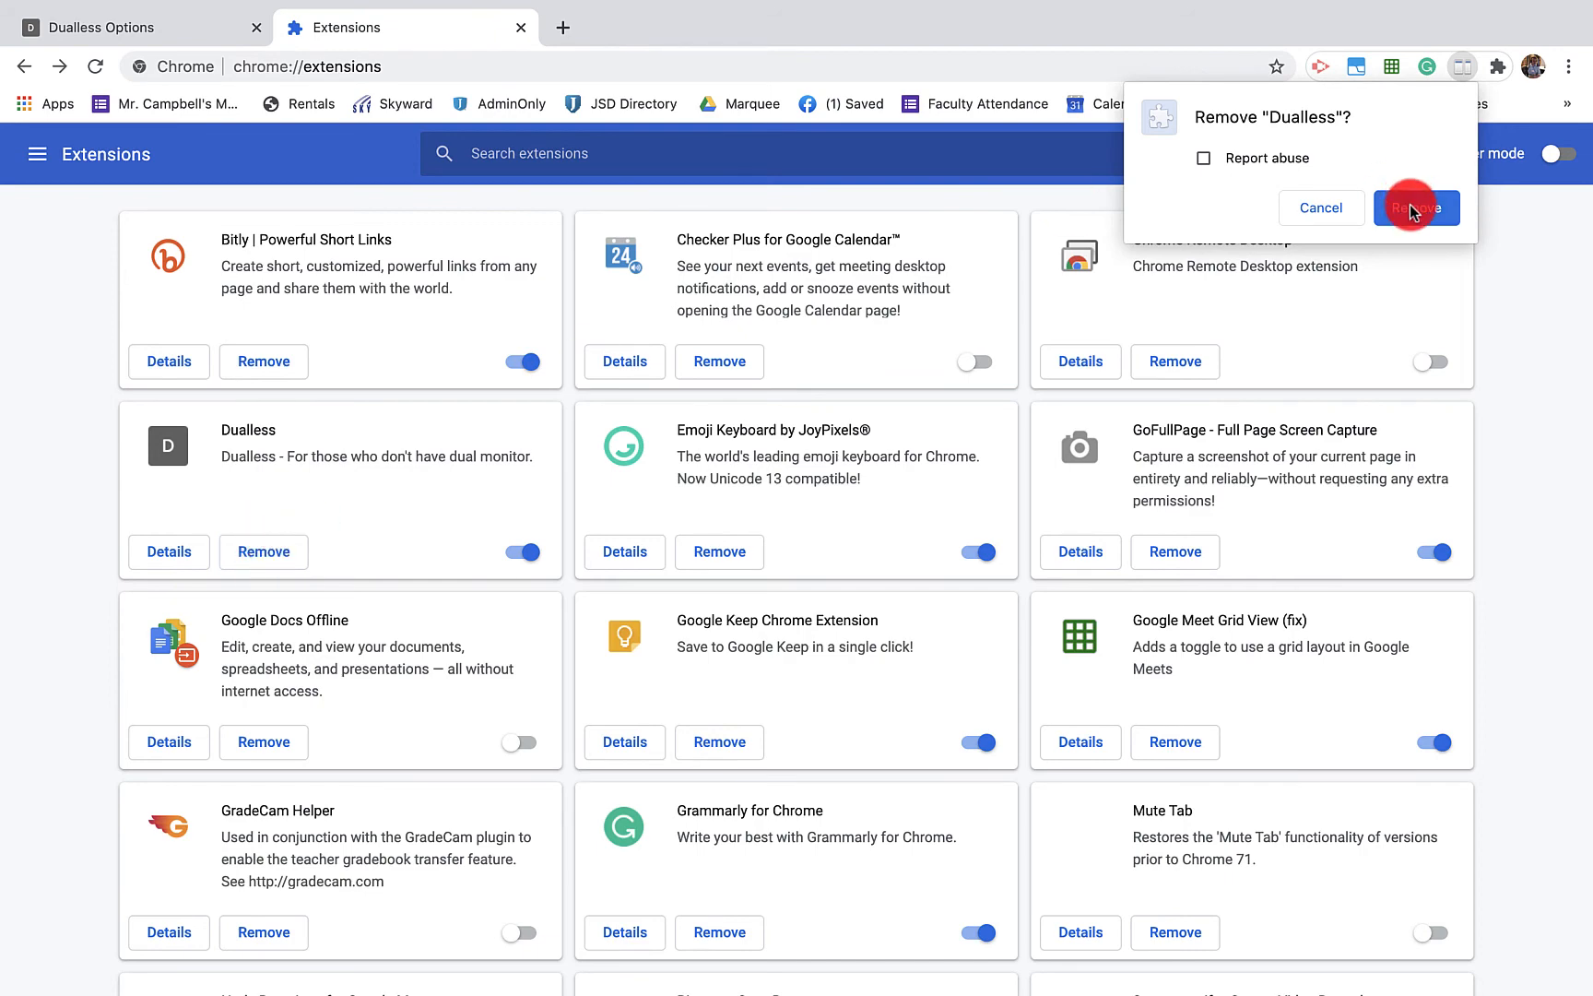
left_click(1417, 207)
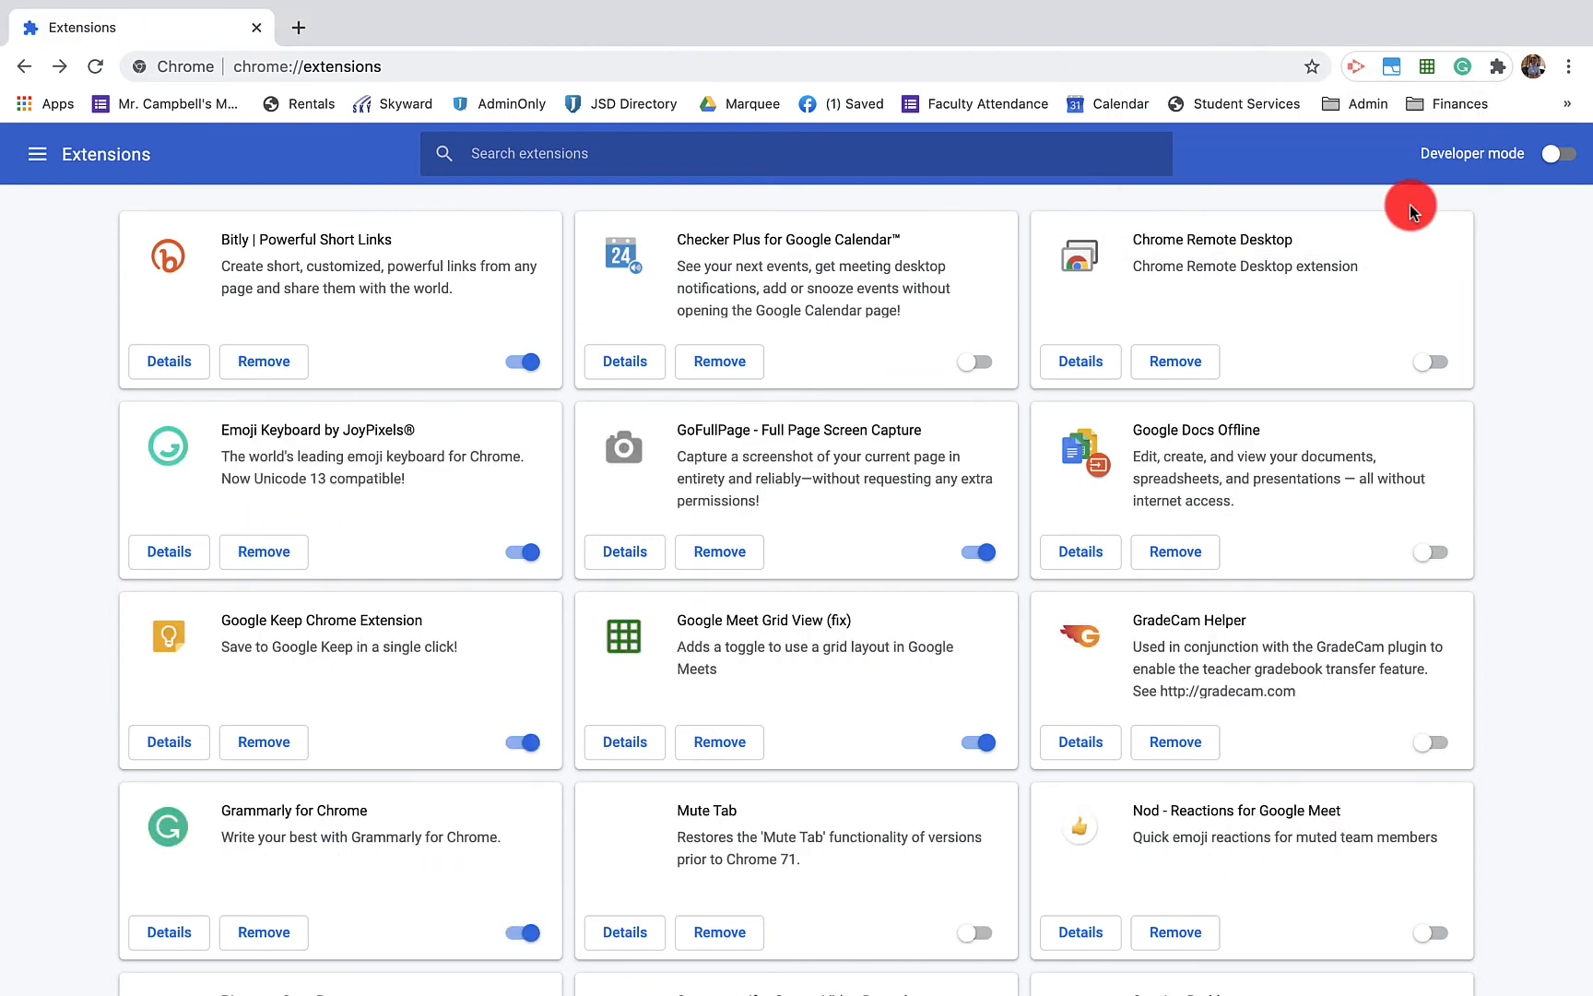
left_click(1496, 67)
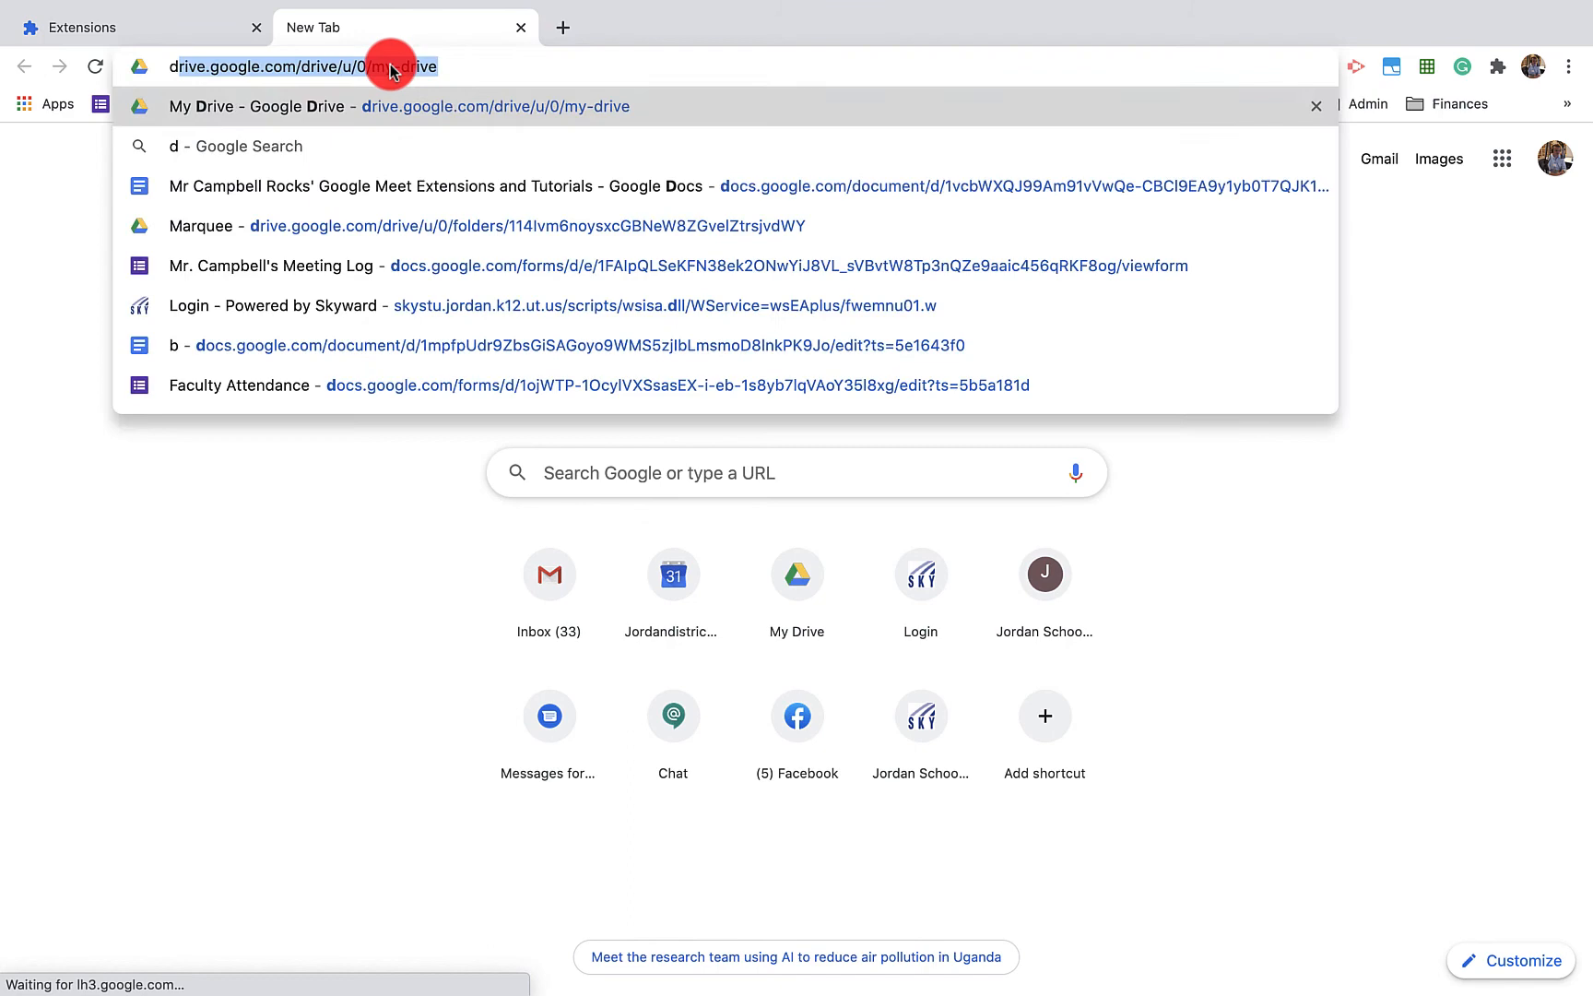
- Search for 'dualless chrome extension' and go to its Chrome Web Store listing
type("dualles")
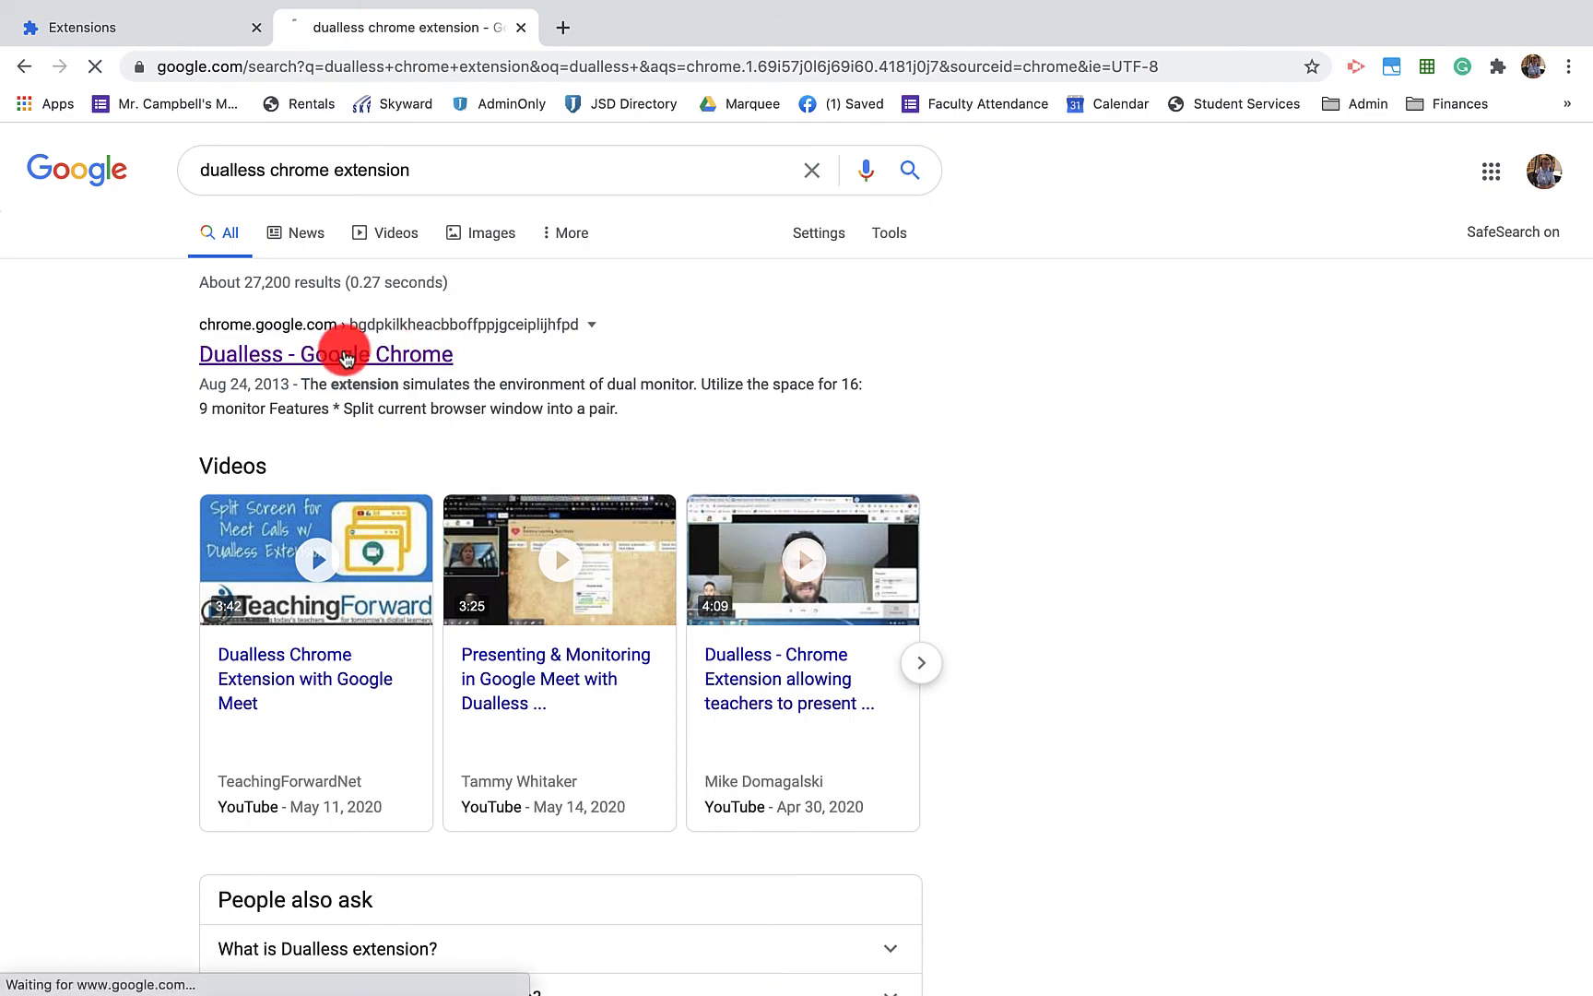
left_click(327, 354)
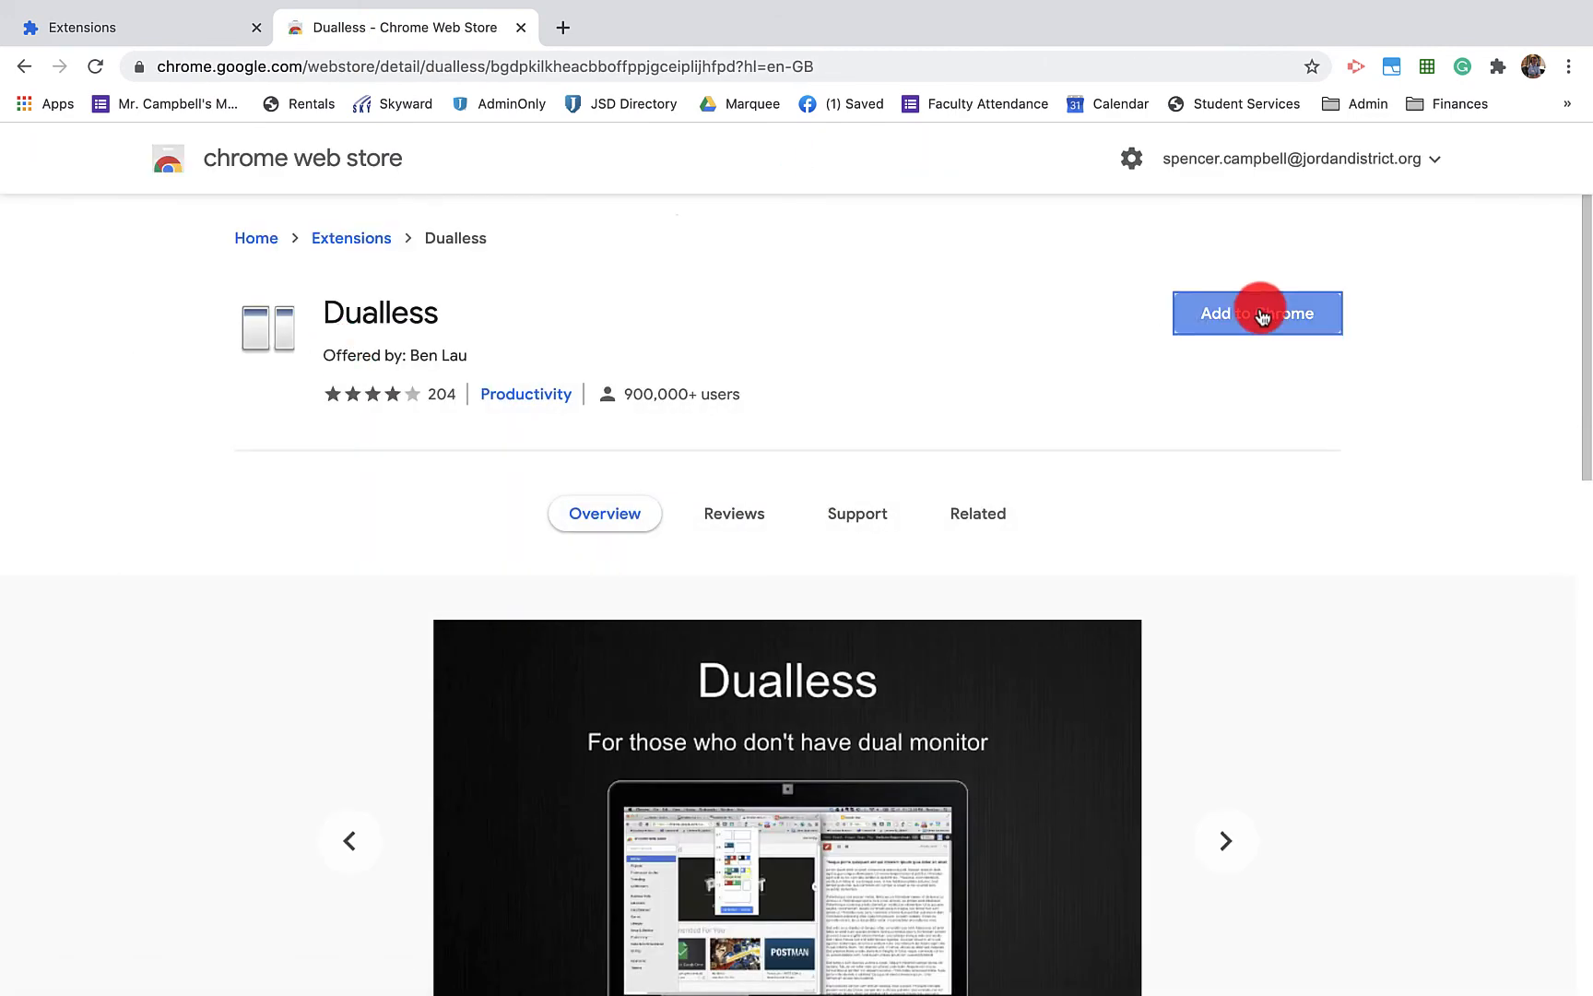
- Add Dualless to Chrome, confirm, dismiss the added notice and show the extensions list
left_click(1257, 314)
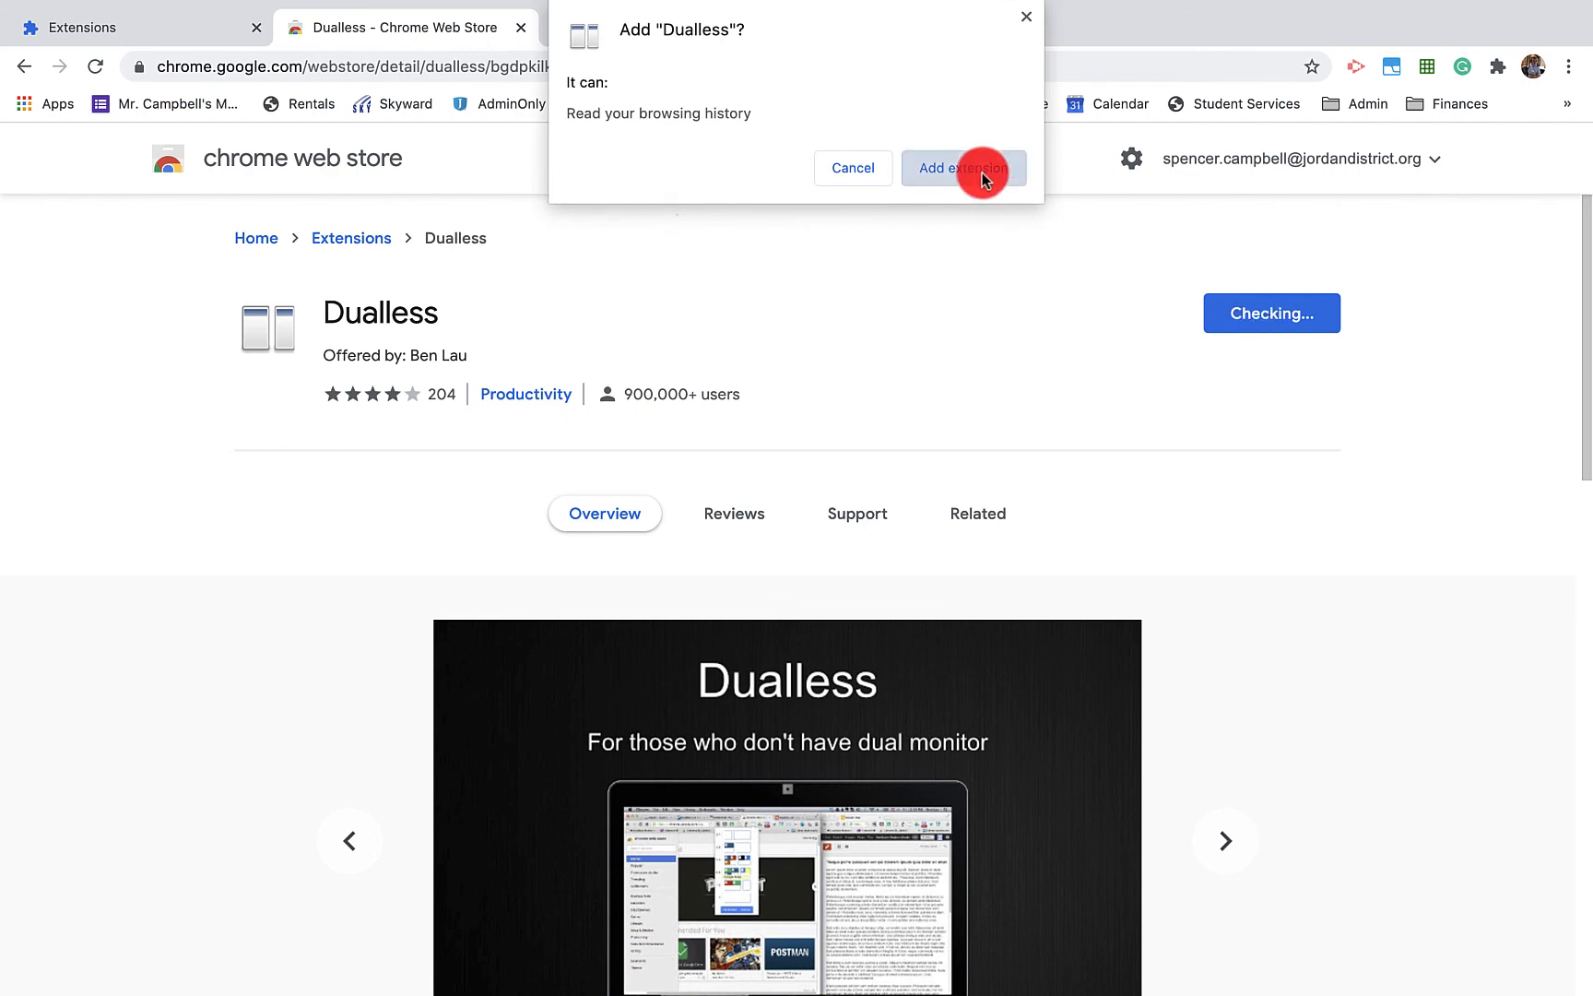
left_click(962, 168)
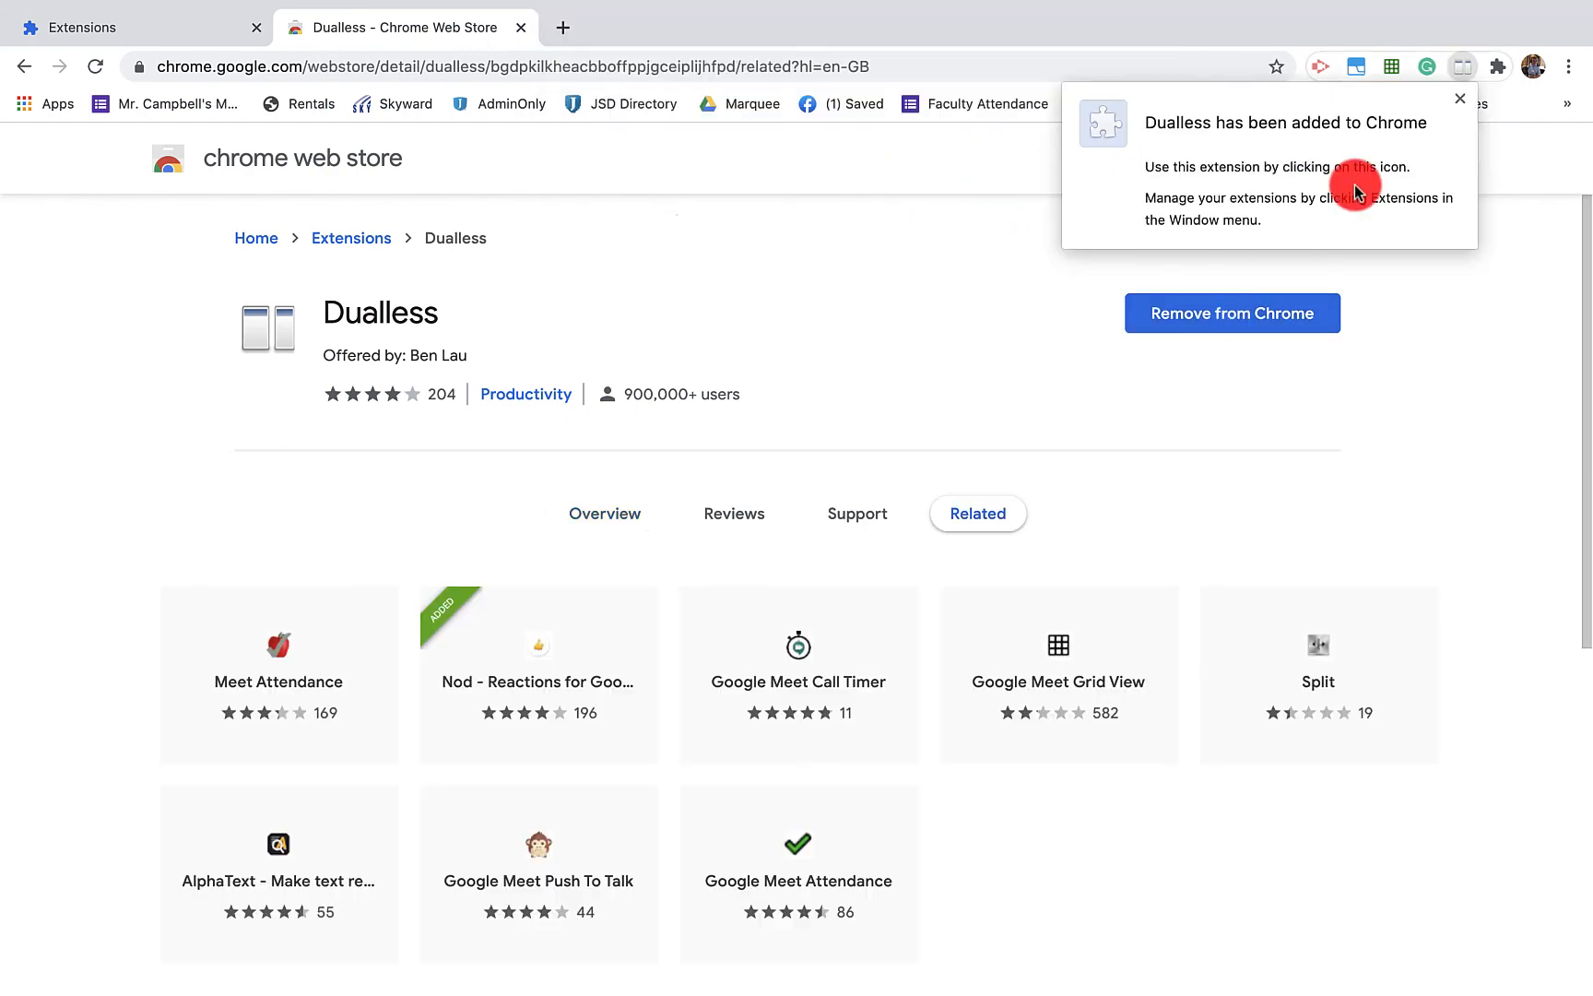
left_click(1460, 97)
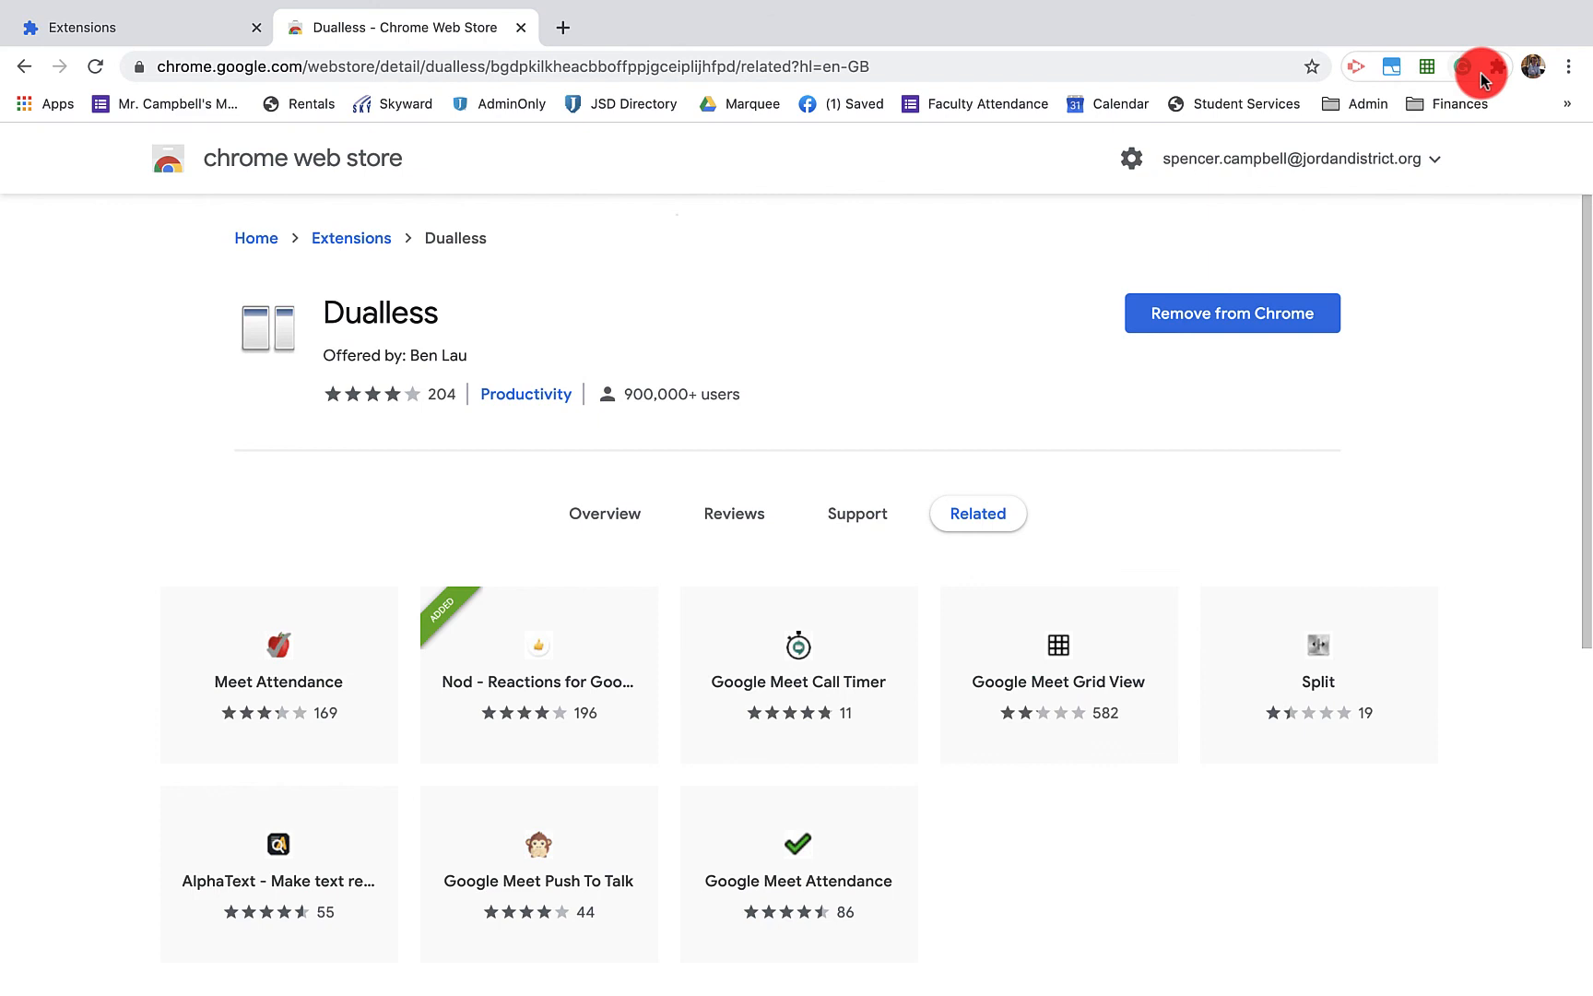
left_click(1495, 67)
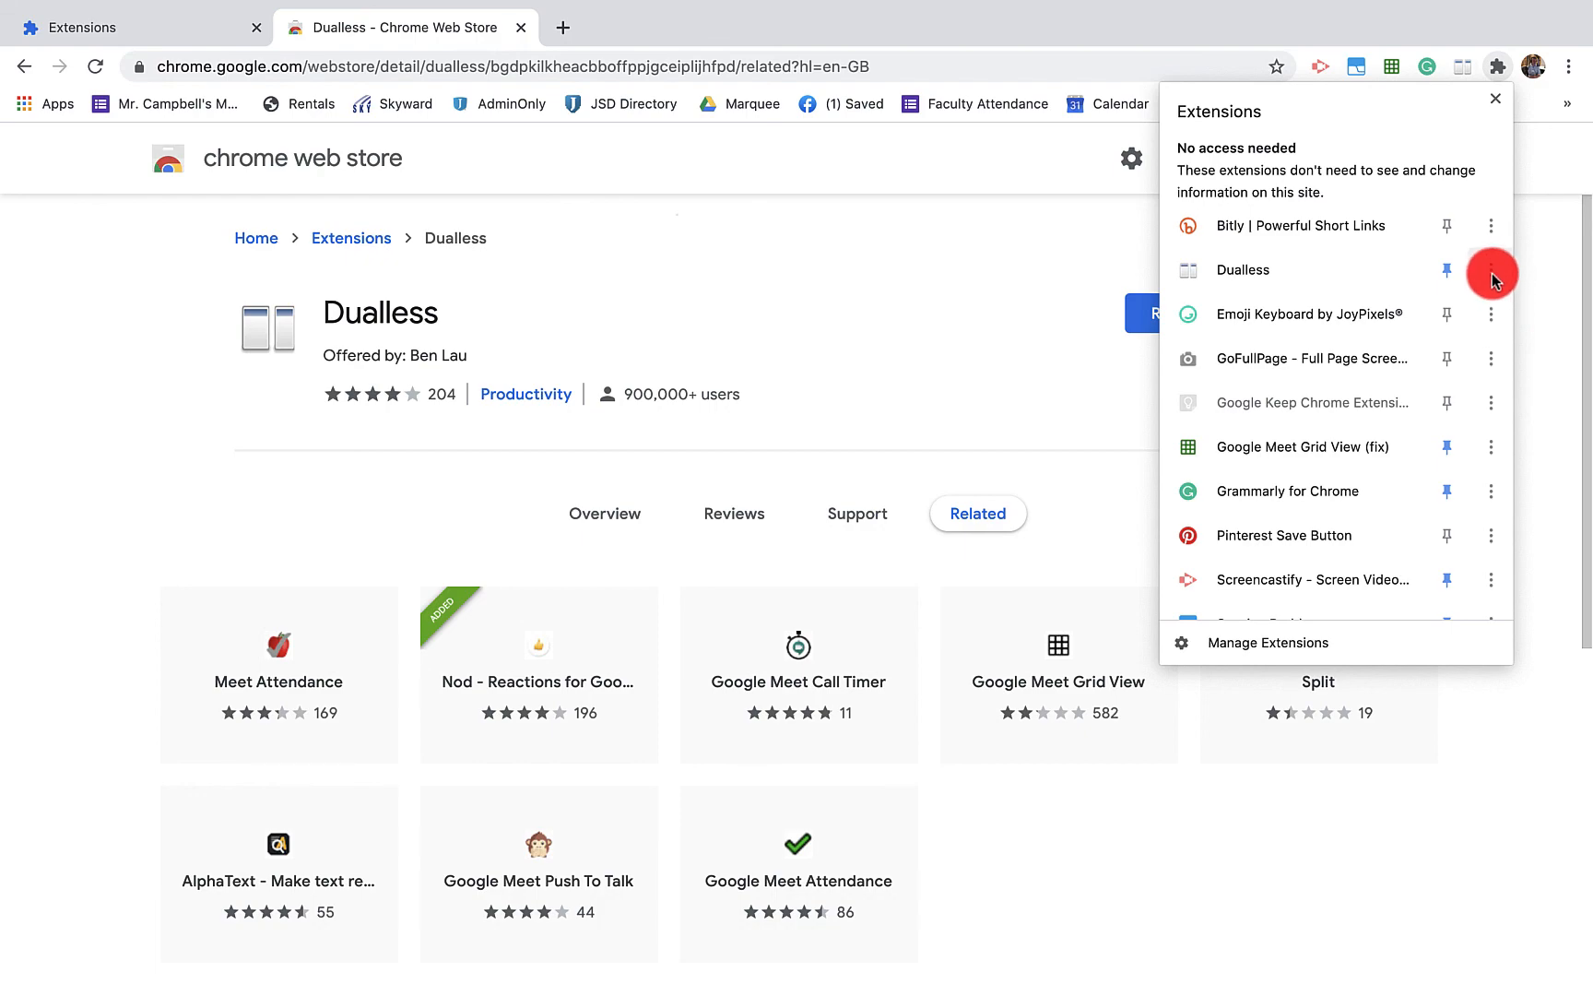
- Remove Dualless from Chrome again via its actions menu and confirm
left_click(1490, 271)
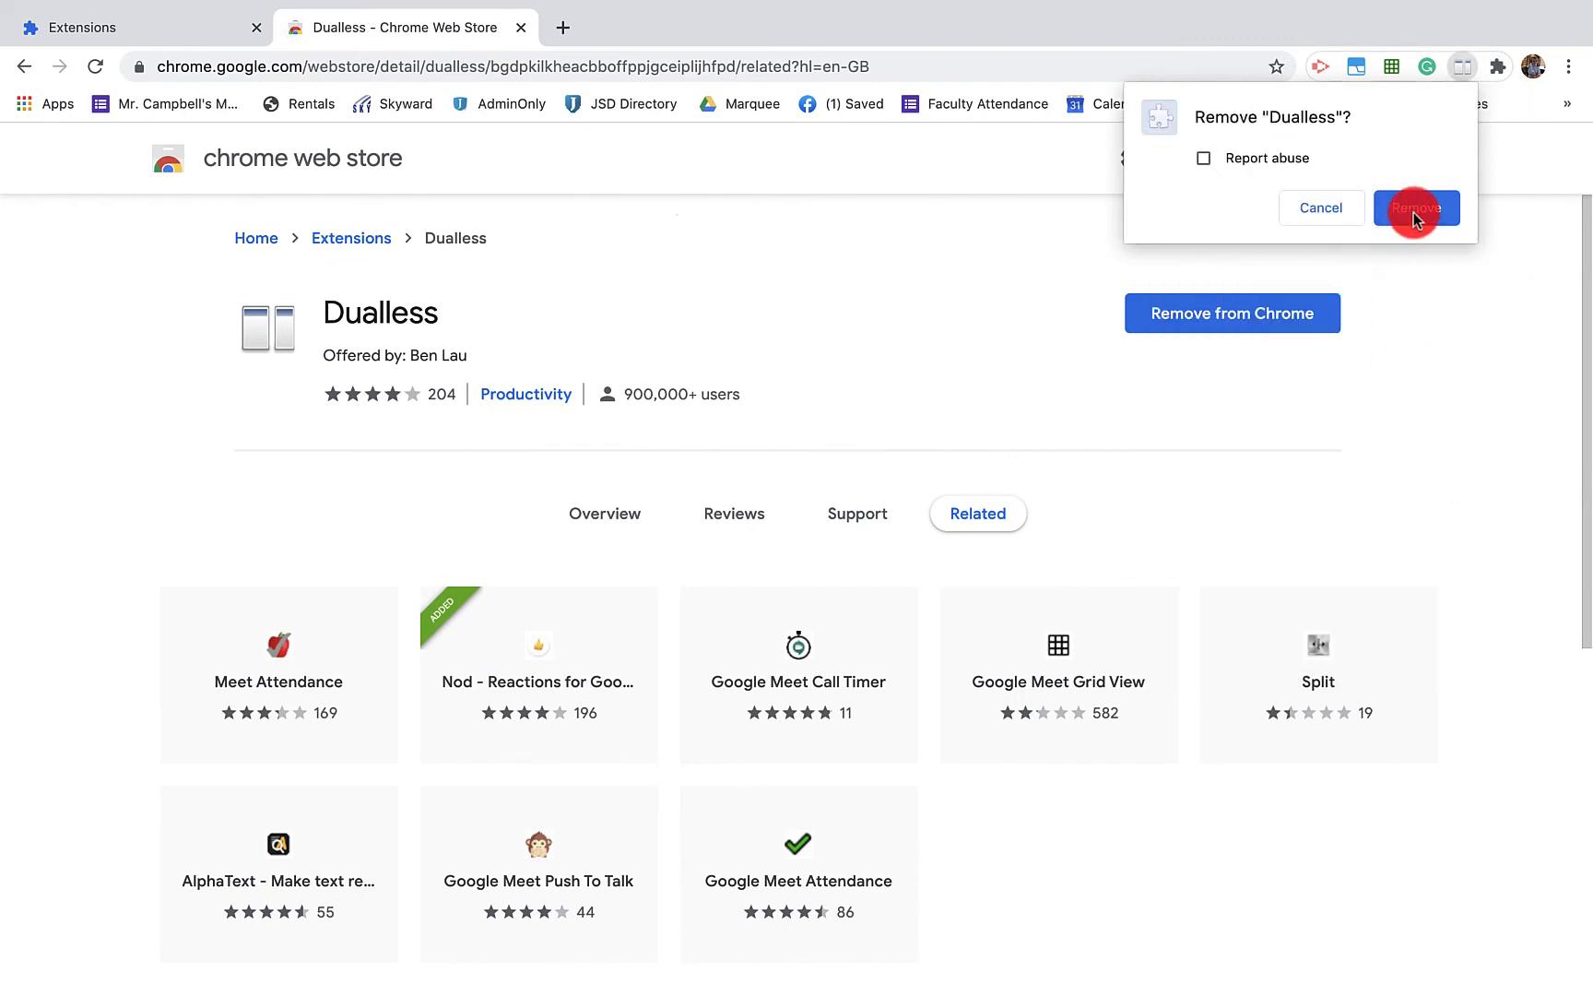
left_click(1417, 207)
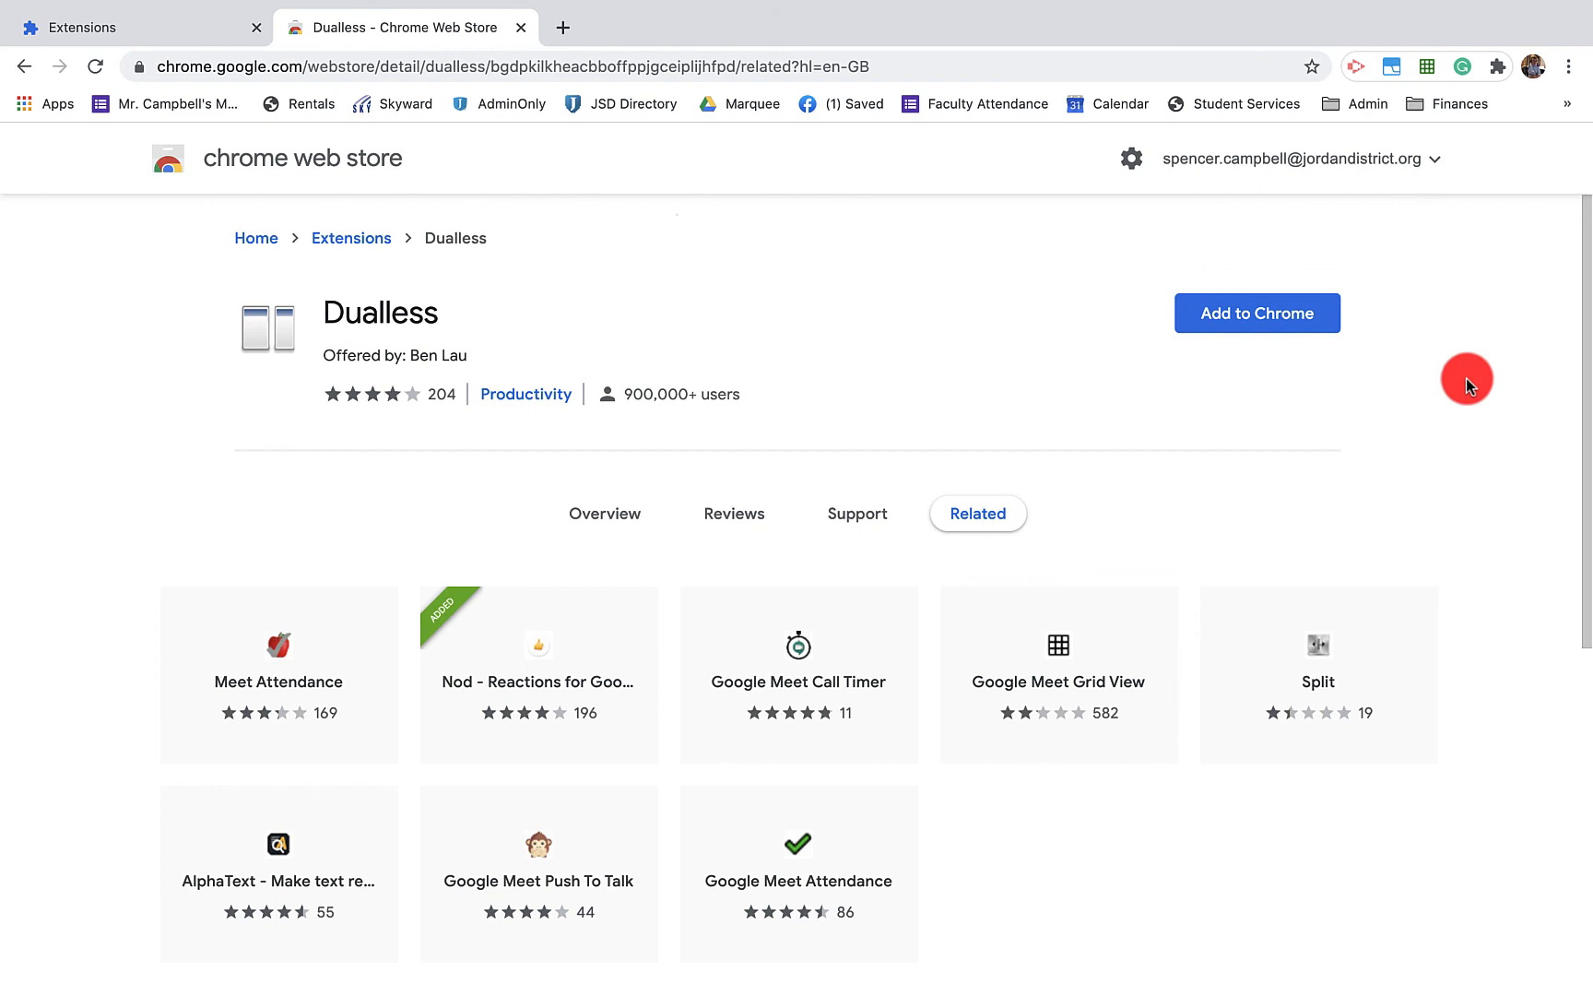